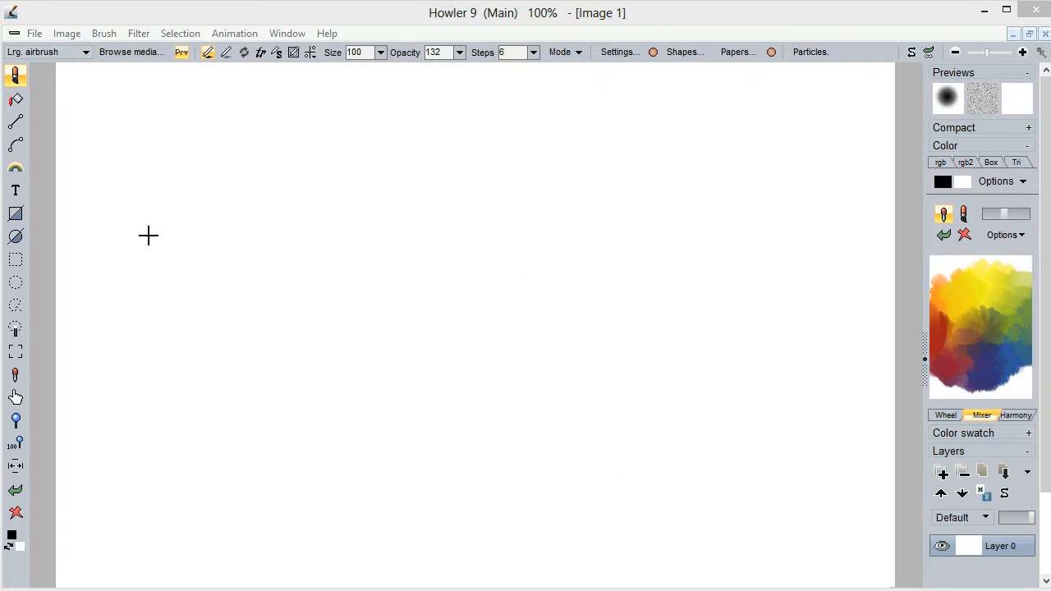
{"action": "mouse_move", "coordinate": [540, 175]}
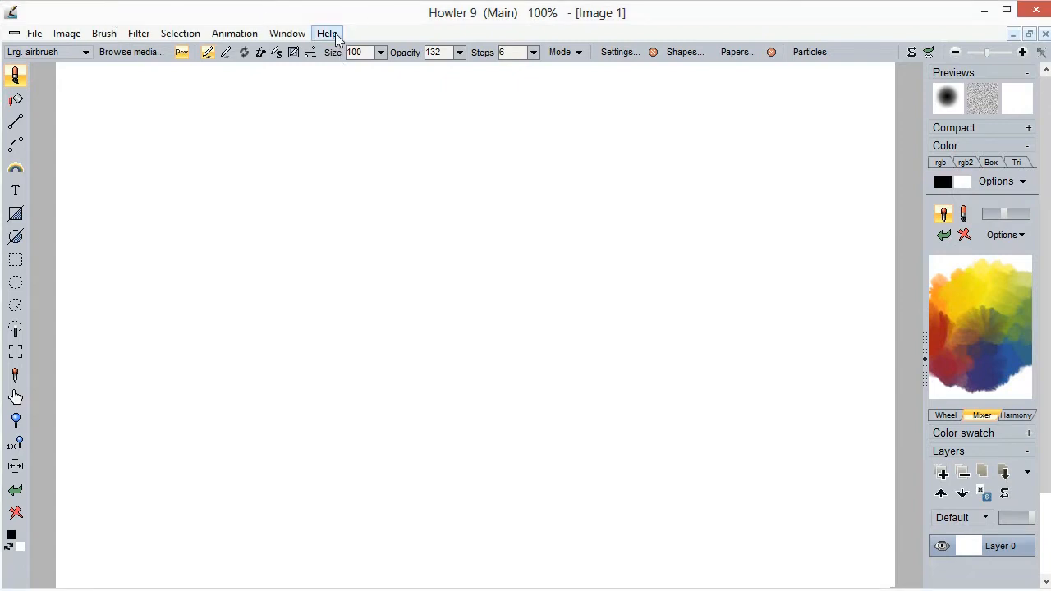
Browse the Help menu, then move to the Window menu's Settings entry
{"action": "left_click", "coordinate": [327, 33]}
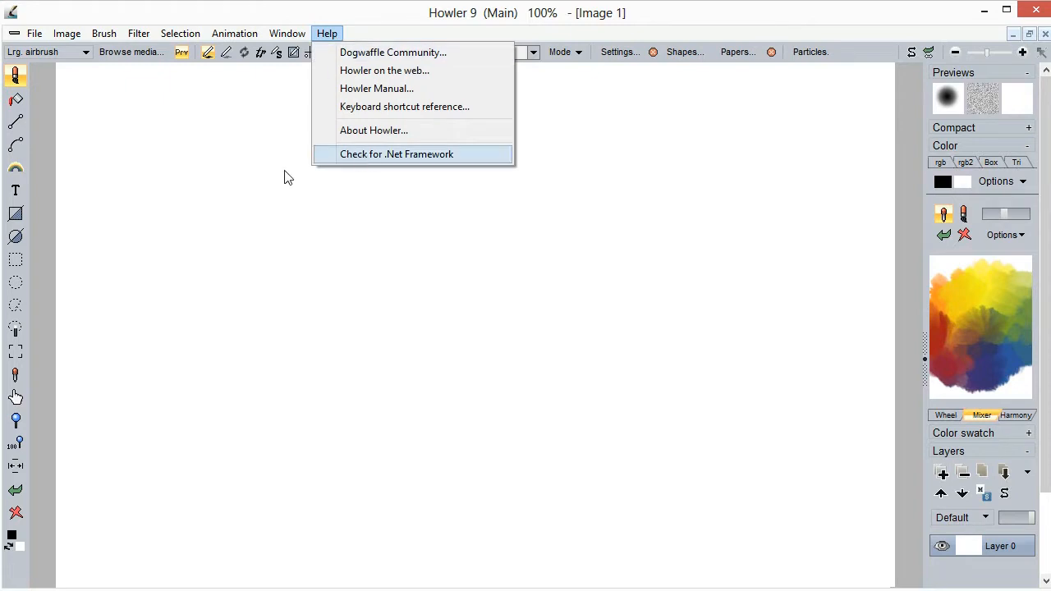
{"action": "left_click", "coordinate": [287, 33]}
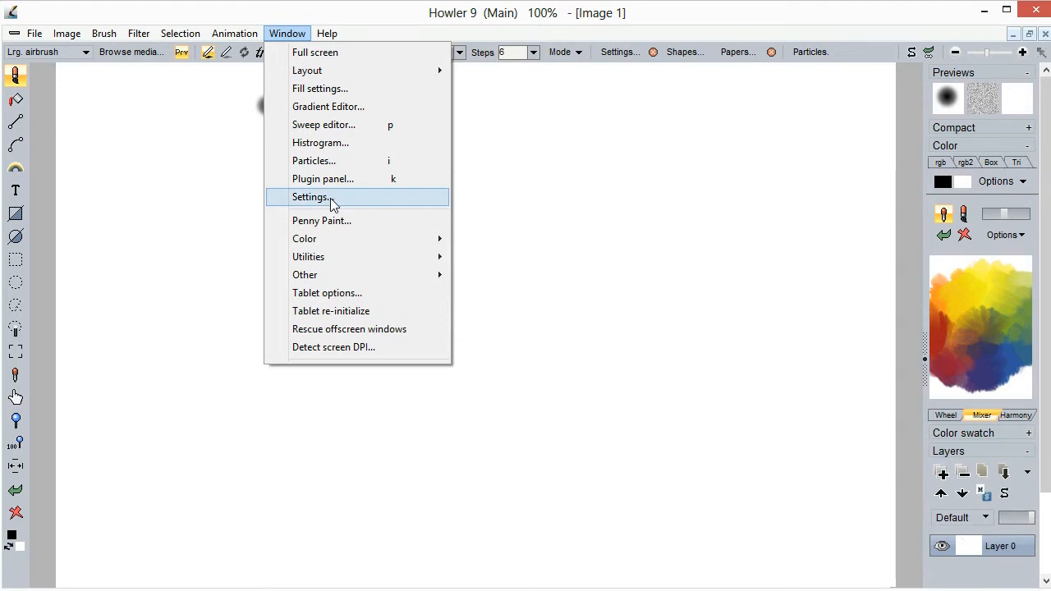
In Program settings' GUI section, enable 'Use "," separator instead of "."'
{"action": "left_click", "coordinate": [311, 197]}
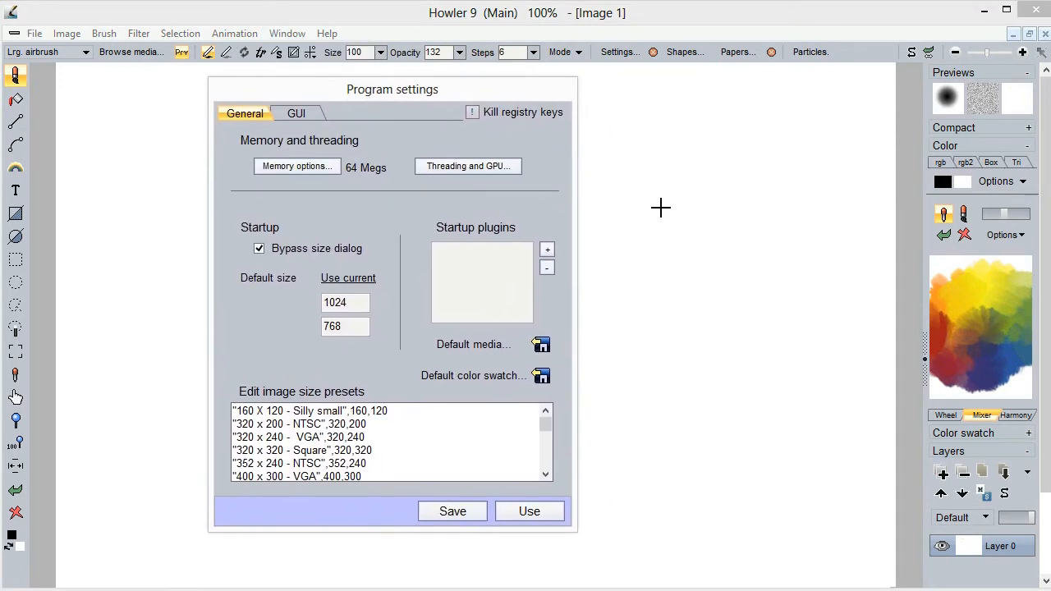
{"action": "left_click", "coordinate": [296, 112]}
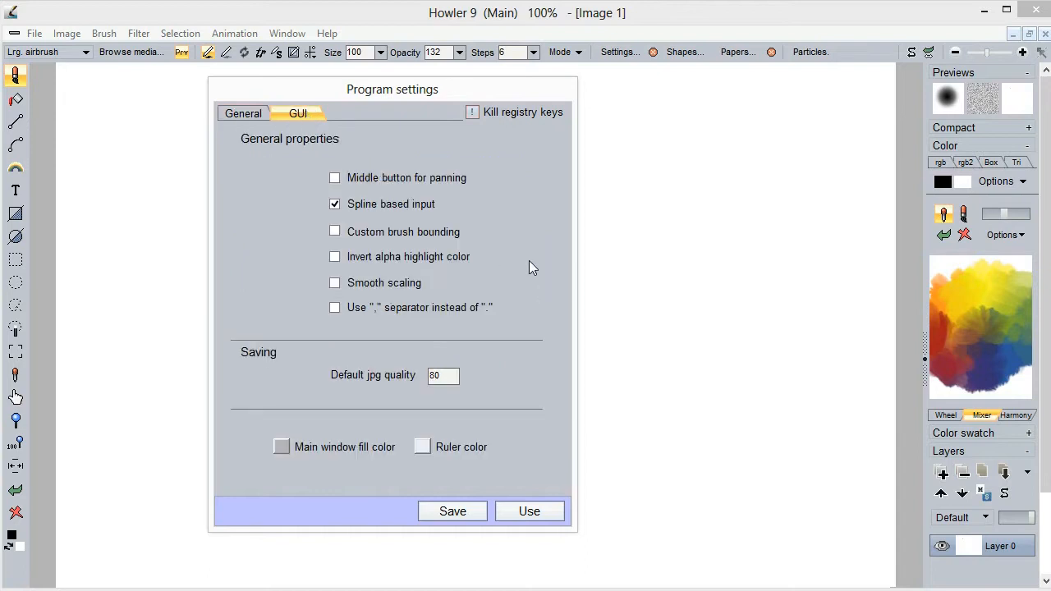
{"action": "mouse_move", "coordinate": [356, 315]}
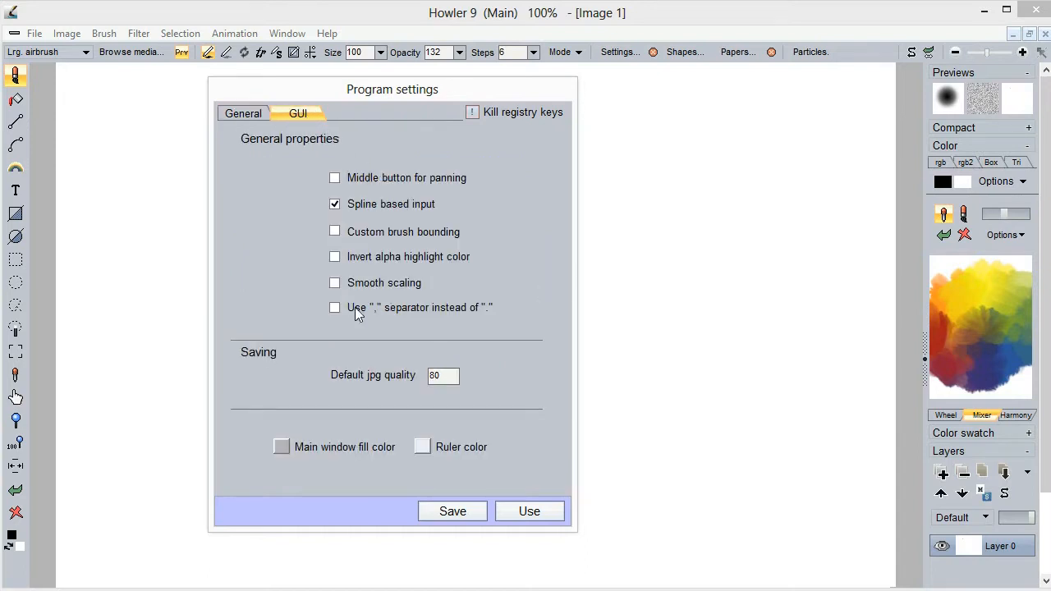
{"action": "mouse_move", "coordinate": [382, 322]}
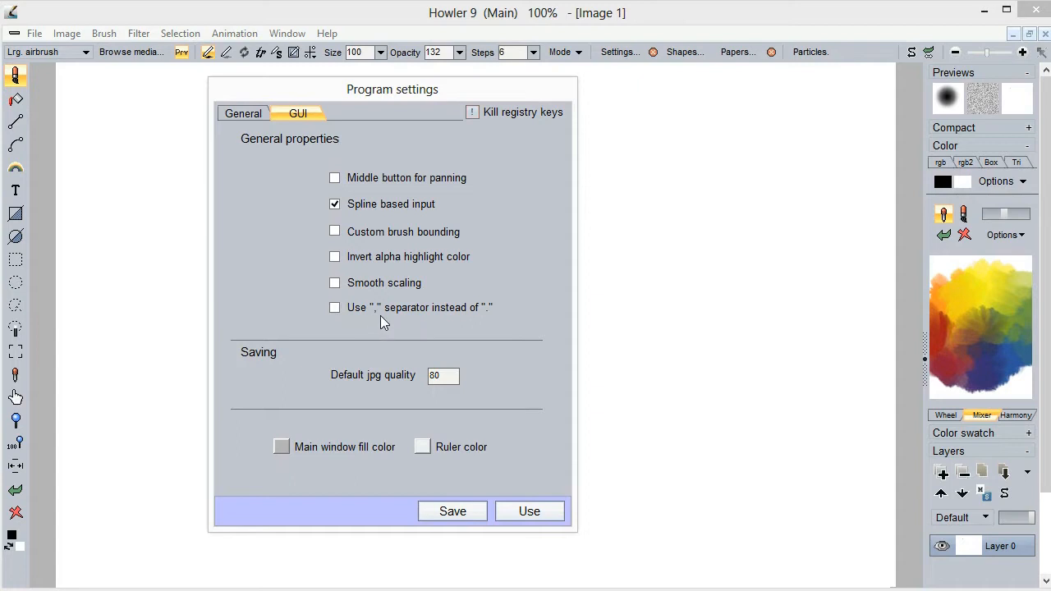
{"action": "mouse_move", "coordinate": [402, 316]}
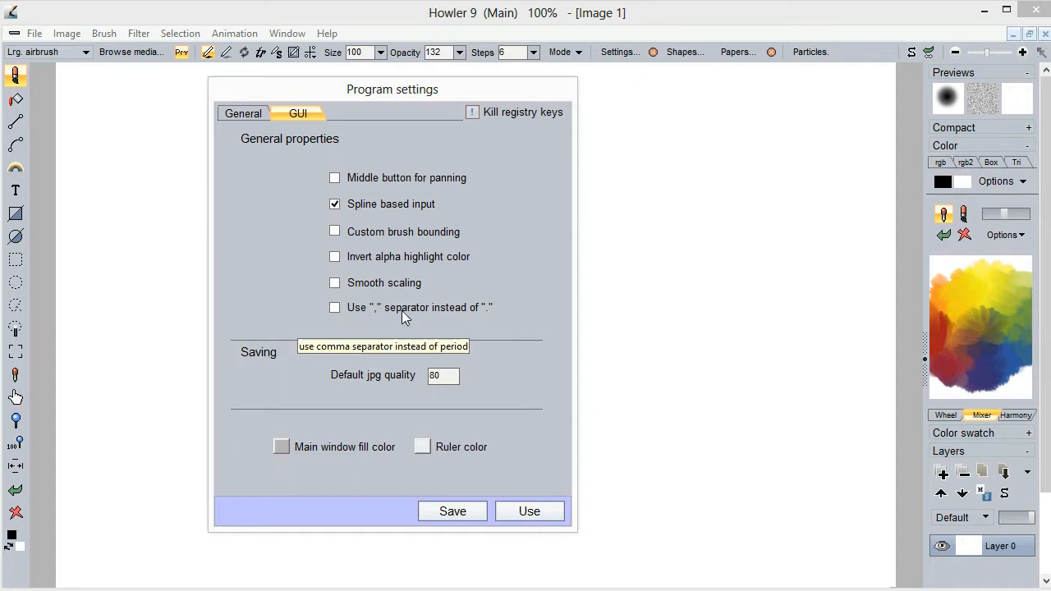
{"action": "mouse_move", "coordinate": [501, 321]}
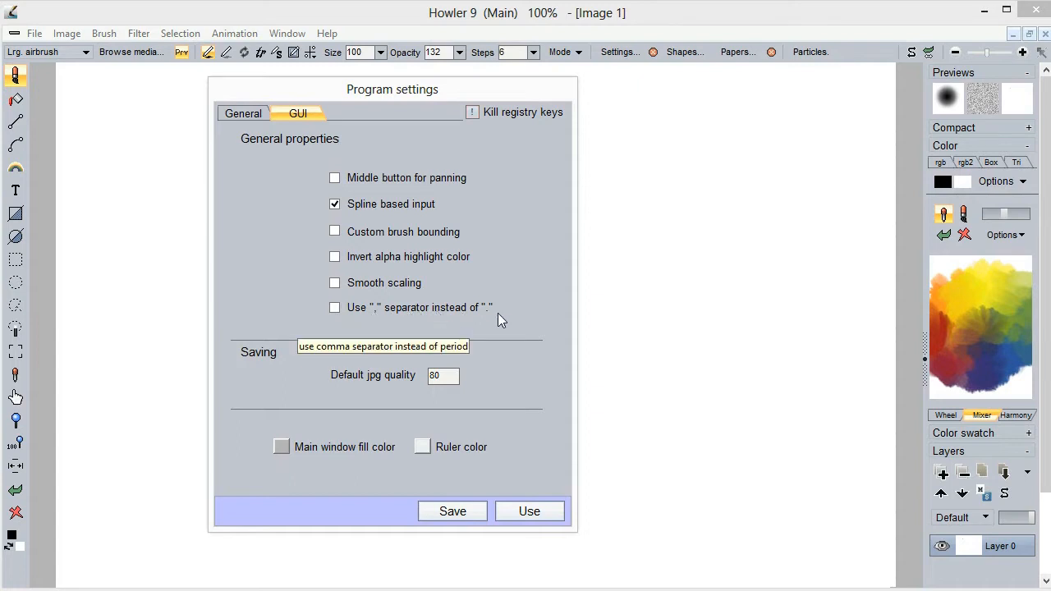
{"action": "mouse_move", "coordinate": [460, 319]}
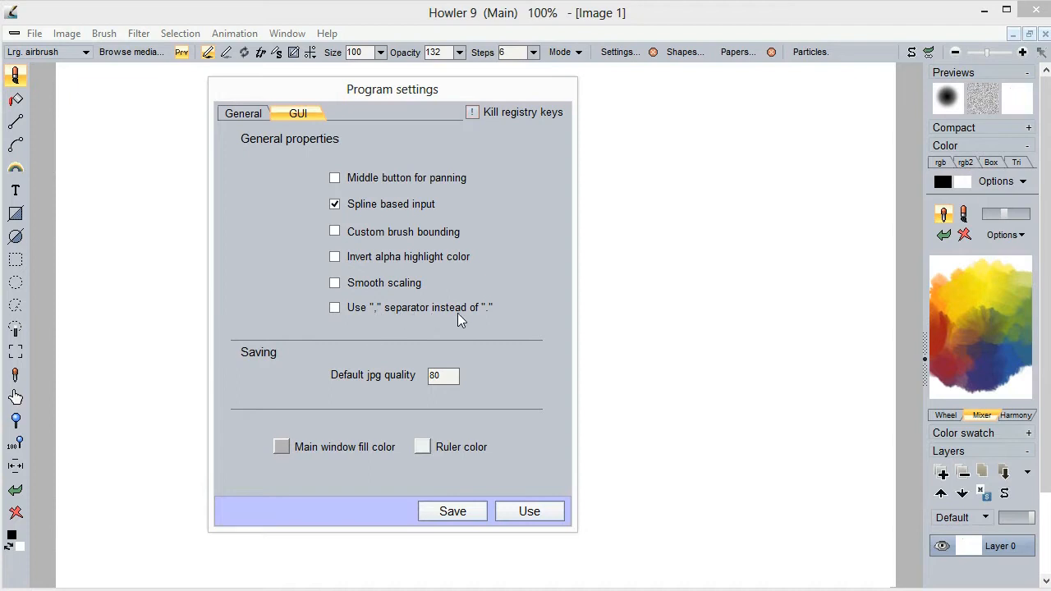
{"action": "left_click", "coordinate": [334, 307]}
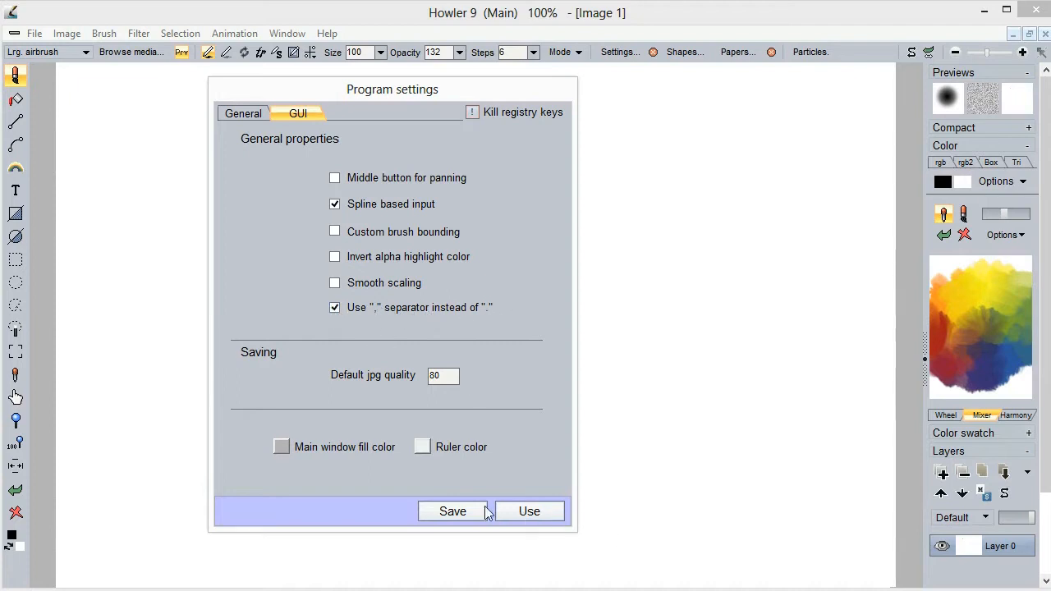
{"action": "mouse_move", "coordinate": [534, 469]}
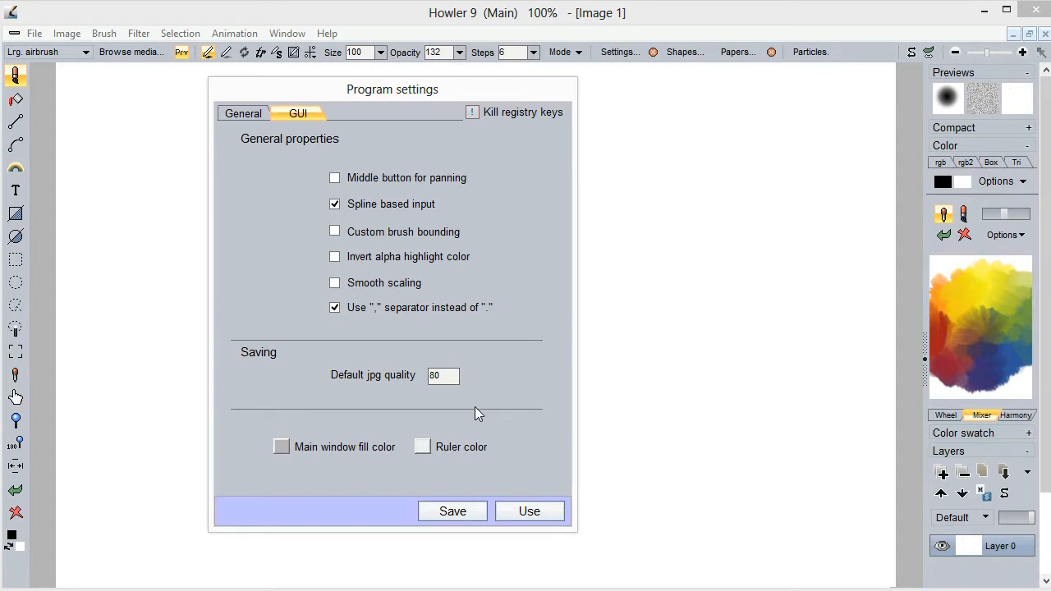
{"action": "mouse_move", "coordinate": [368, 318]}
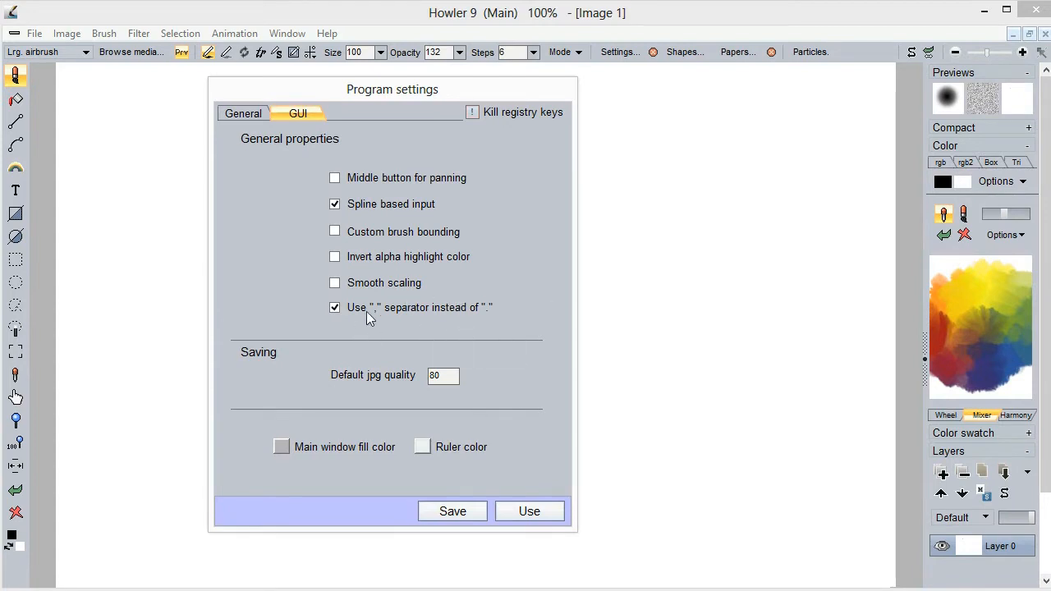
{"action": "mouse_move", "coordinate": [381, 320]}
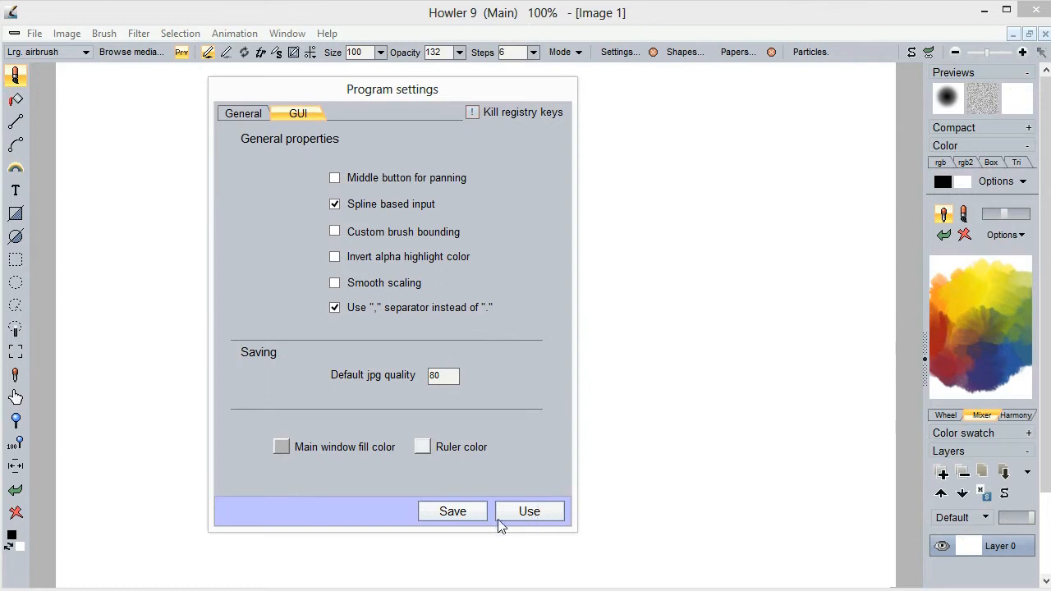
Apply the settings, enable Optipuss particles, and paint a grey hair-like particle stroke
{"action": "left_click", "coordinate": [530, 511]}
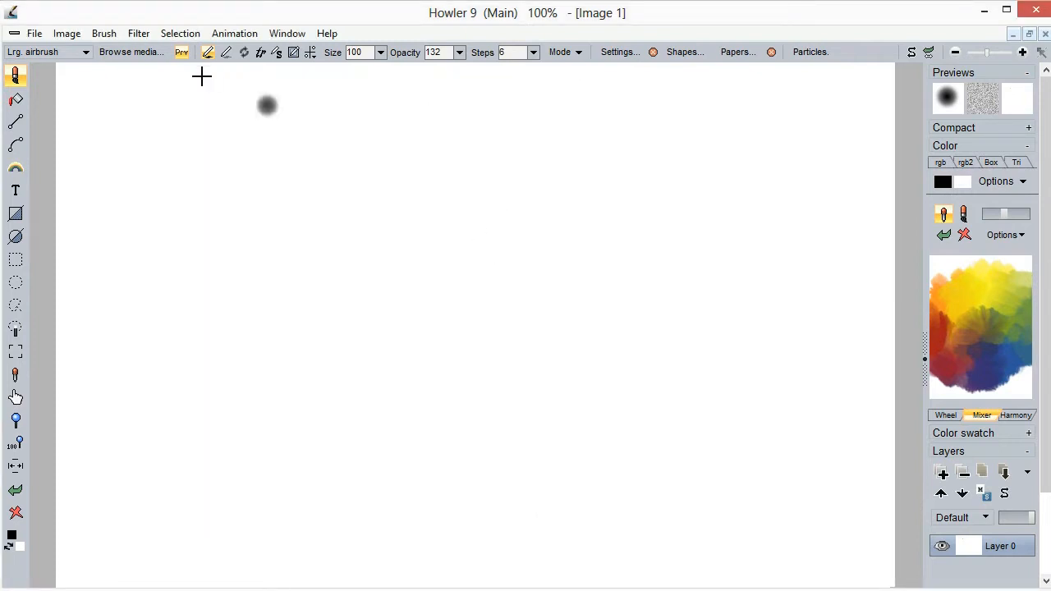
{"action": "left_click", "coordinate": [137, 33]}
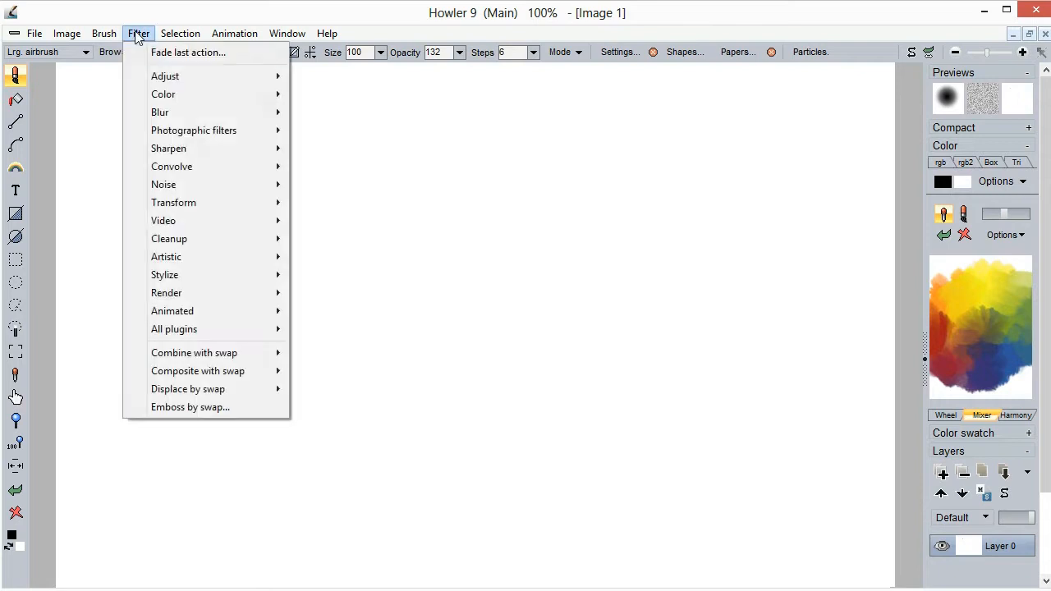
{"action": "mouse_move", "coordinate": [644, 45]}
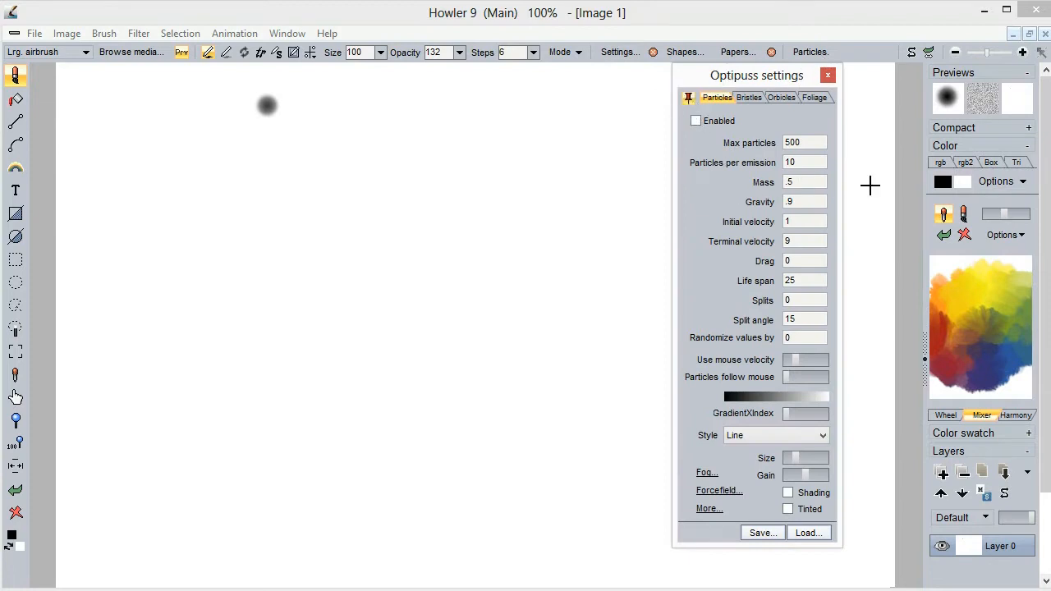
{"action": "left_click", "coordinate": [696, 121]}
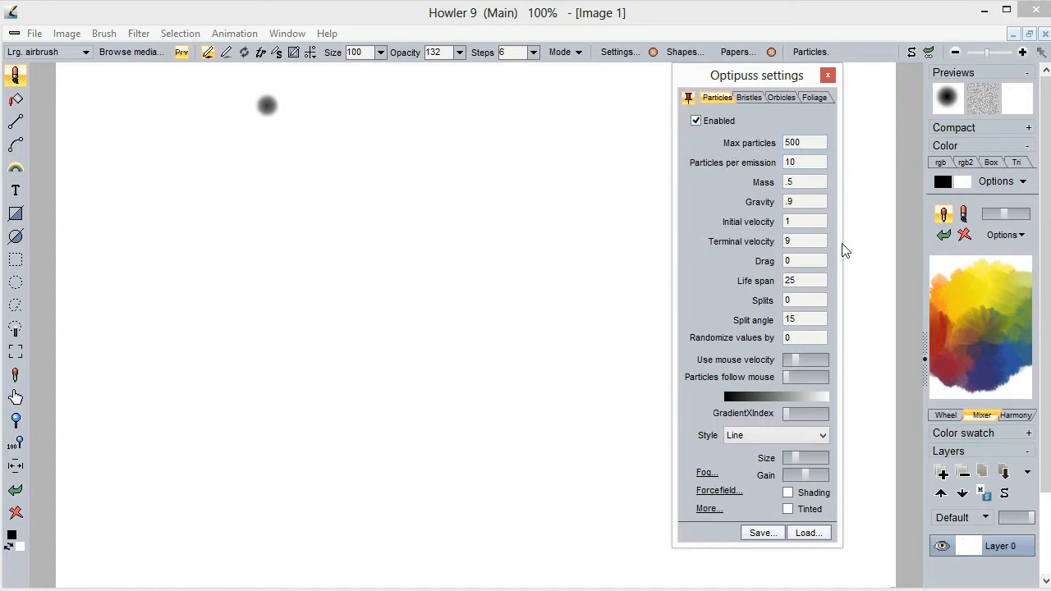
{"action": "left_click", "coordinate": [805, 320]}
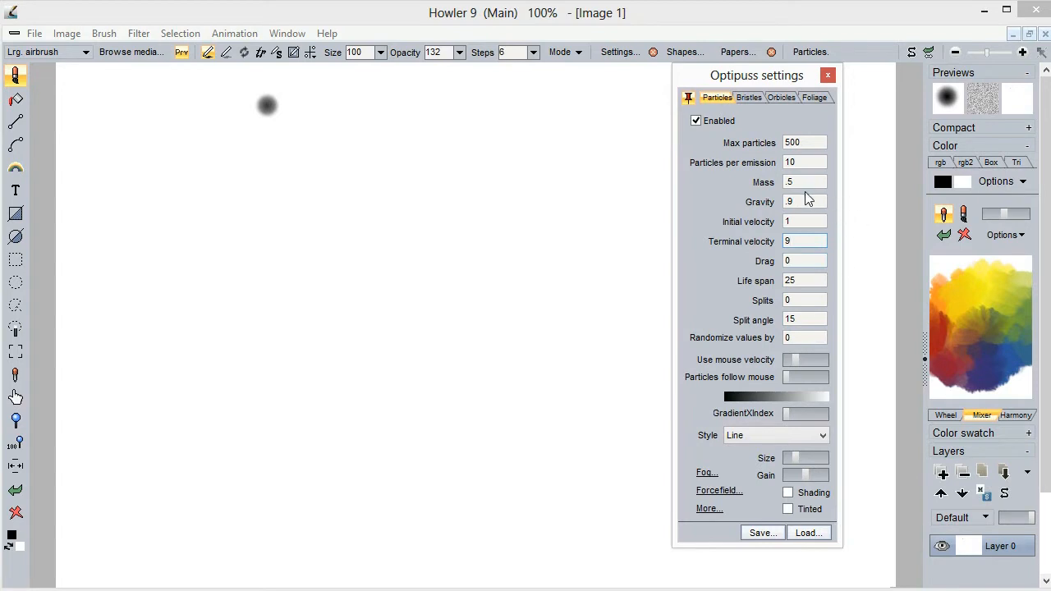
{"action": "left_click", "coordinate": [804, 202]}
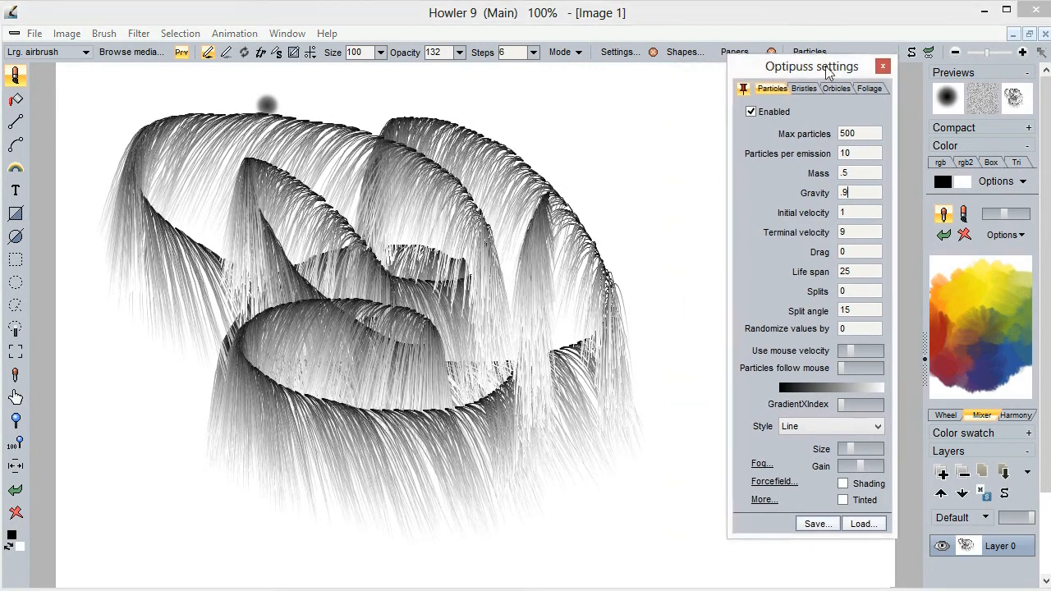
Load a particle preset and set symmetry to Horizontal mirror for painting
{"action": "left_click_drag", "start_coordinate": [813, 66], "coordinate": [941, 95]}
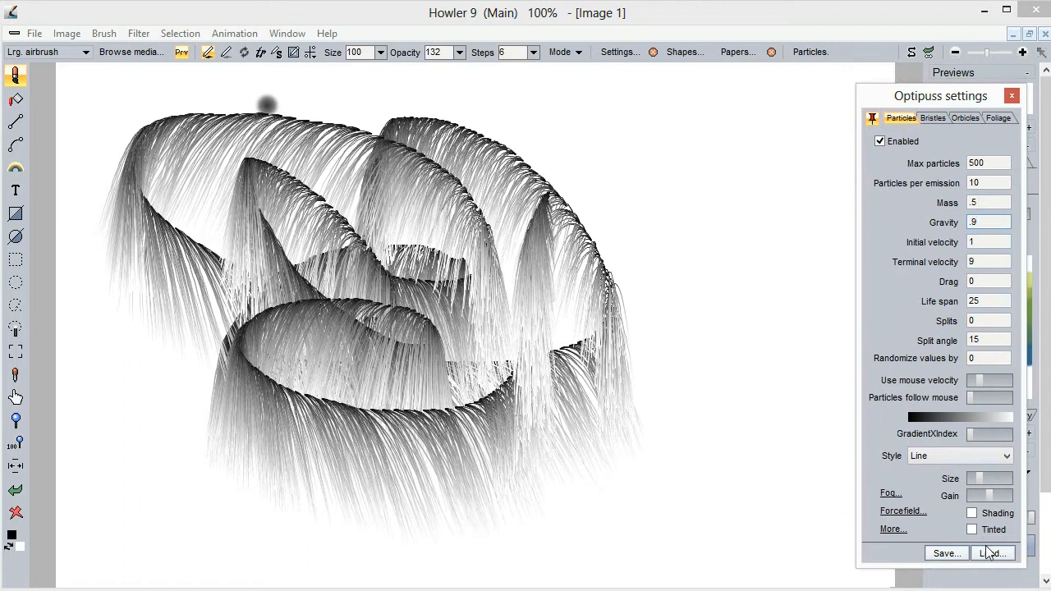
{"action": "left_click", "coordinate": [993, 553]}
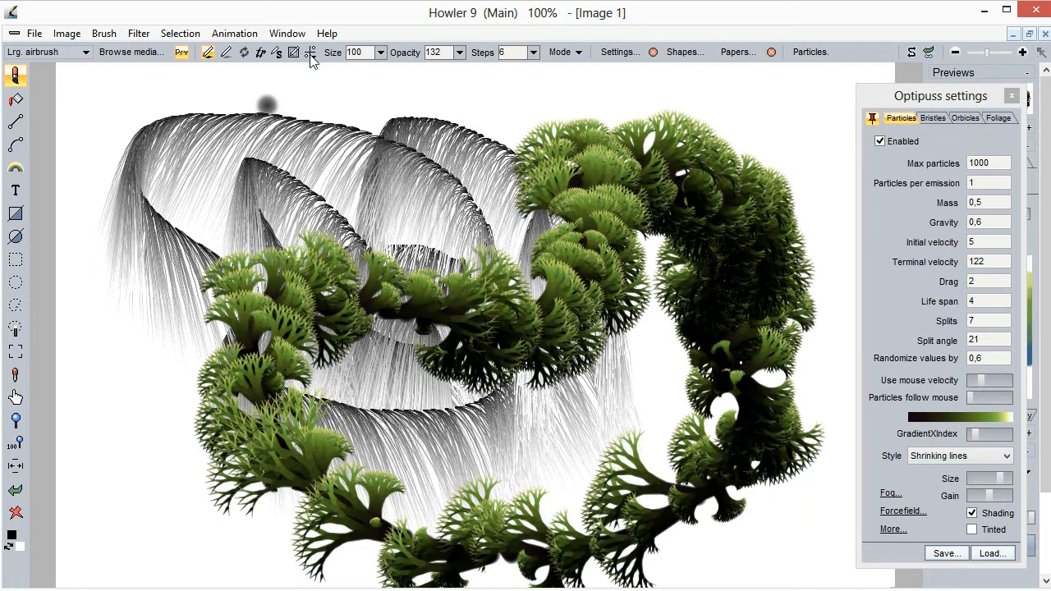
{"action": "left_click", "coordinate": [311, 52]}
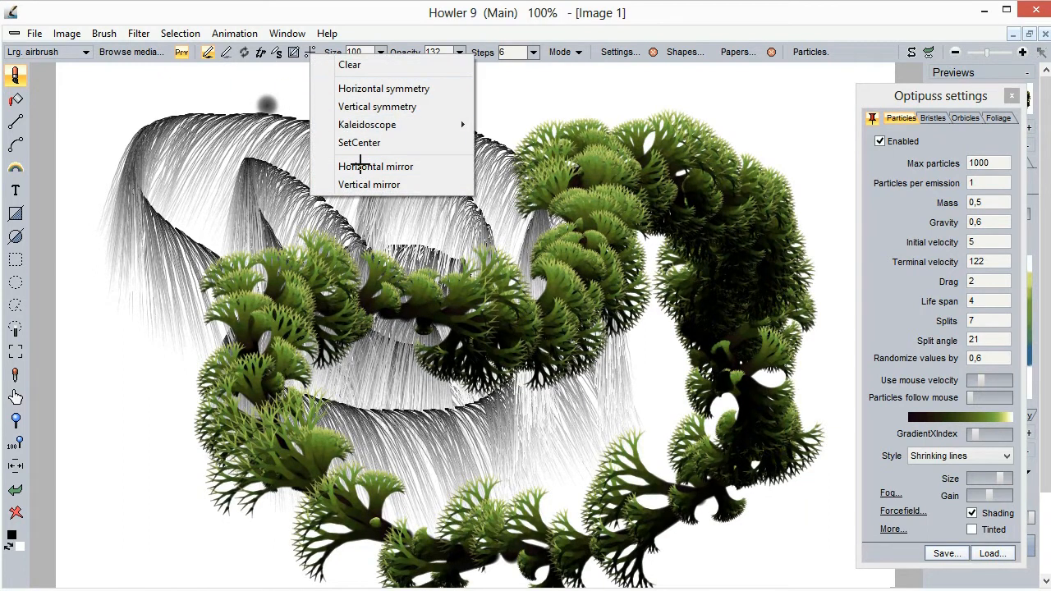
{"action": "left_click", "coordinate": [375, 166]}
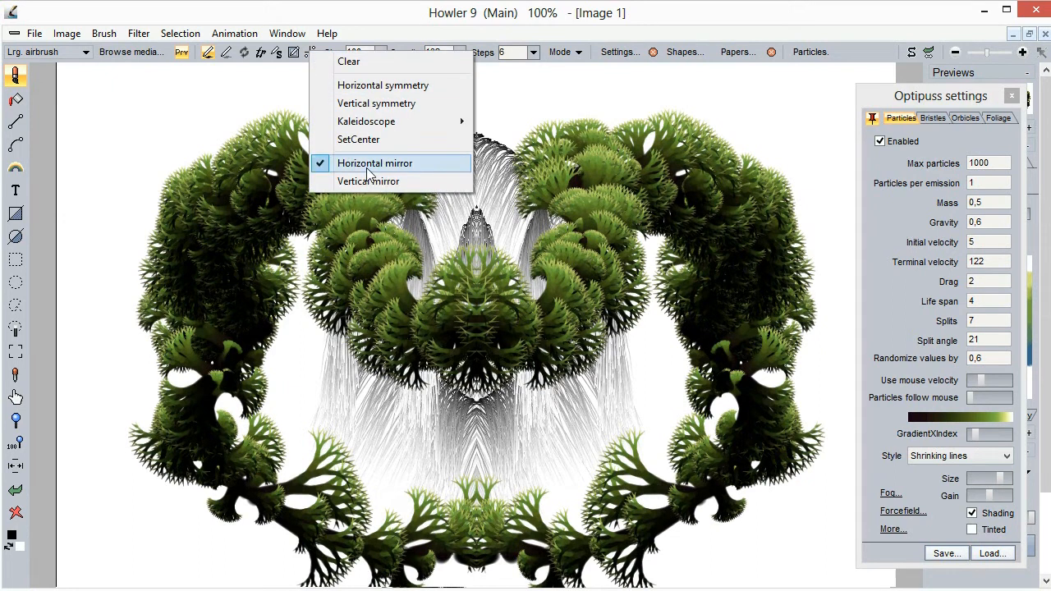
{"action": "left_click", "coordinate": [368, 181]}
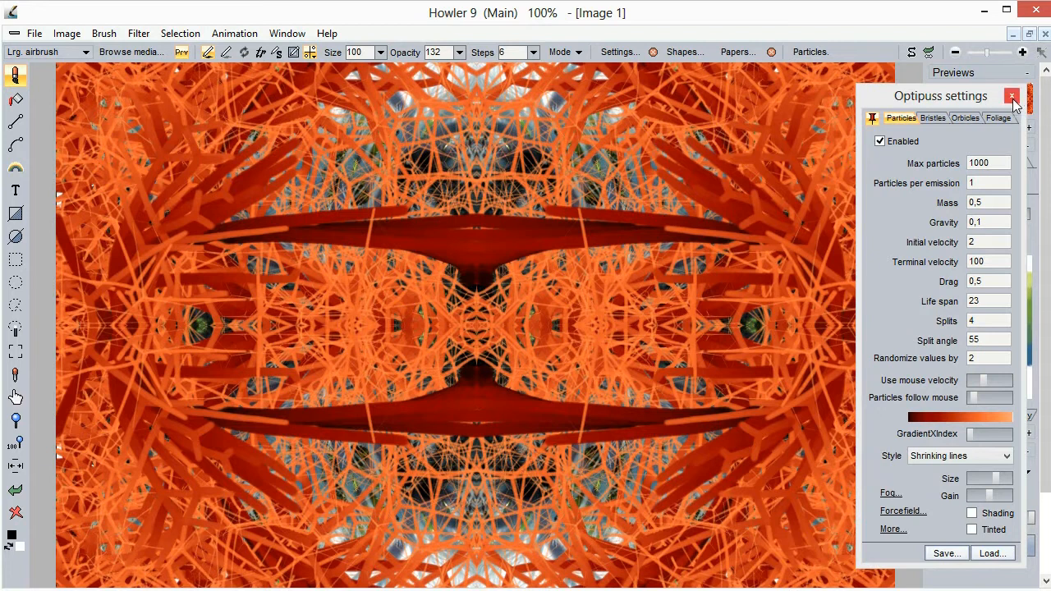
Close the particle settings and launch Filter > Transform > Puppy Ray
{"action": "left_click", "coordinate": [1012, 96]}
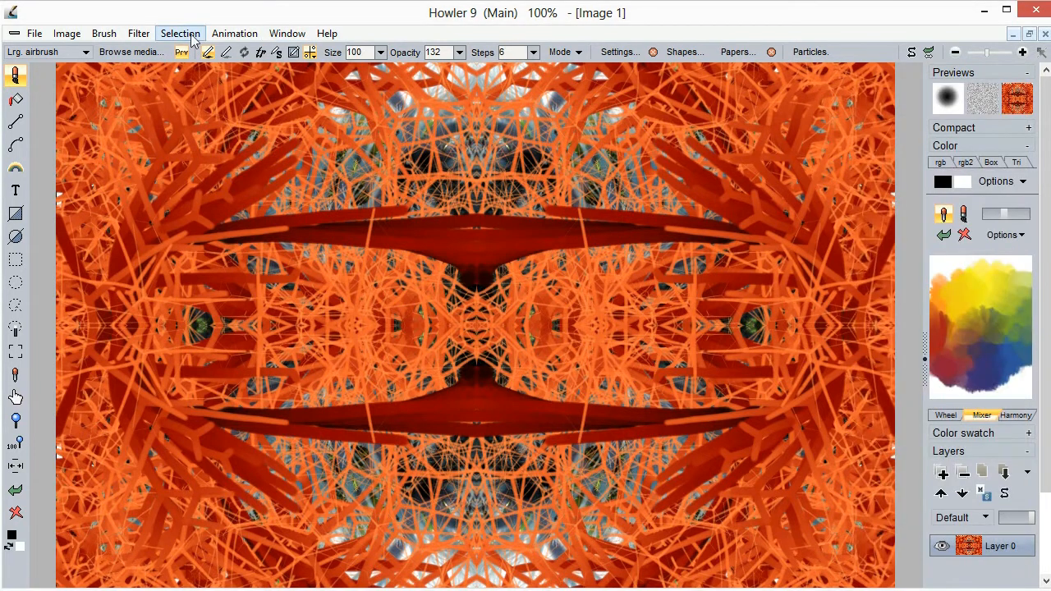
{"action": "left_click", "coordinate": [138, 33]}
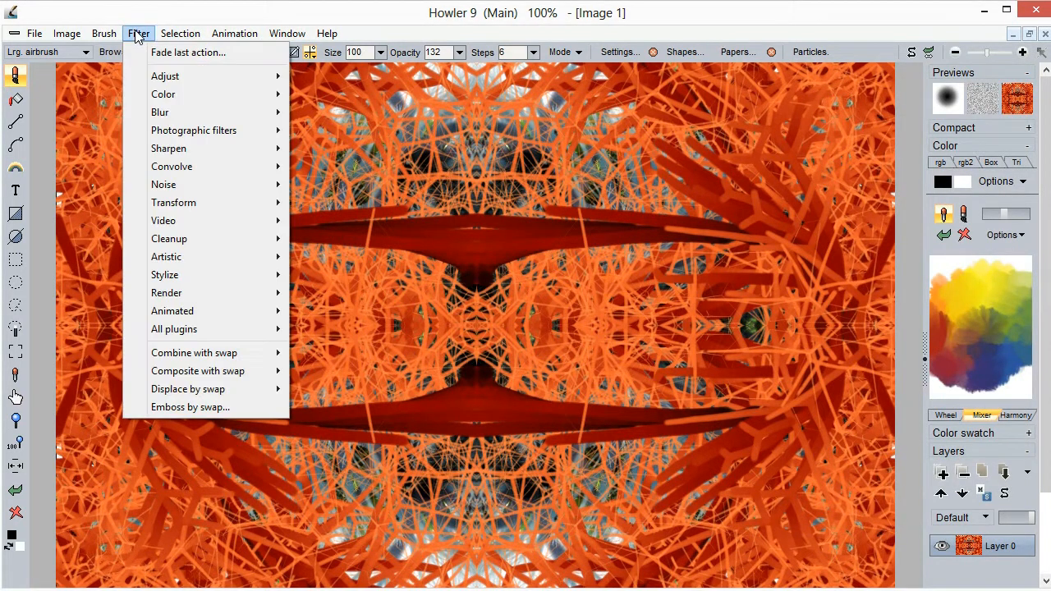
{"action": "mouse_move", "coordinate": [169, 238]}
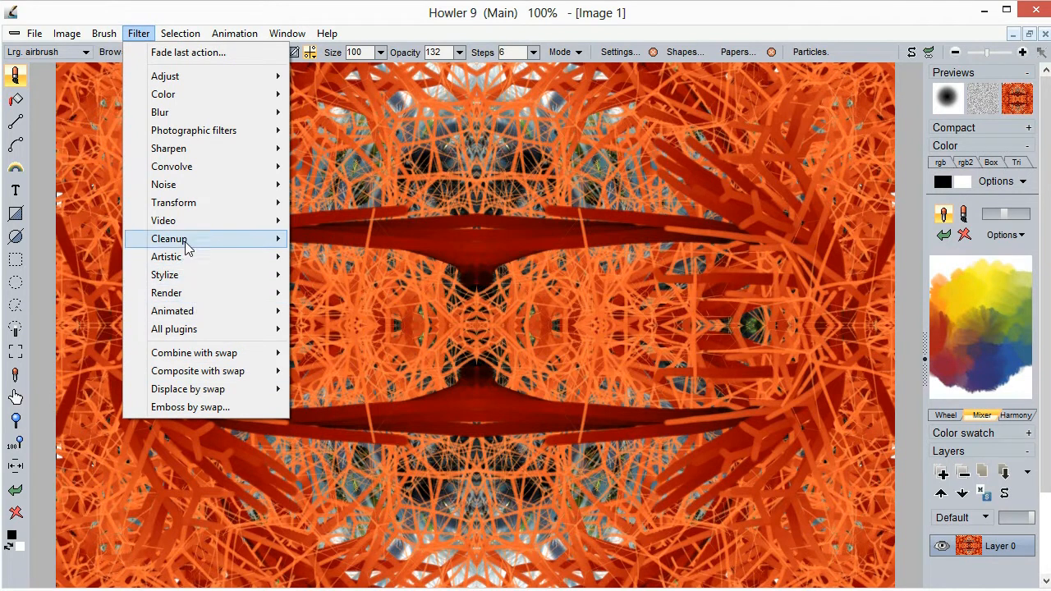
{"action": "mouse_move", "coordinate": [174, 203]}
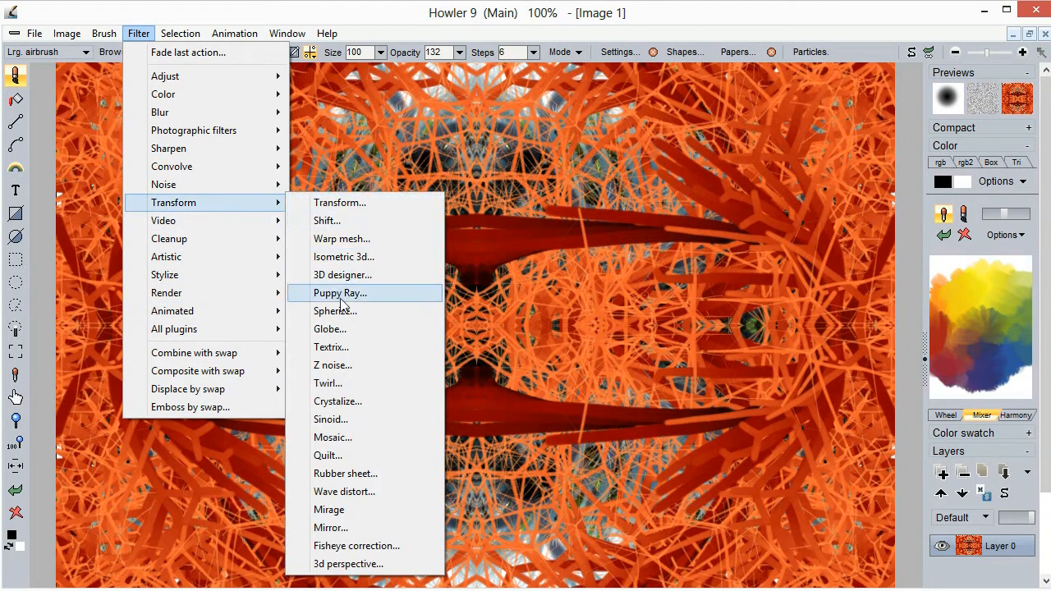
{"action": "left_click", "coordinate": [340, 293]}
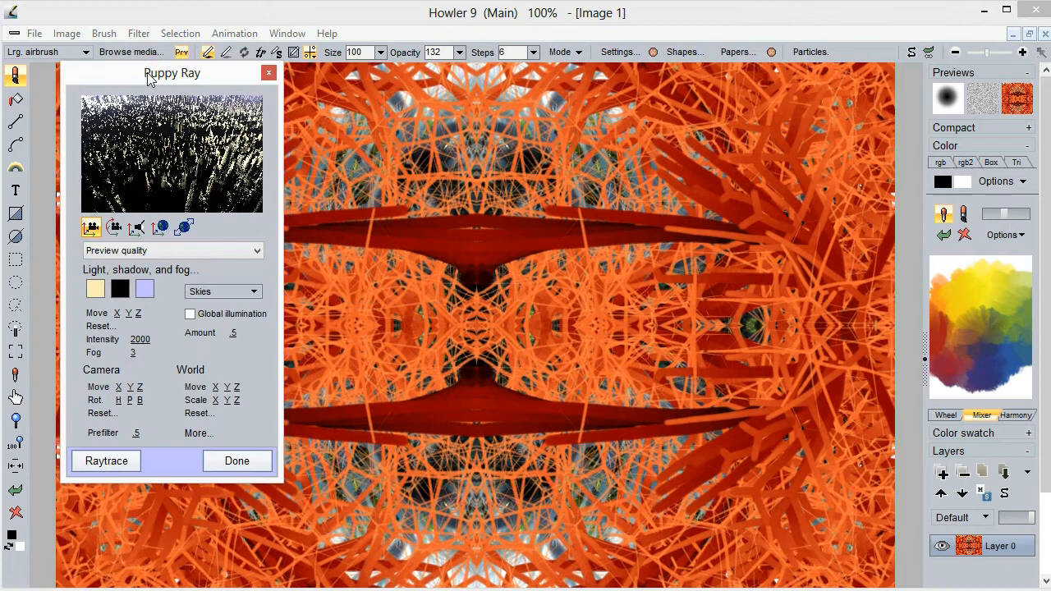
Enable Skies, compare camera presets, return to the first, and raytrace the terrain
{"action": "left_click_drag", "start_coordinate": [172, 73], "coordinate": [181, 115]}
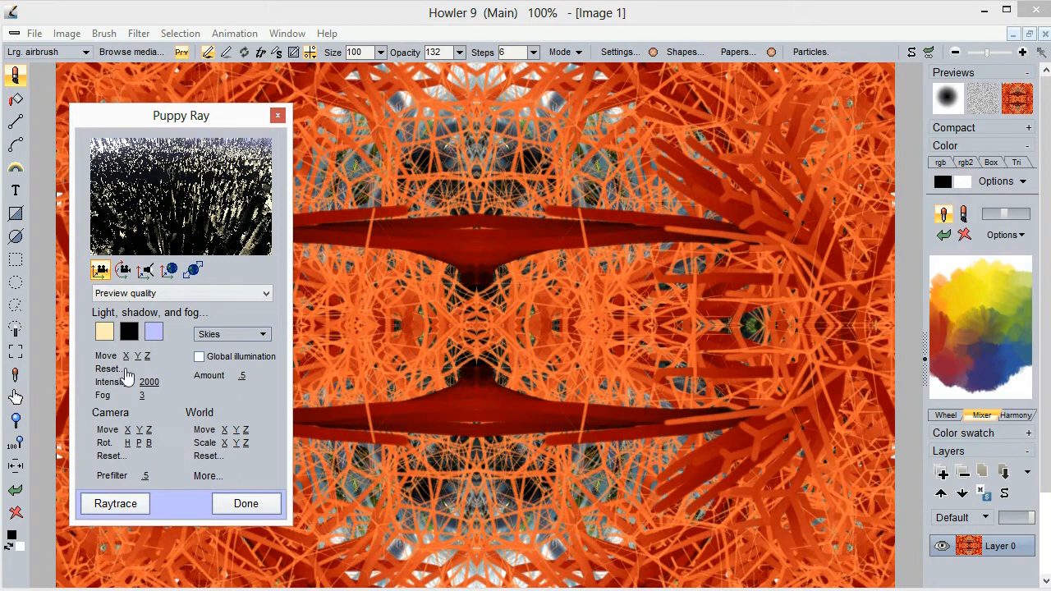
{"action": "left_click", "coordinate": [232, 333]}
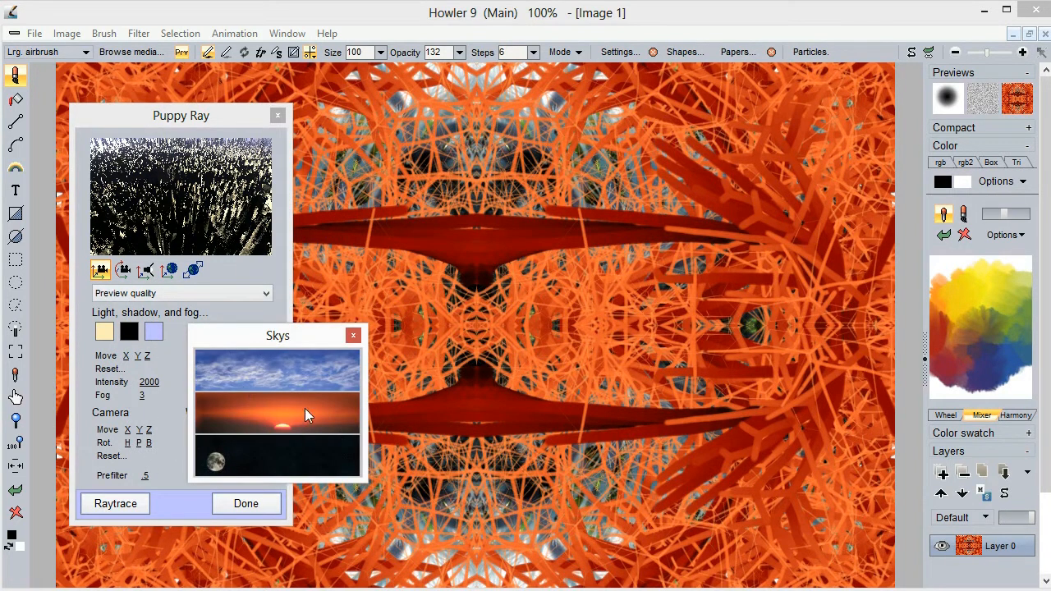
{"action": "mouse_move", "coordinate": [300, 378]}
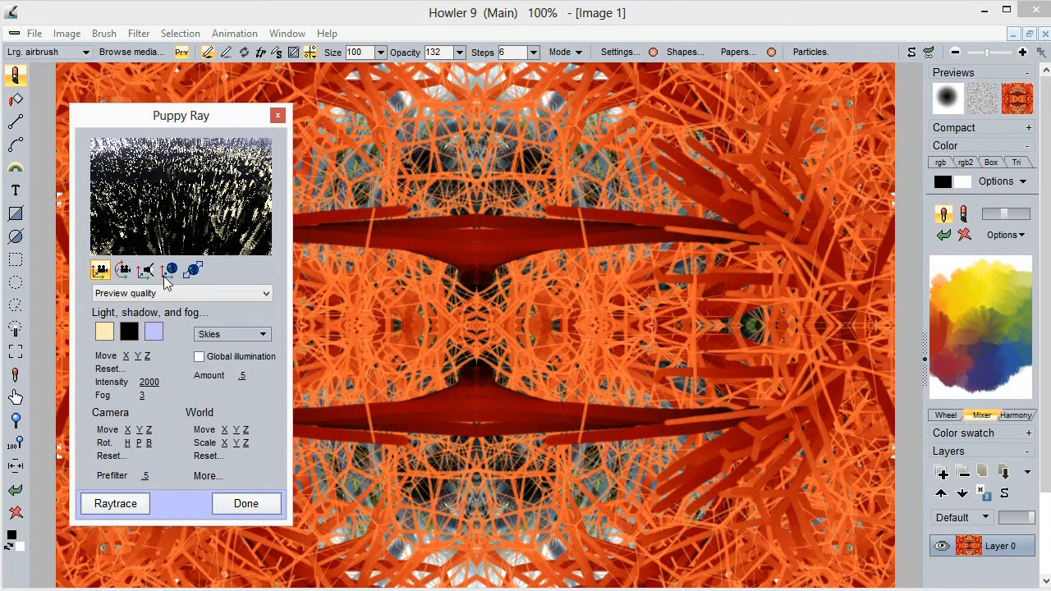
{"action": "left_click", "coordinate": [123, 269]}
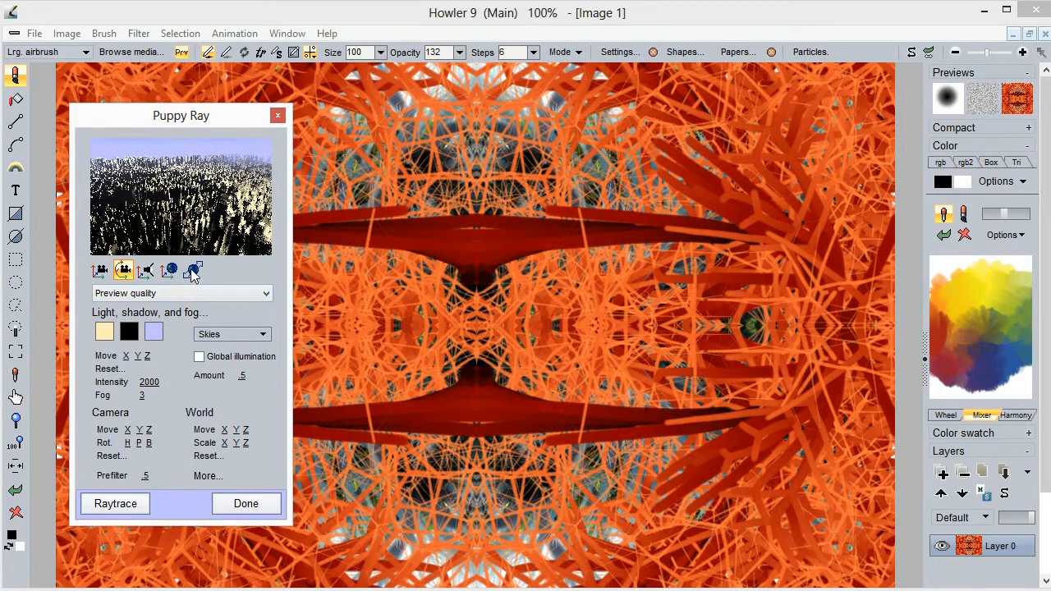
{"action": "left_click", "coordinate": [170, 270]}
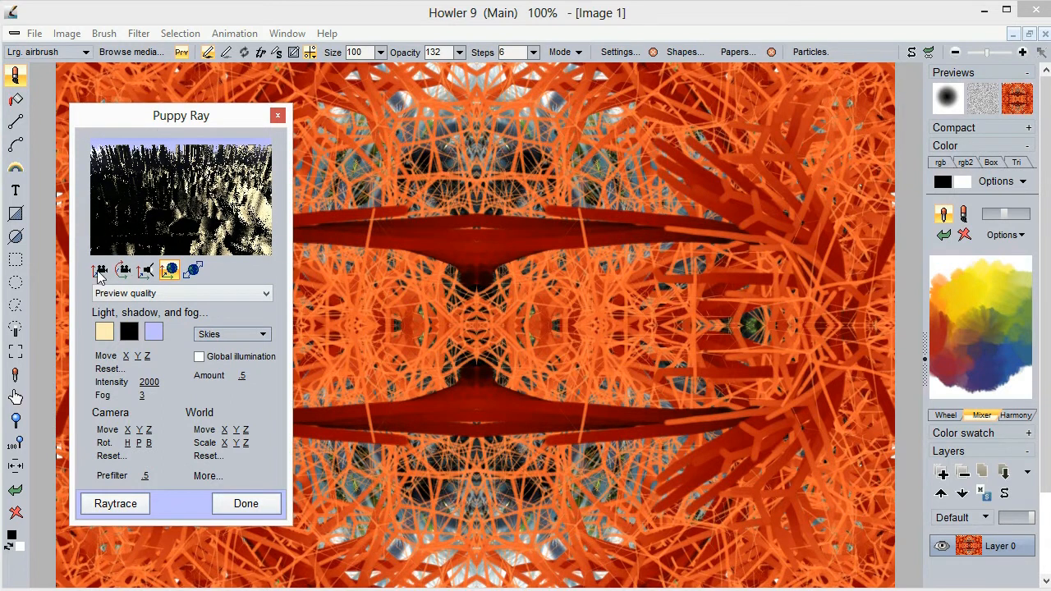
{"action": "left_click", "coordinate": [99, 270]}
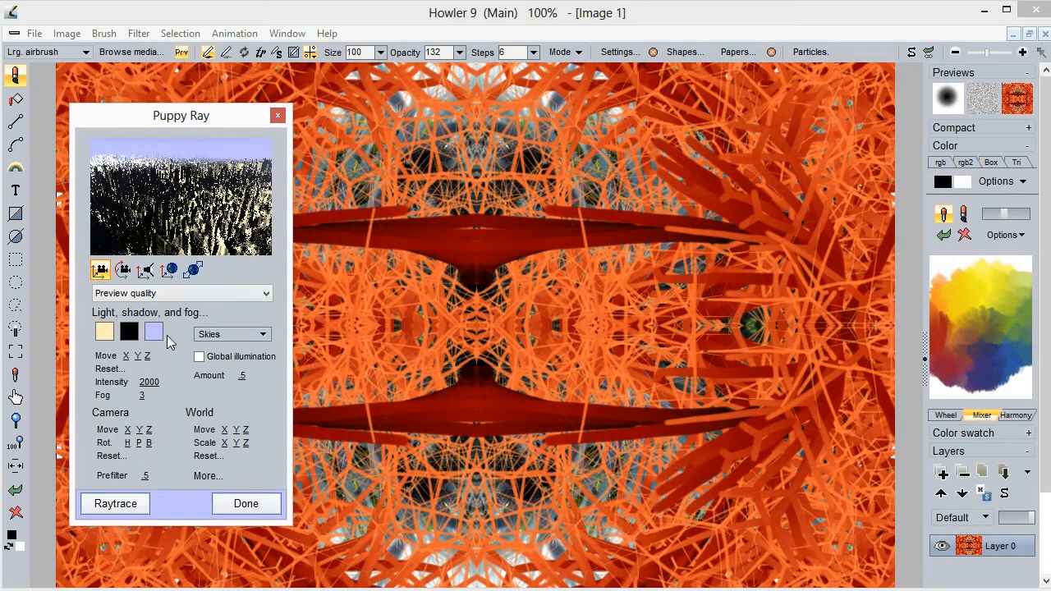
{"action": "left_click", "coordinate": [115, 504]}
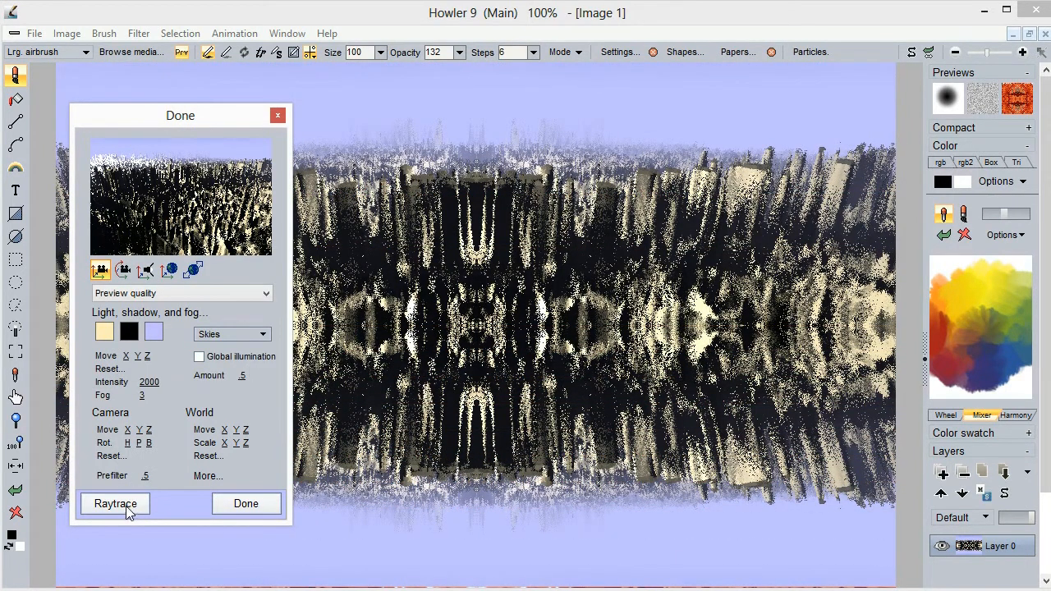
Close Puppy Ray and undo back to the blue-green feathery mirrored image
{"action": "left_click", "coordinate": [246, 504]}
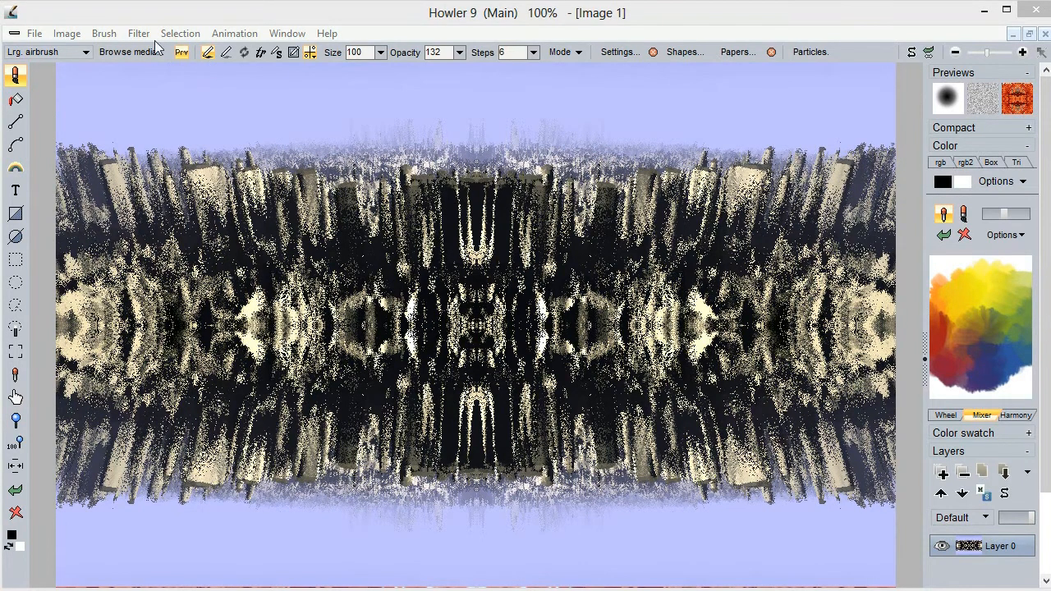
{"action": "left_click", "coordinate": [311, 52]}
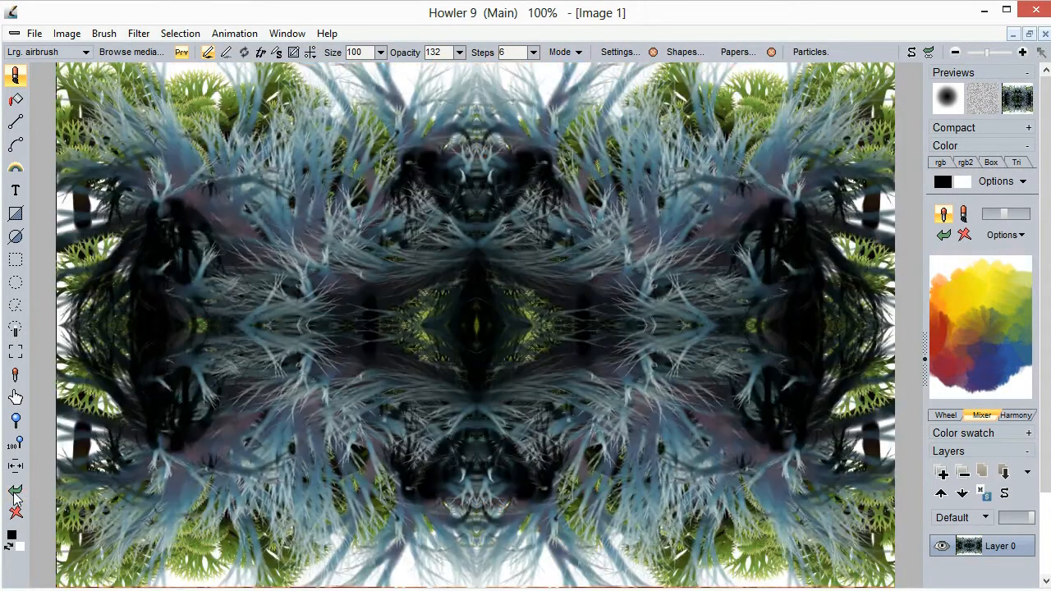
{"action": "left_click", "coordinate": [138, 33]}
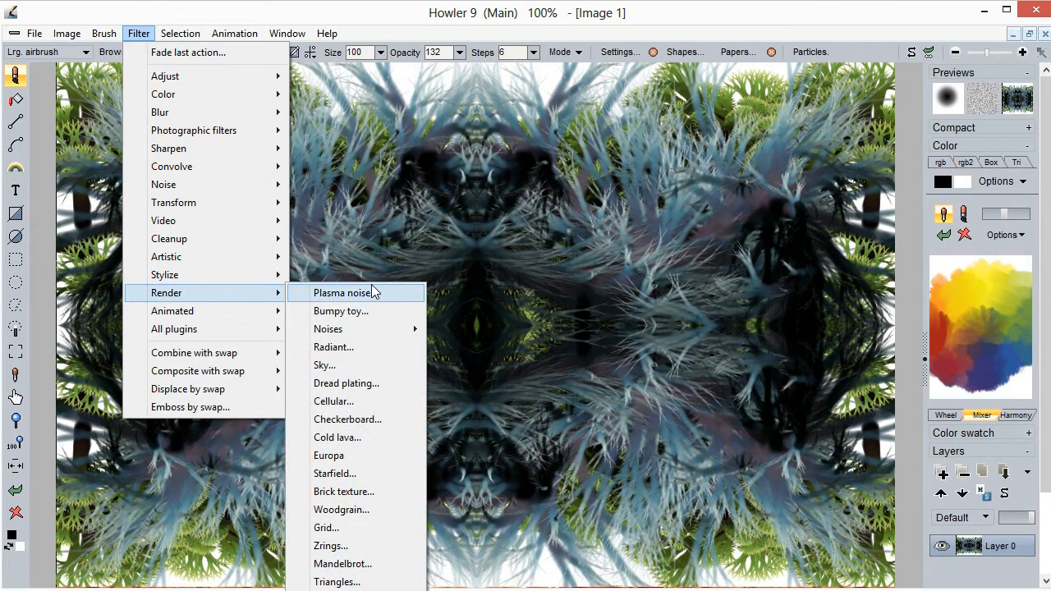
Render grayscale Plasma noise at Scale 5 across the canvas
{"action": "left_click", "coordinate": [341, 292]}
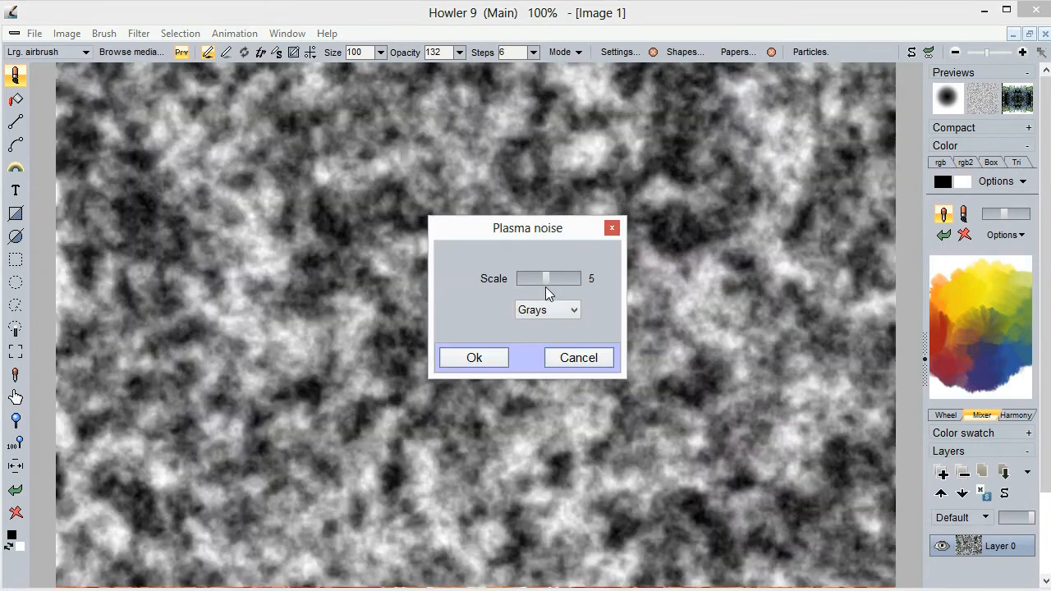
{"action": "left_click", "coordinate": [474, 357]}
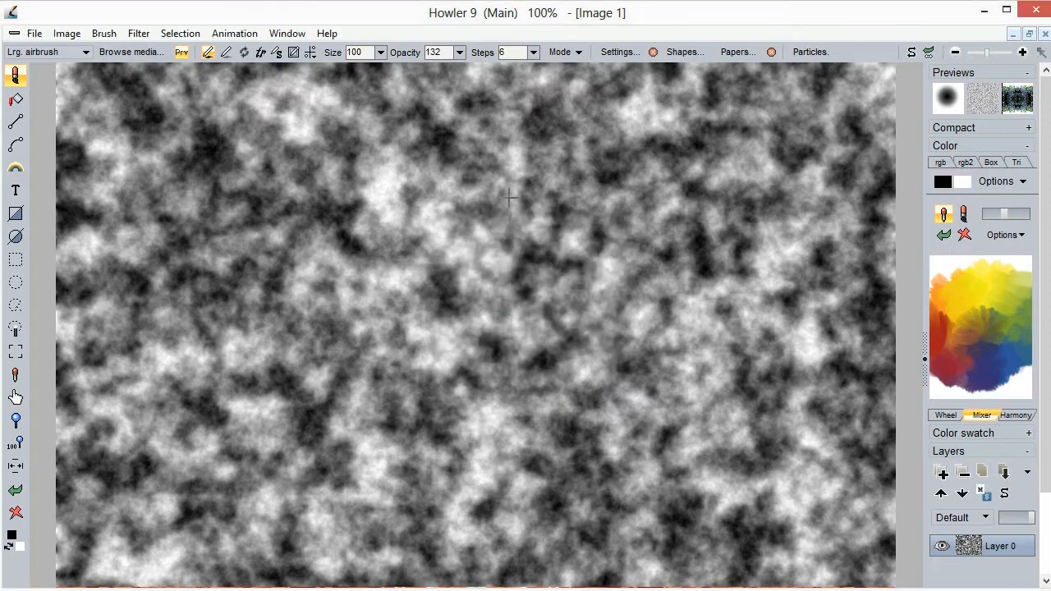
{"action": "left_click", "coordinate": [138, 33]}
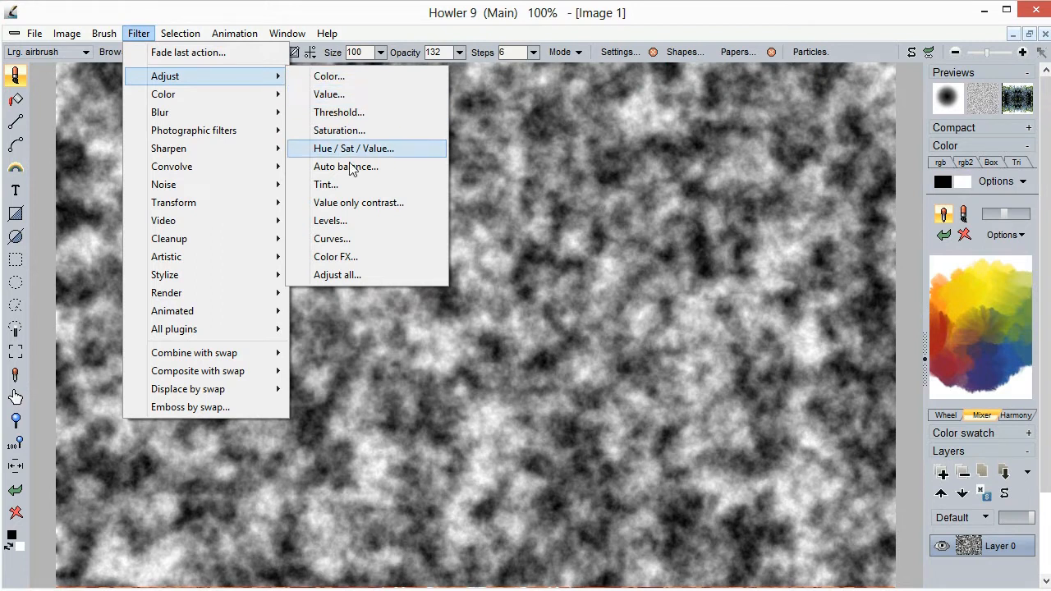
Apply a stepped RGB Curves adjustment, brightening highlights and flattening darker tones
{"action": "left_click", "coordinate": [332, 239]}
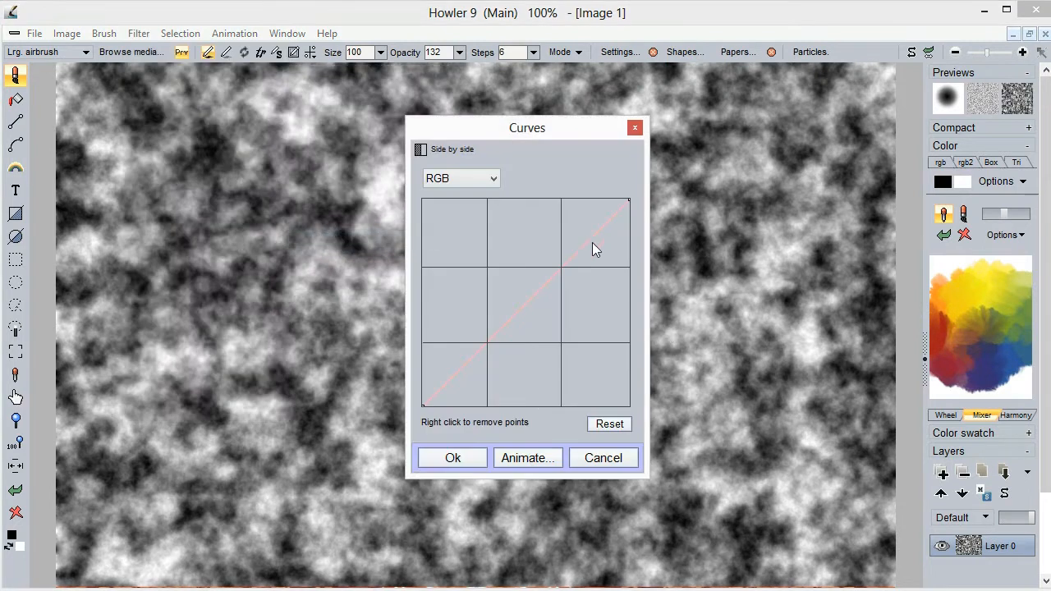
{"action": "left_click_drag", "start_coordinate": [595, 251], "coordinate": [600, 207]}
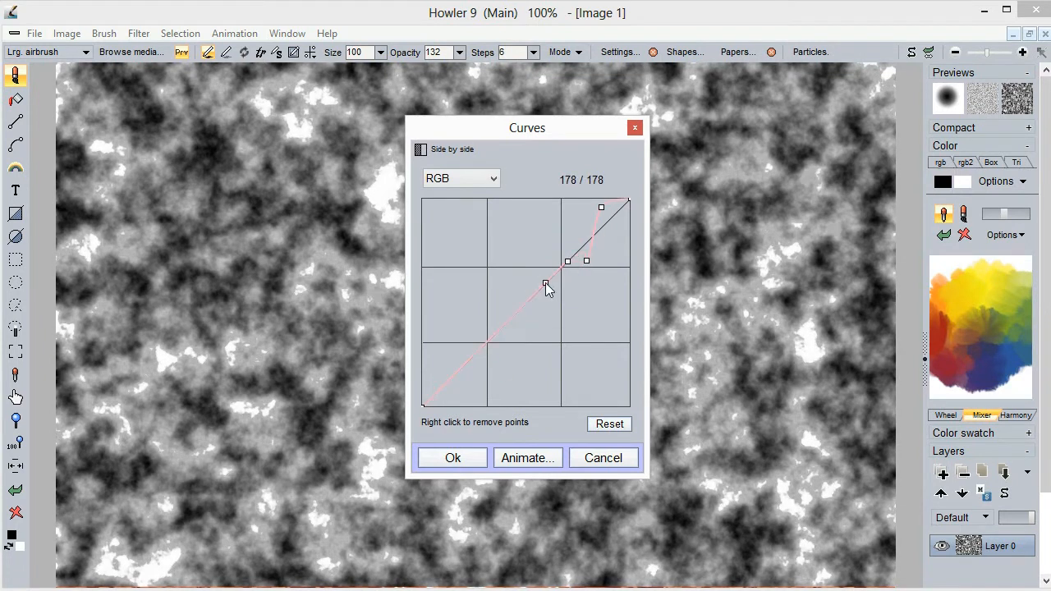
{"action": "left_click_drag", "start_coordinate": [546, 285], "coordinate": [526, 320]}
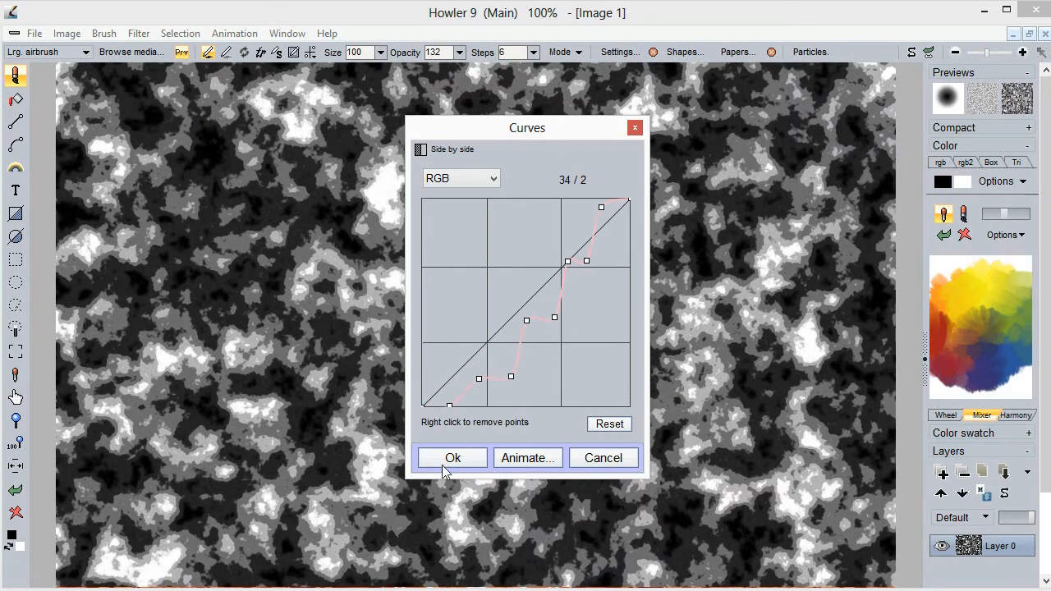
{"action": "left_click", "coordinate": [452, 458]}
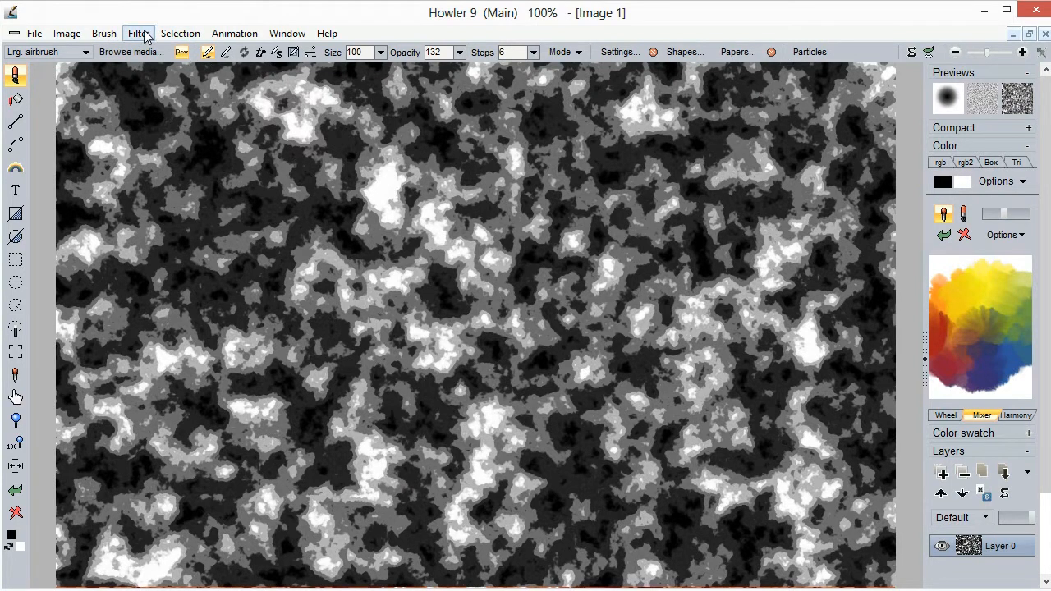
Open Puppy Ray on the blotchy image and preview a different camera viewpoint
{"action": "left_click", "coordinate": [138, 33]}
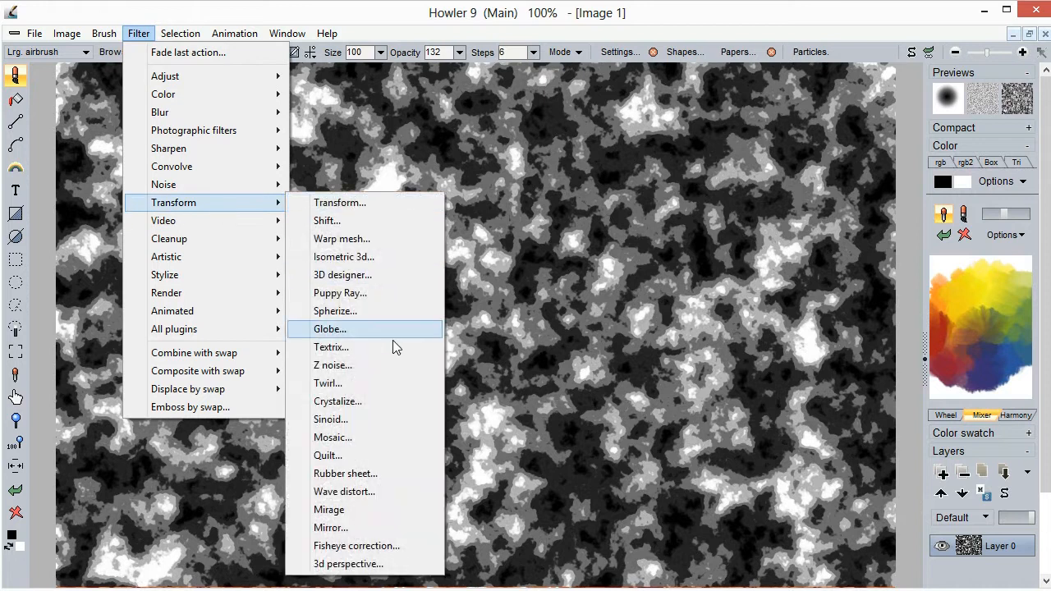
{"action": "left_click", "coordinate": [329, 329]}
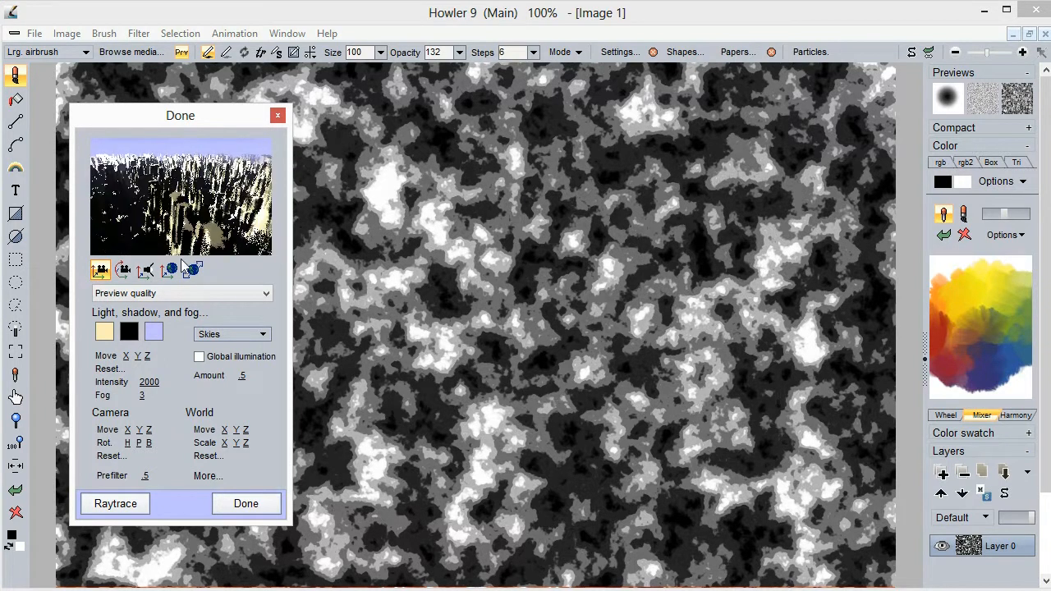
{"action": "left_click", "coordinate": [123, 270]}
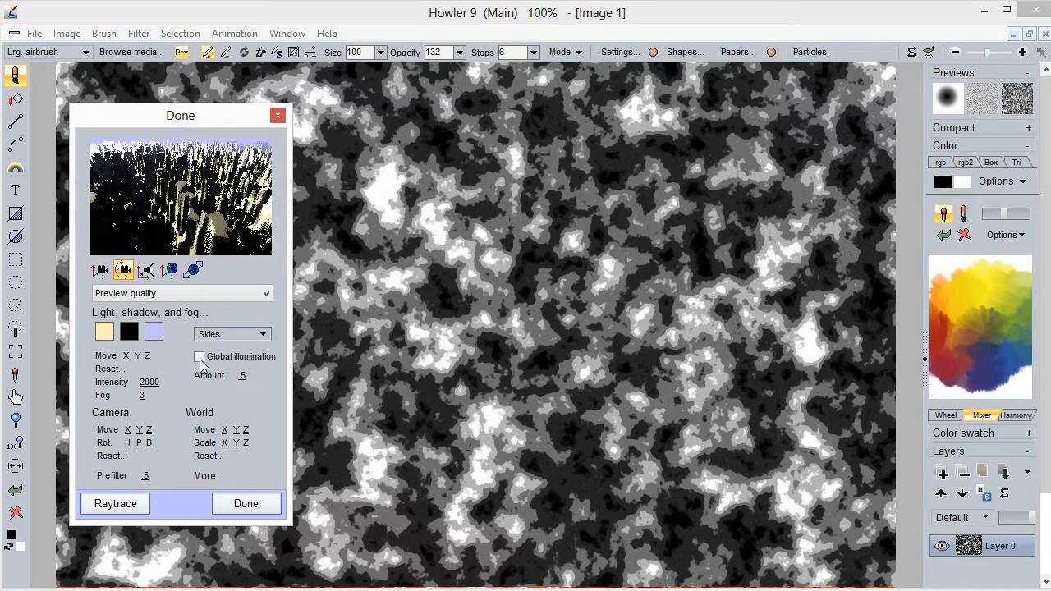
Enable global illumination, set fog to 1.31, and switch to another camera preset
{"action": "left_click", "coordinate": [198, 357]}
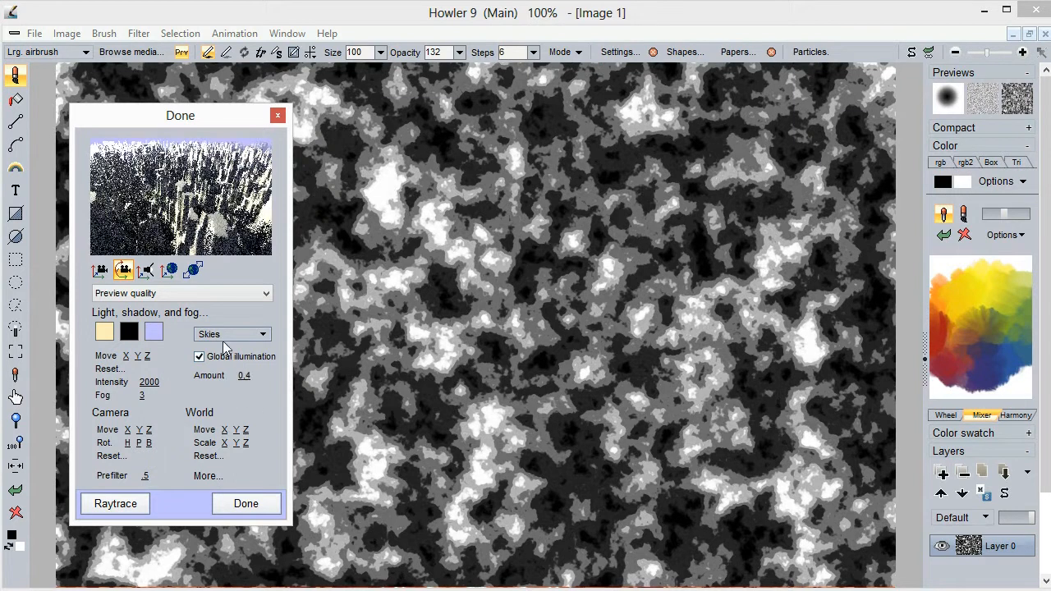
{"action": "left_click", "coordinate": [261, 333]}
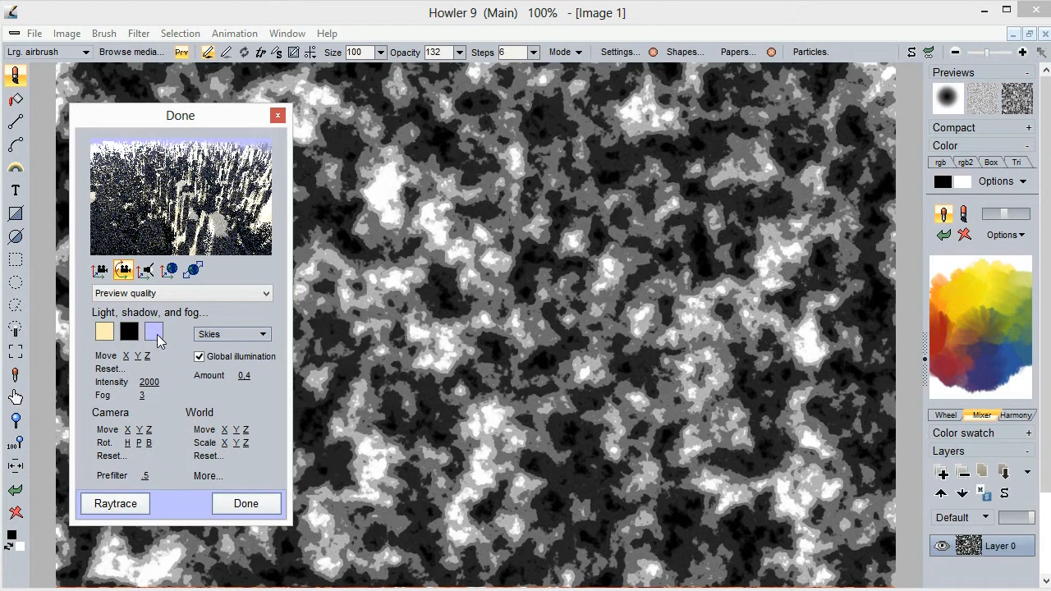
{"action": "left_click_drag", "start_coordinate": [145, 395], "coordinate": [148, 395]}
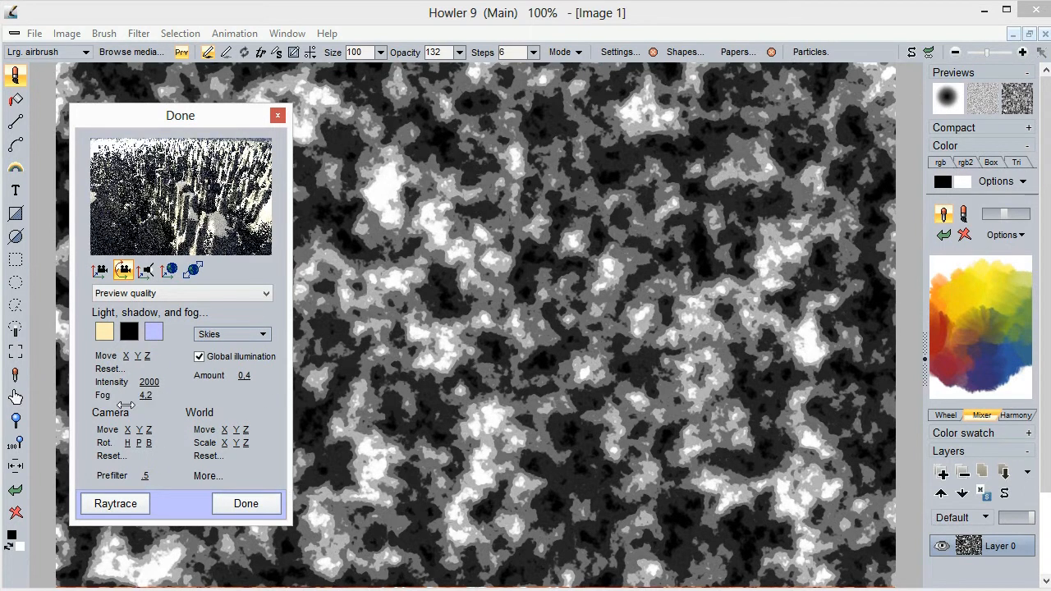
{"action": "left_click_drag", "start_coordinate": [145, 395], "coordinate": [149, 395]}
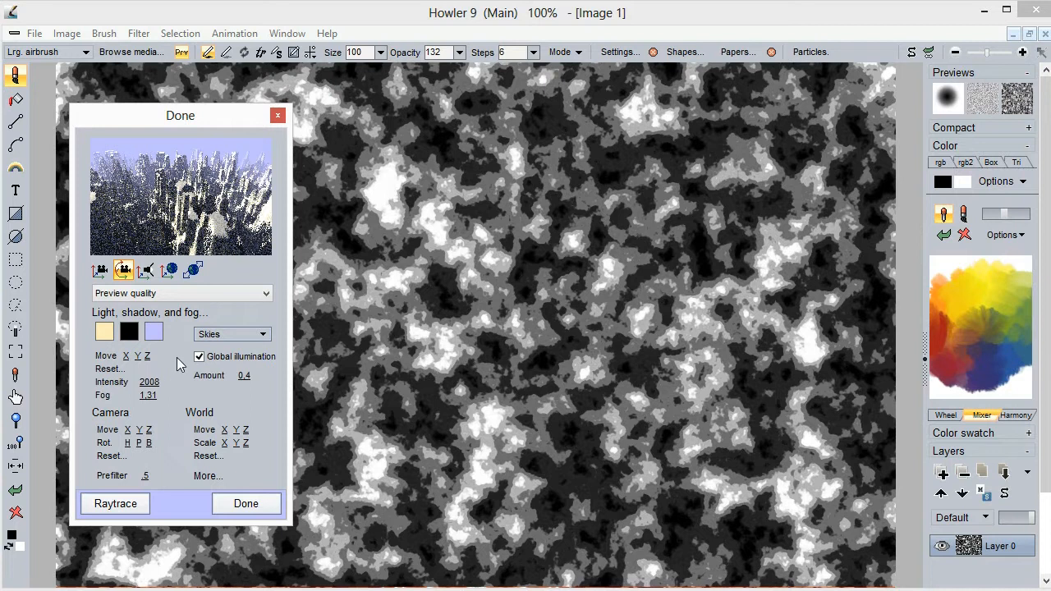
{"action": "left_click", "coordinate": [100, 270]}
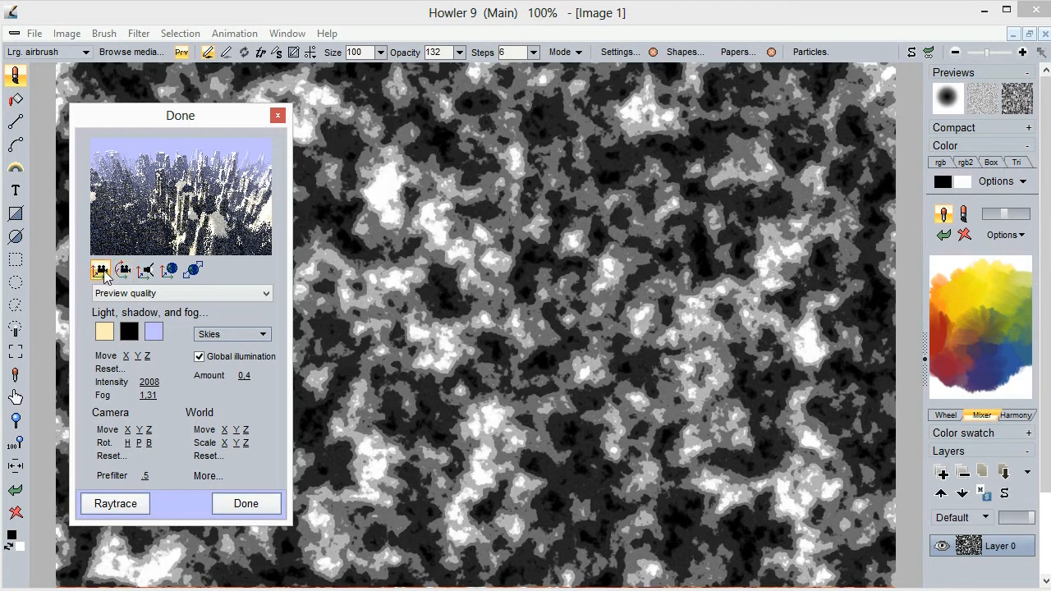
{"action": "left_click", "coordinate": [146, 270]}
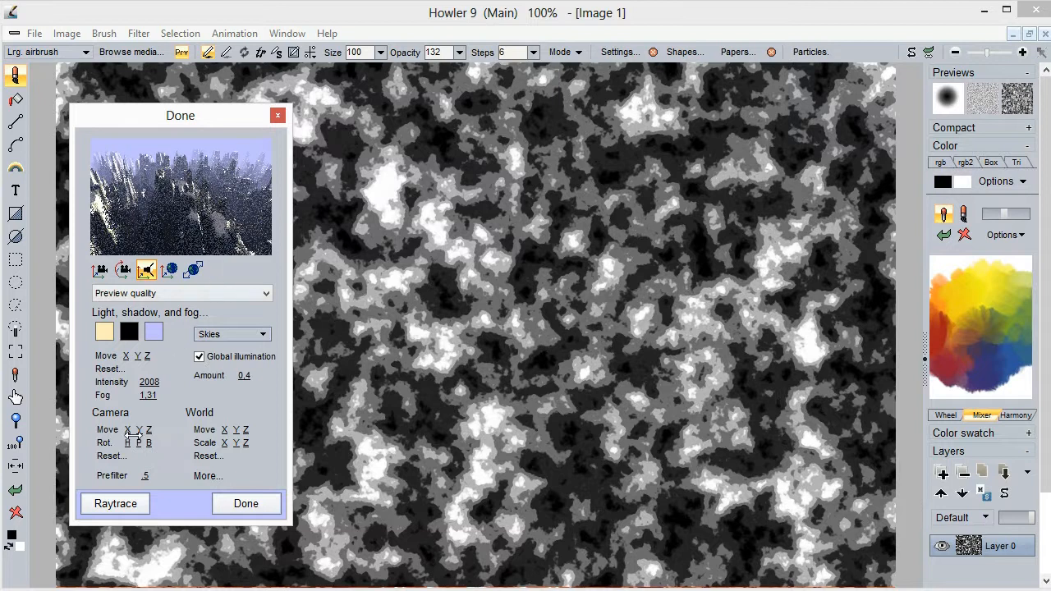
{"action": "left_click", "coordinate": [181, 293]}
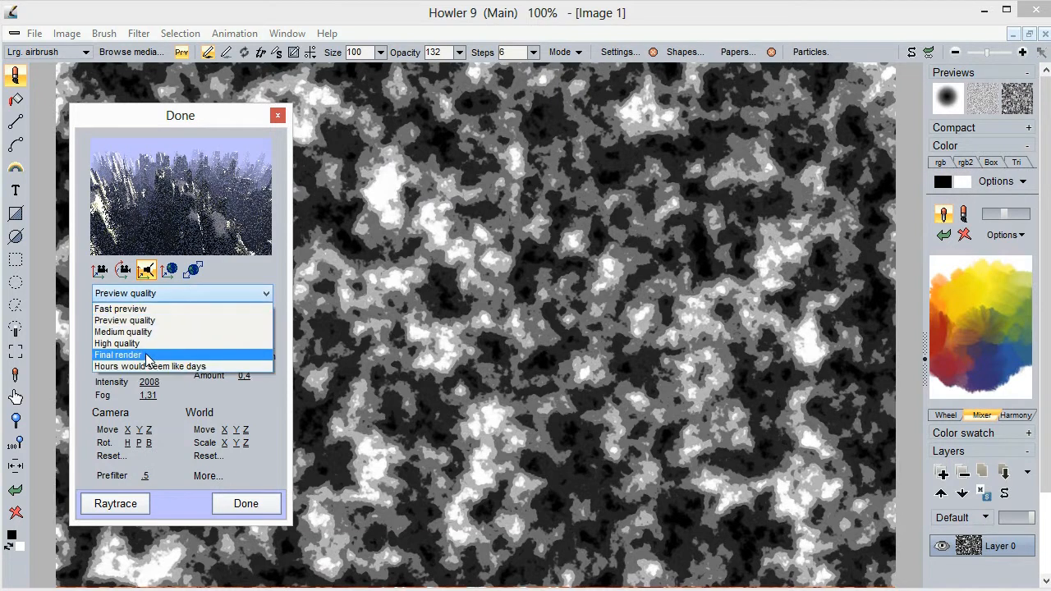
{"action": "left_click", "coordinate": [118, 343]}
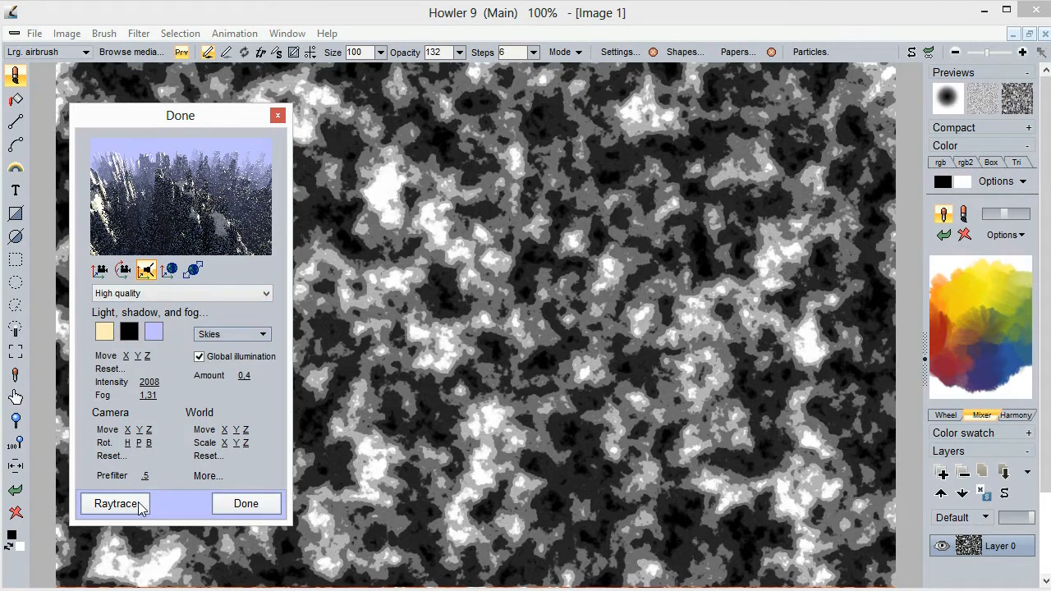
{"action": "left_click", "coordinate": [115, 503]}
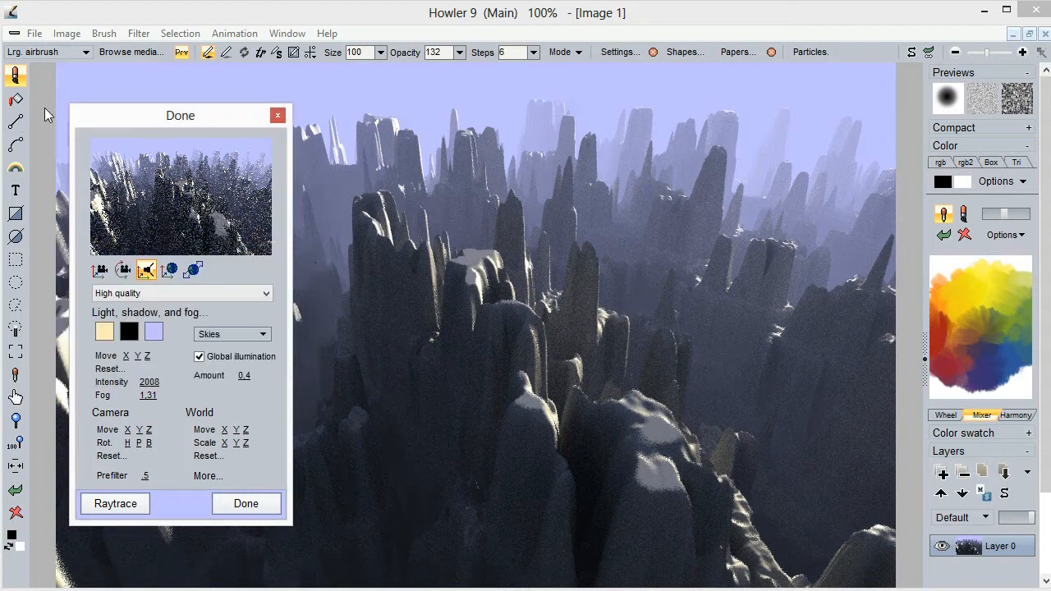
{"action": "left_click", "coordinate": [245, 504]}
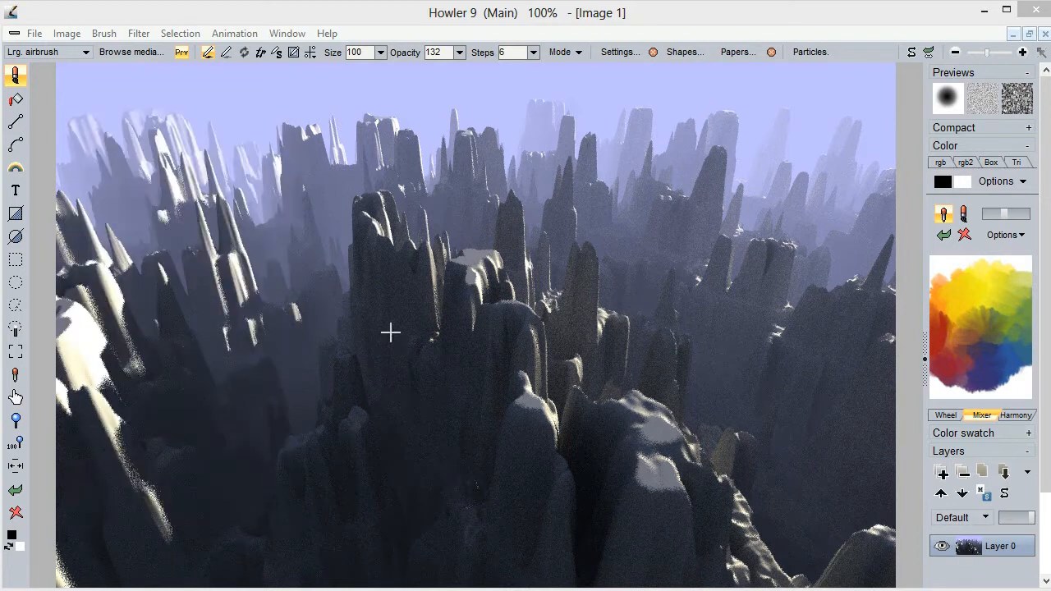
{"action": "mouse_move", "coordinate": [353, 395]}
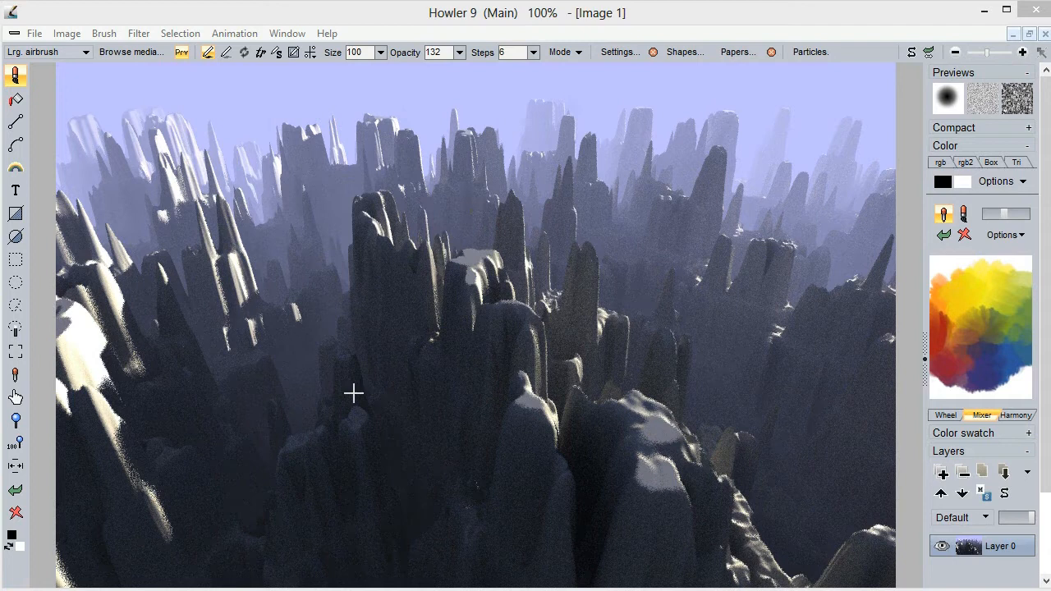
{"action": "mouse_move", "coordinate": [396, 100]}
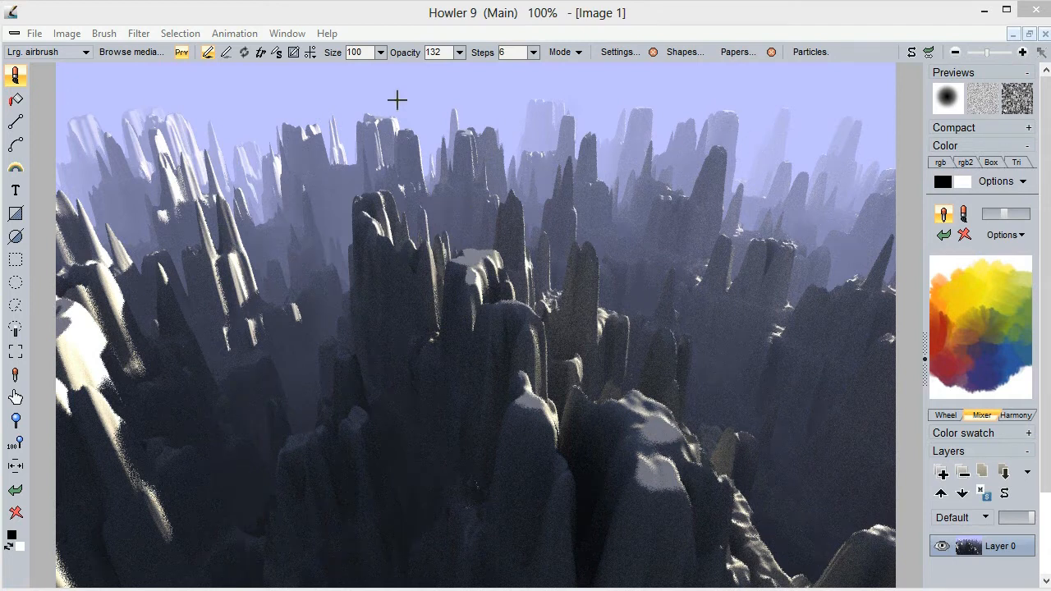
{"action": "mouse_move", "coordinate": [260, 233]}
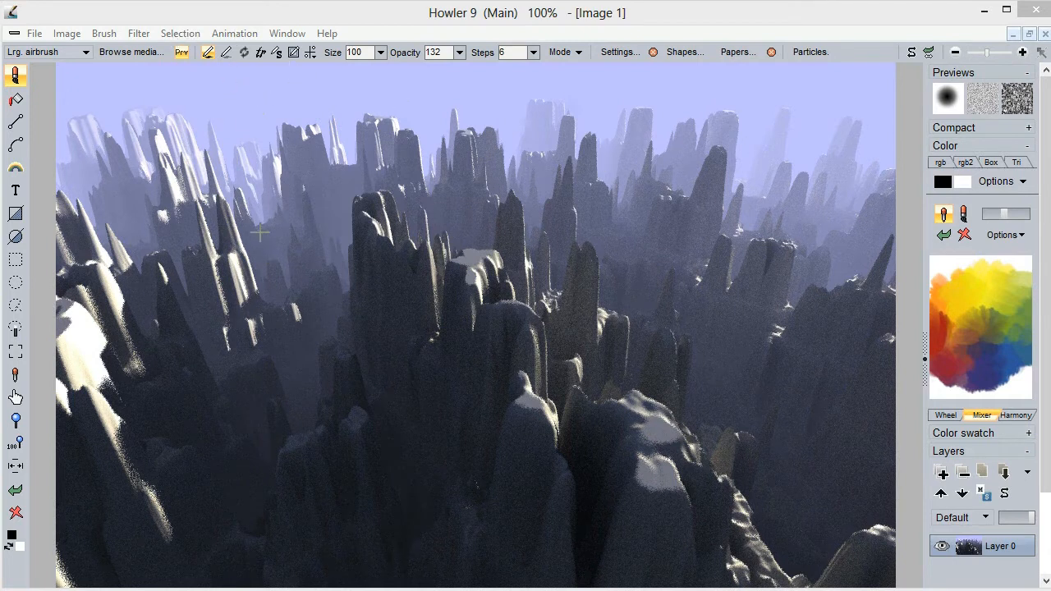
Create a new image using the 640 x 640 Square size preset
{"action": "left_click", "coordinate": [34, 33]}
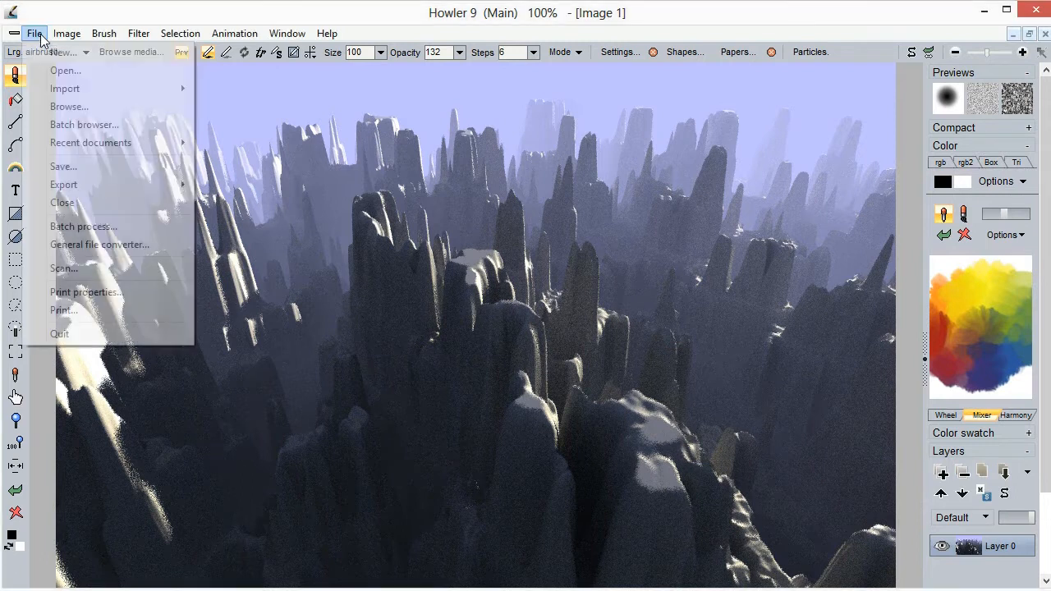
{"action": "mouse_move", "coordinate": [77, 52]}
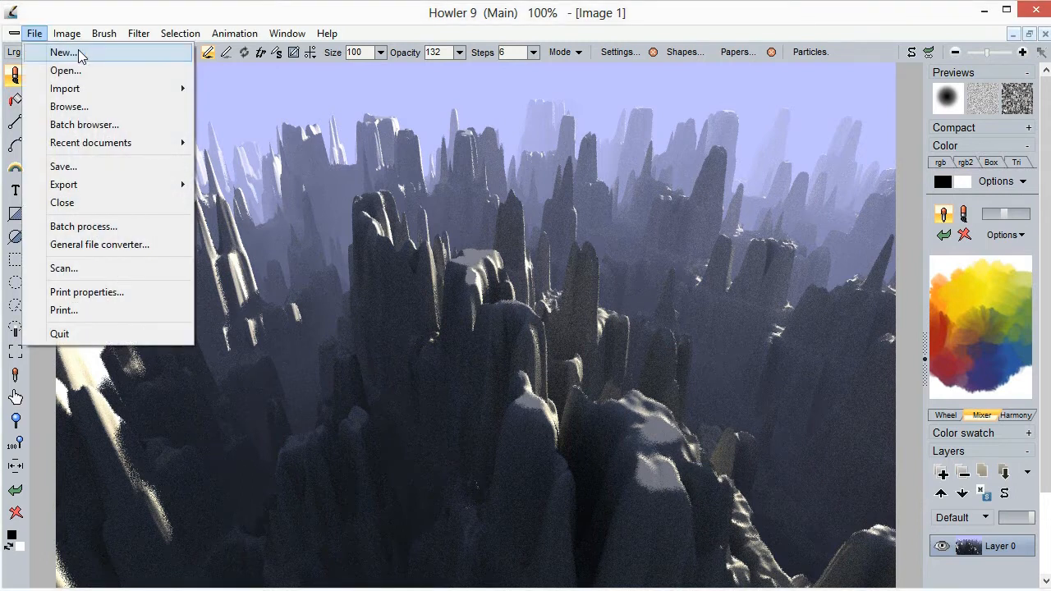
{"action": "left_click", "coordinate": [61, 52]}
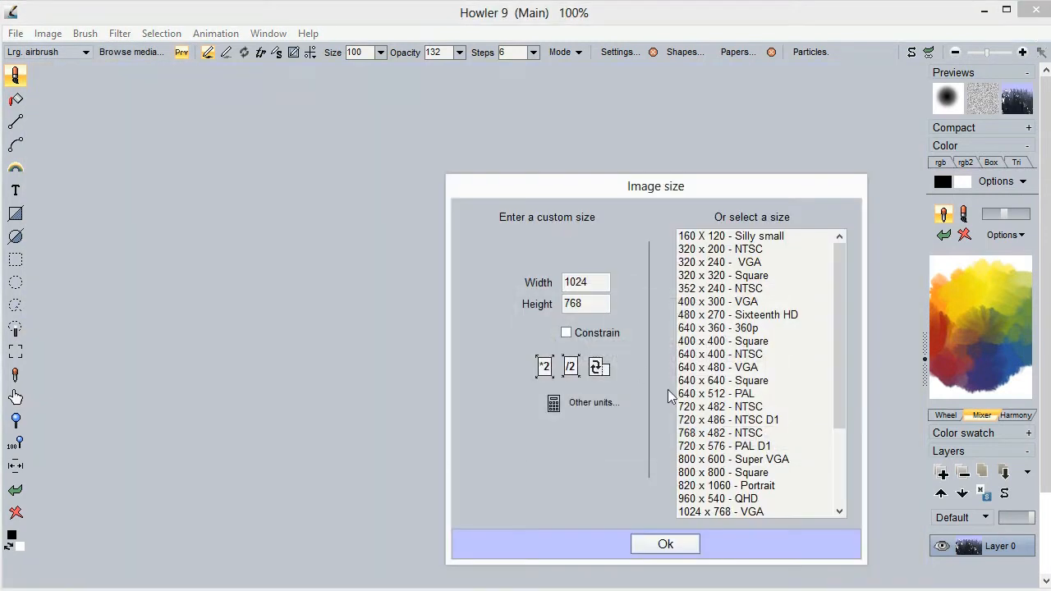
{"action": "left_click", "coordinate": [723, 381]}
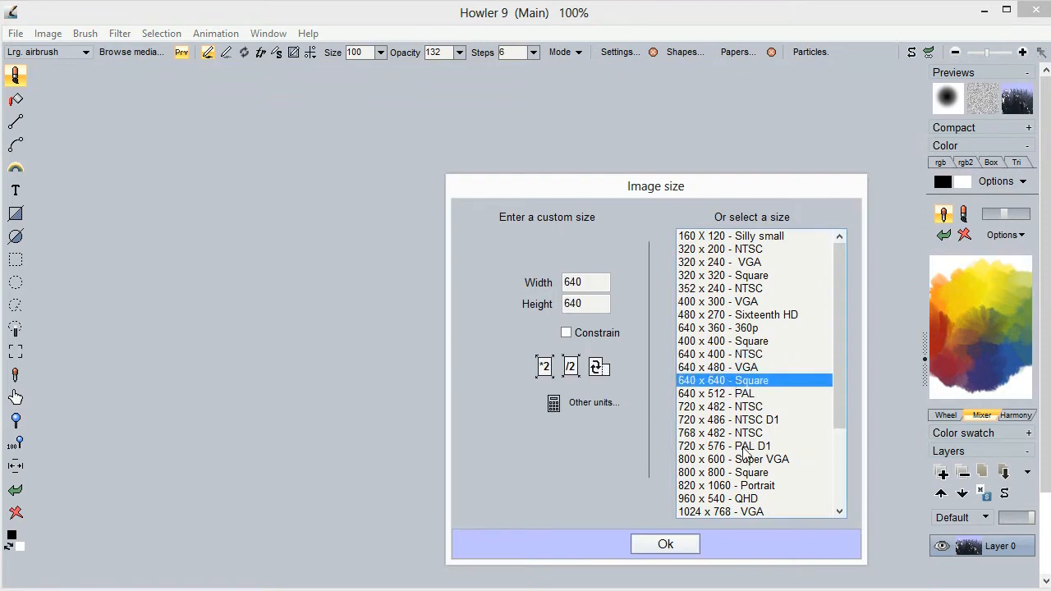
{"action": "left_click", "coordinate": [665, 544]}
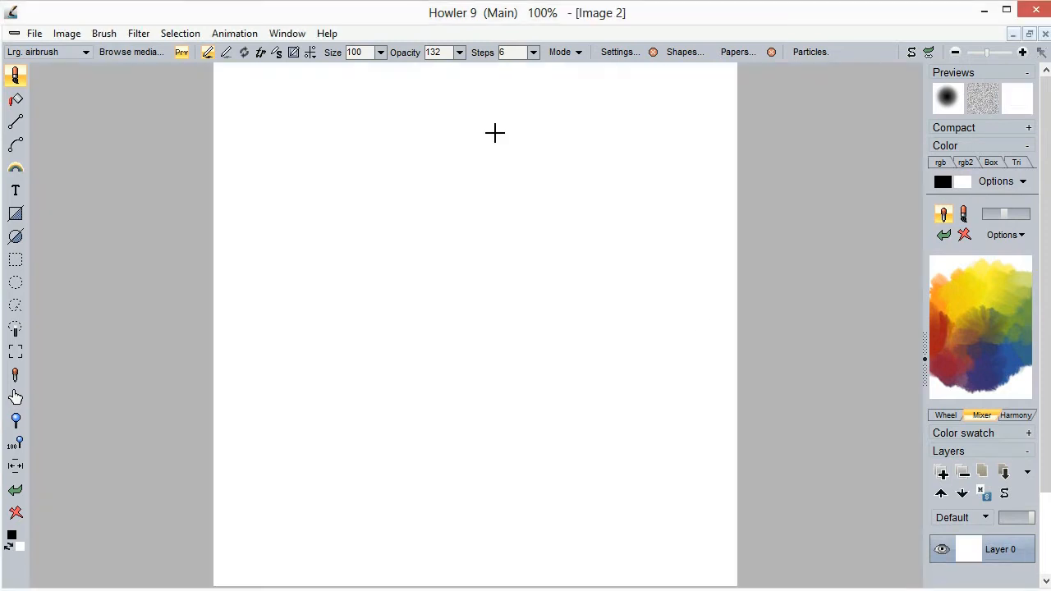
Convert the blank image into a 200-frame animation, keeping 24 fps
{"action": "left_click", "coordinate": [234, 33]}
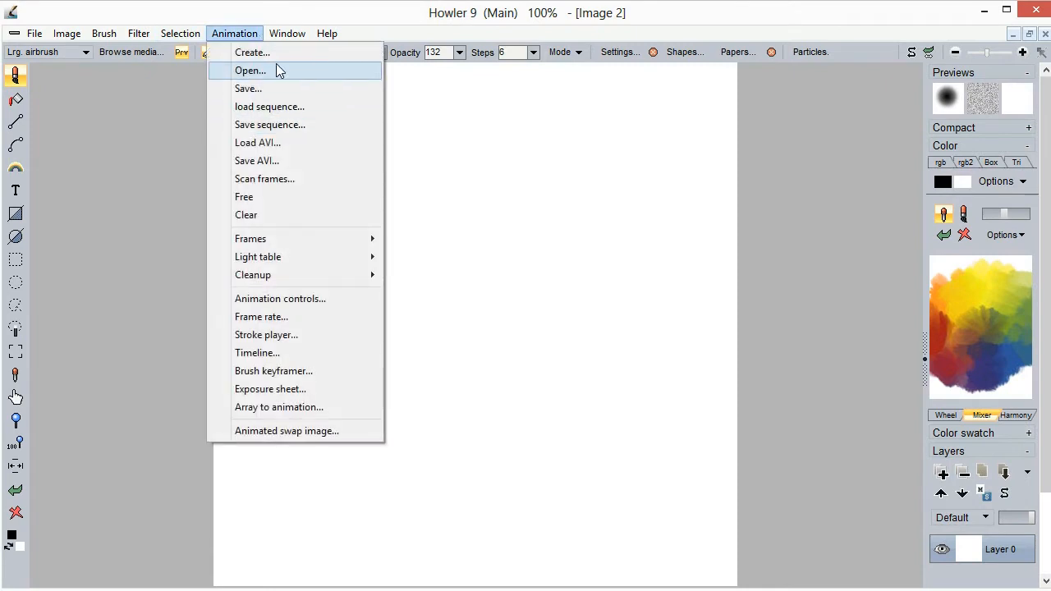
{"action": "left_click", "coordinate": [252, 52]}
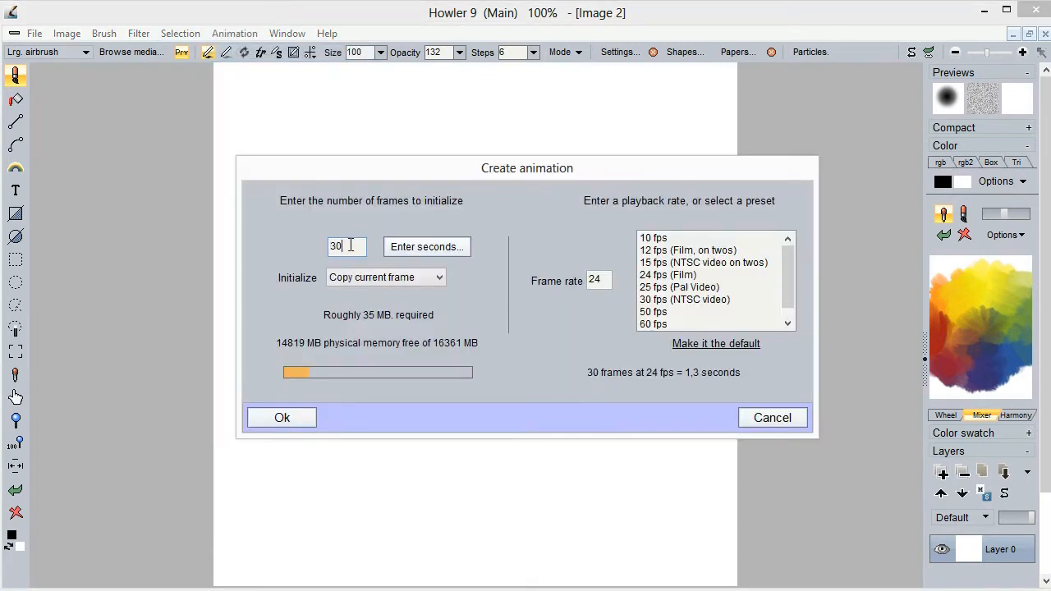
{"action": "type", "text": "200"}
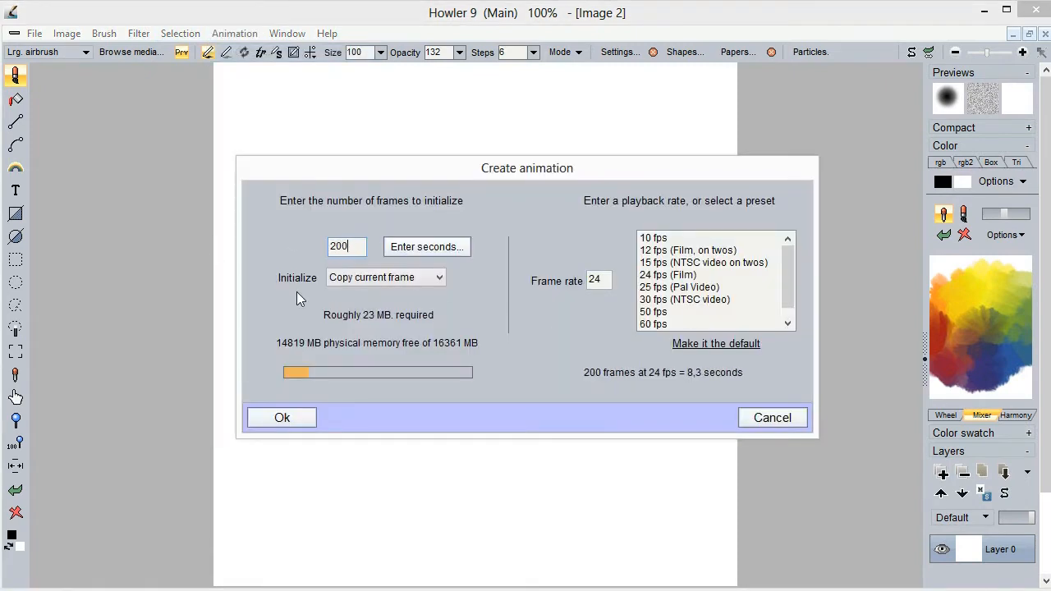
{"action": "left_click", "coordinate": [282, 417]}
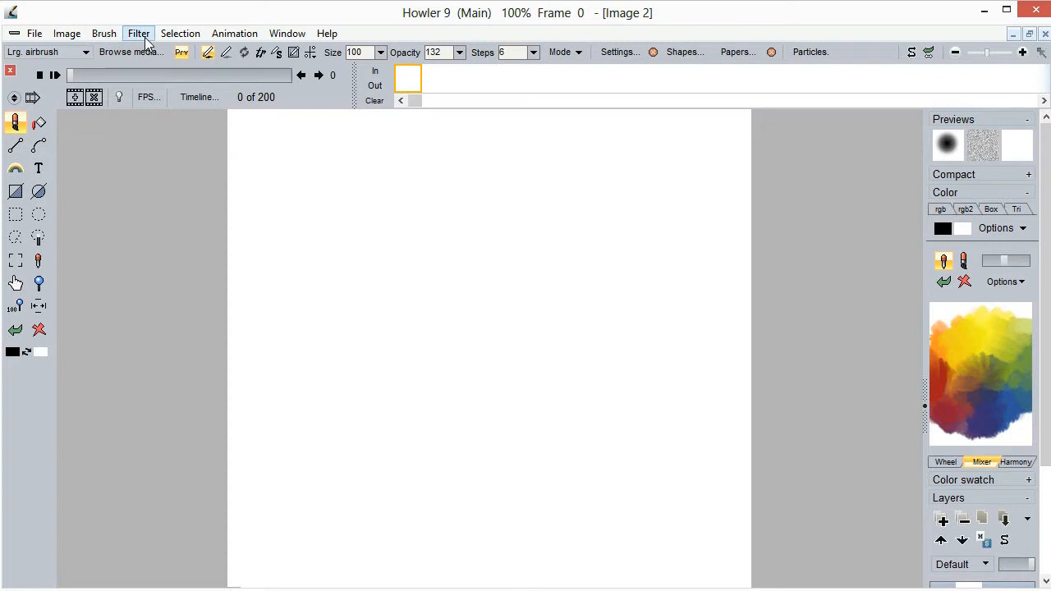
Open the Neutrons filter and enable gradient colours, leaving fixed size and depth cueing off
{"action": "left_click", "coordinate": [138, 33]}
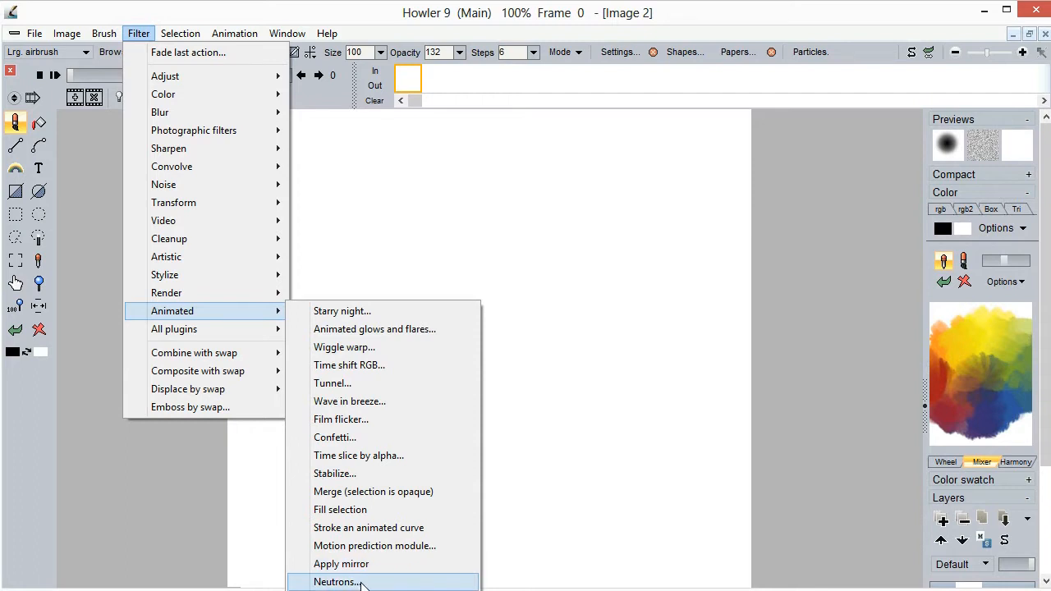
{"action": "left_click", "coordinate": [334, 581]}
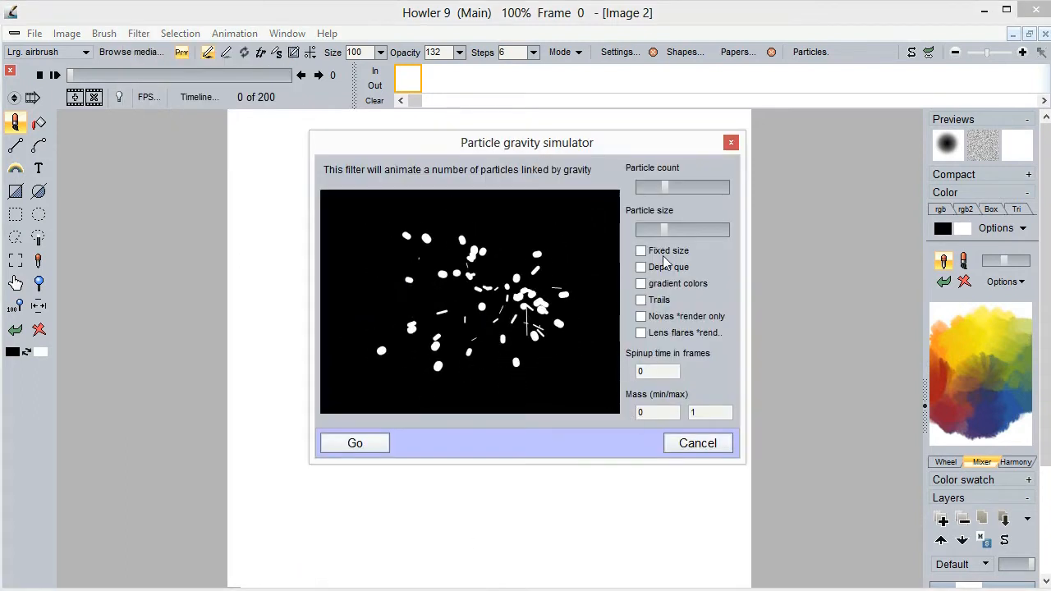
{"action": "left_click_drag", "start_coordinate": [526, 142], "coordinate": [366, 150]}
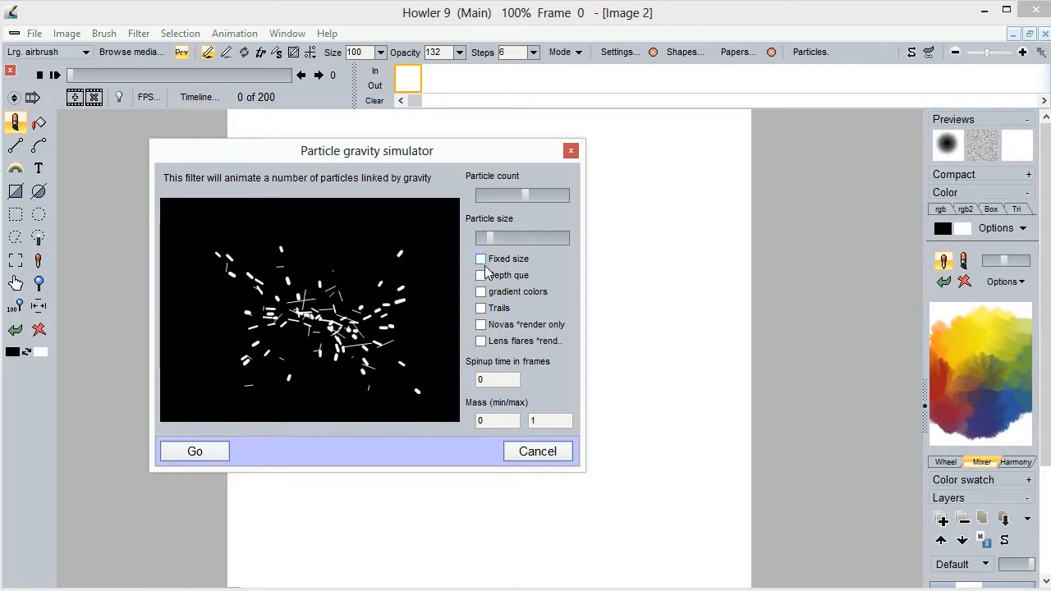
{"action": "left_click", "coordinate": [481, 258]}
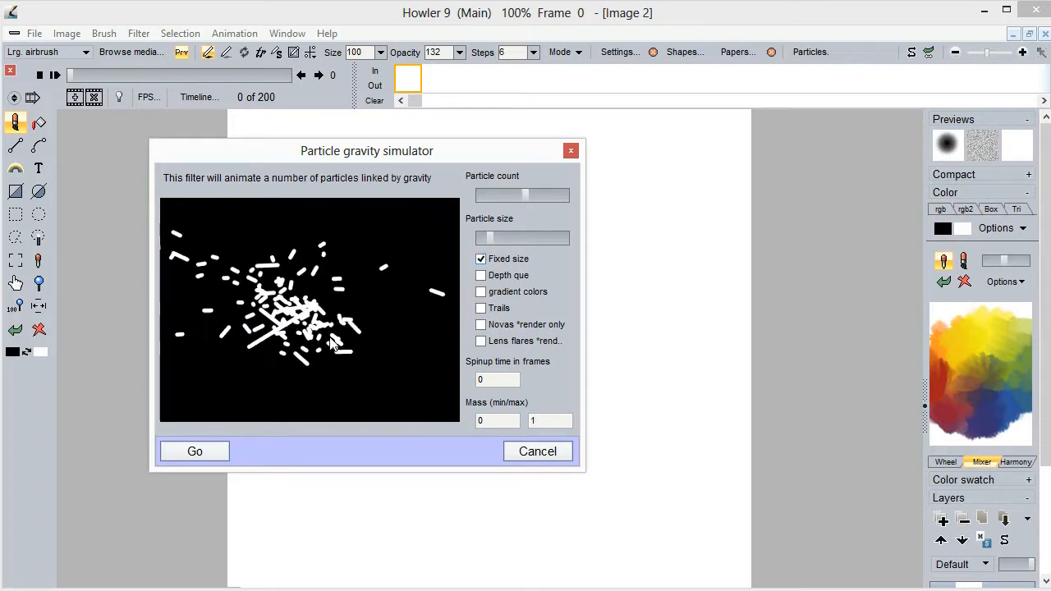
{"action": "left_click", "coordinate": [481, 258]}
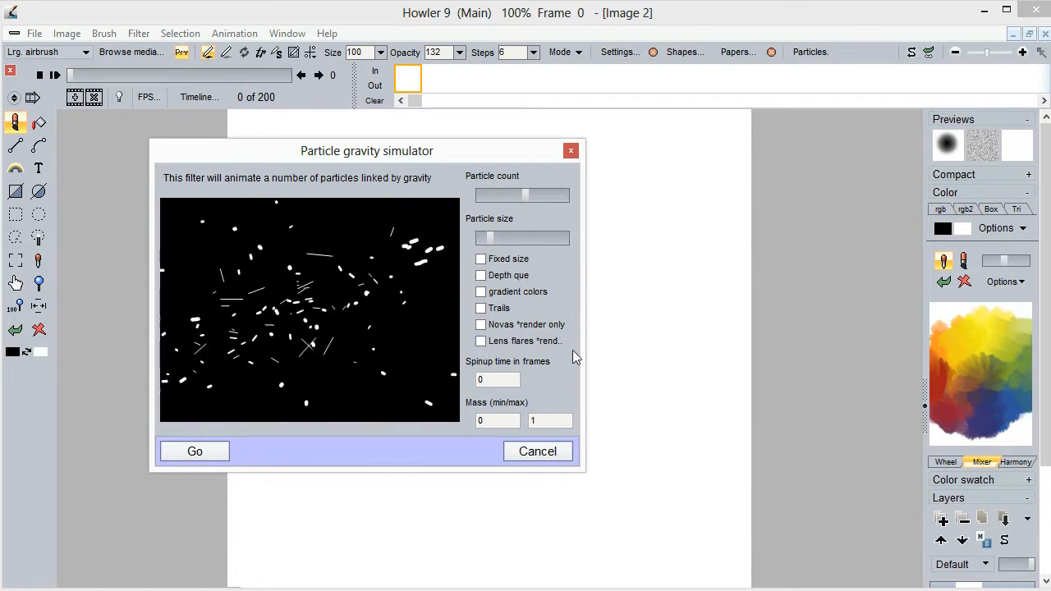
{"action": "left_click", "coordinate": [481, 275]}
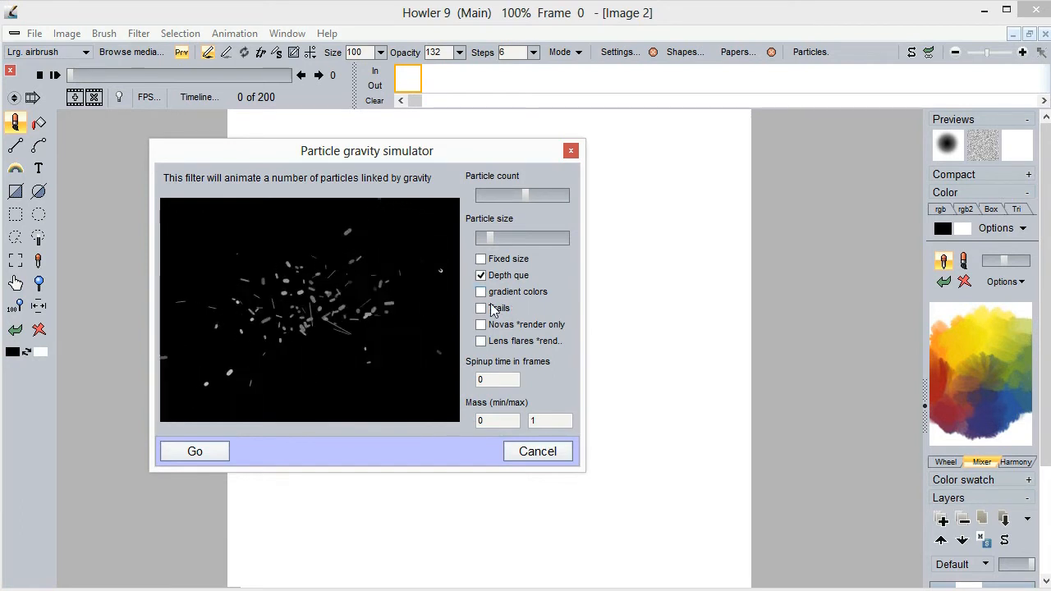
{"action": "left_click", "coordinate": [480, 291]}
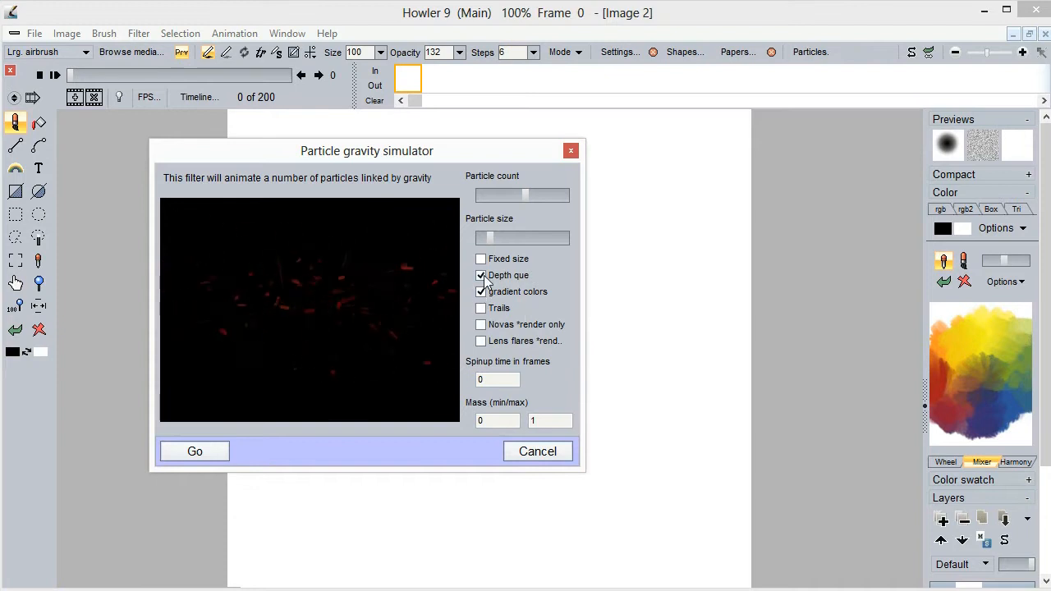
{"action": "left_click", "coordinate": [481, 275]}
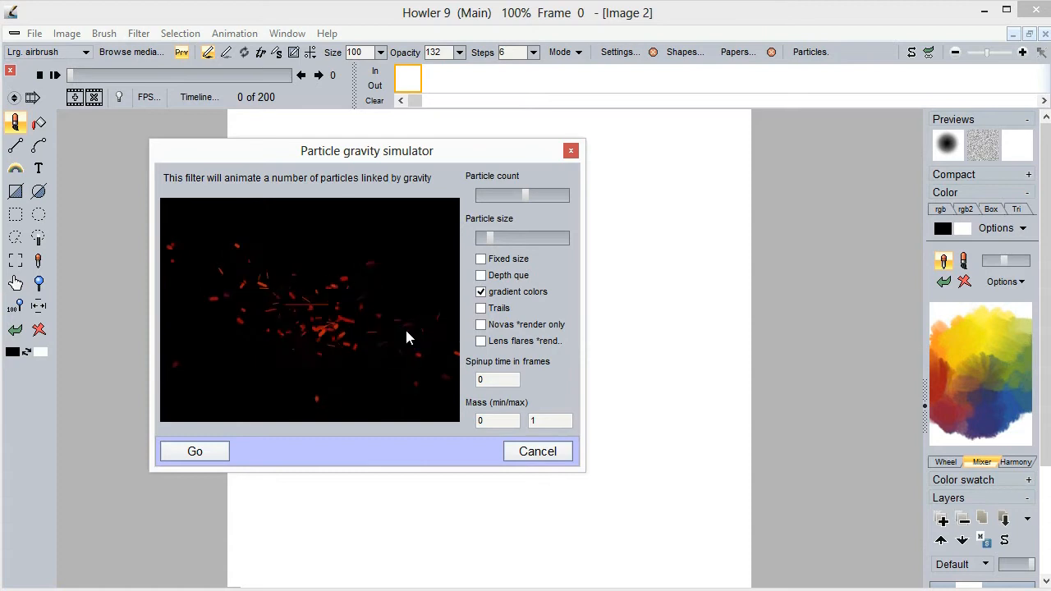
Add particle trails, set Spinup to 22, and render the particles into the frames
{"action": "left_click", "coordinate": [480, 308]}
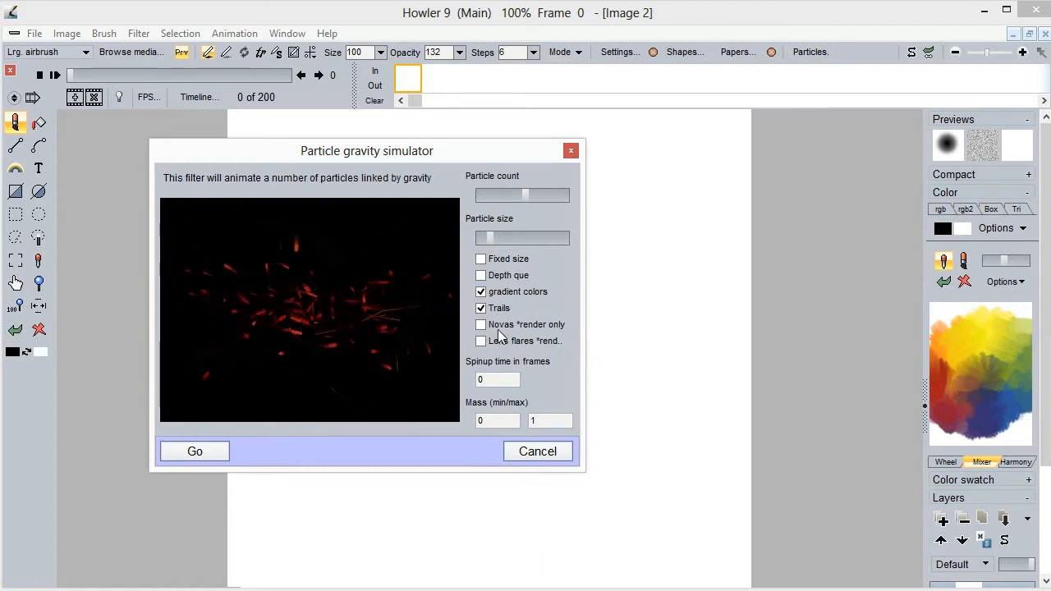
{"action": "left_click", "coordinate": [481, 291]}
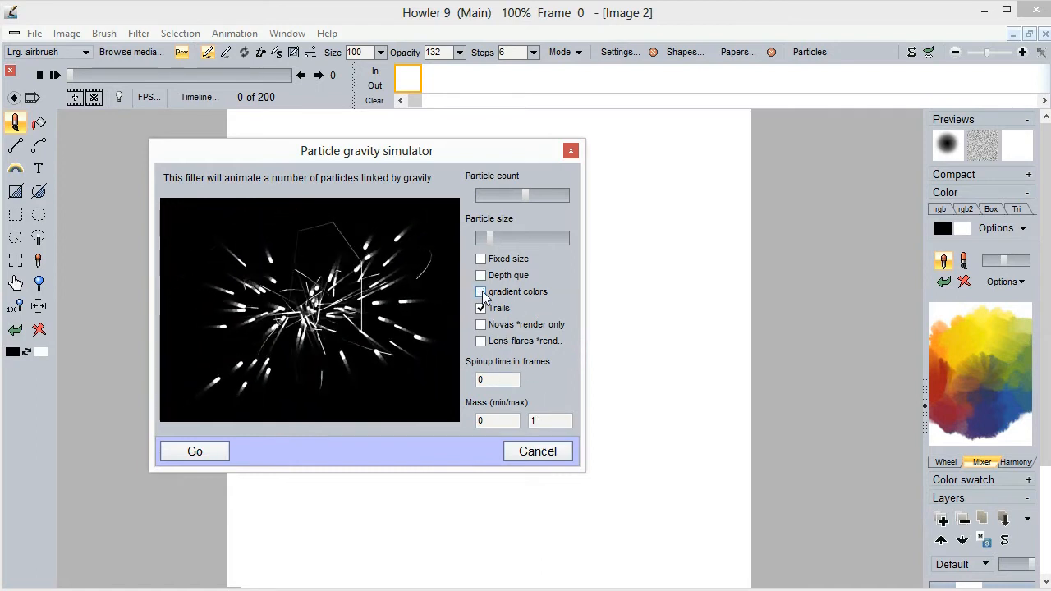
{"action": "left_click", "coordinate": [480, 292]}
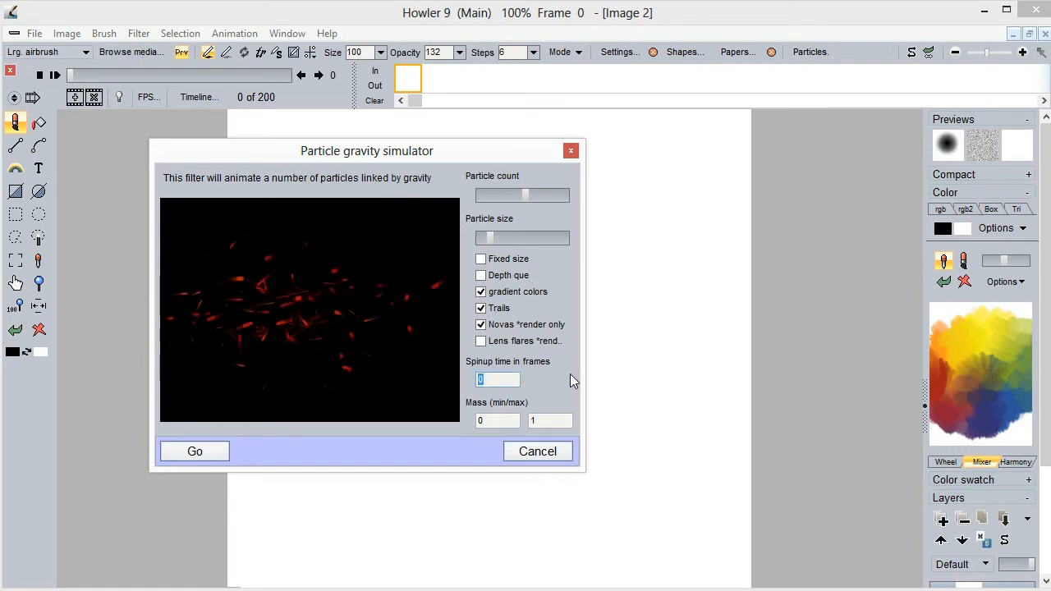
{"action": "type", "text": "22"}
{"action": "left_click", "coordinate": [549, 420]}
{"action": "type", "text": "2"}
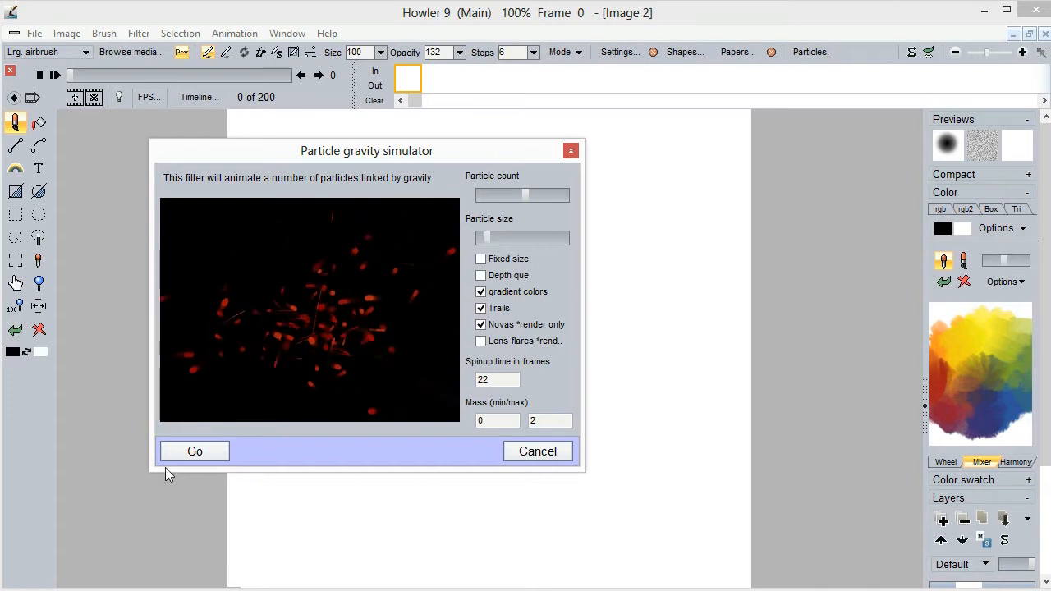
{"action": "left_click", "coordinate": [195, 451]}
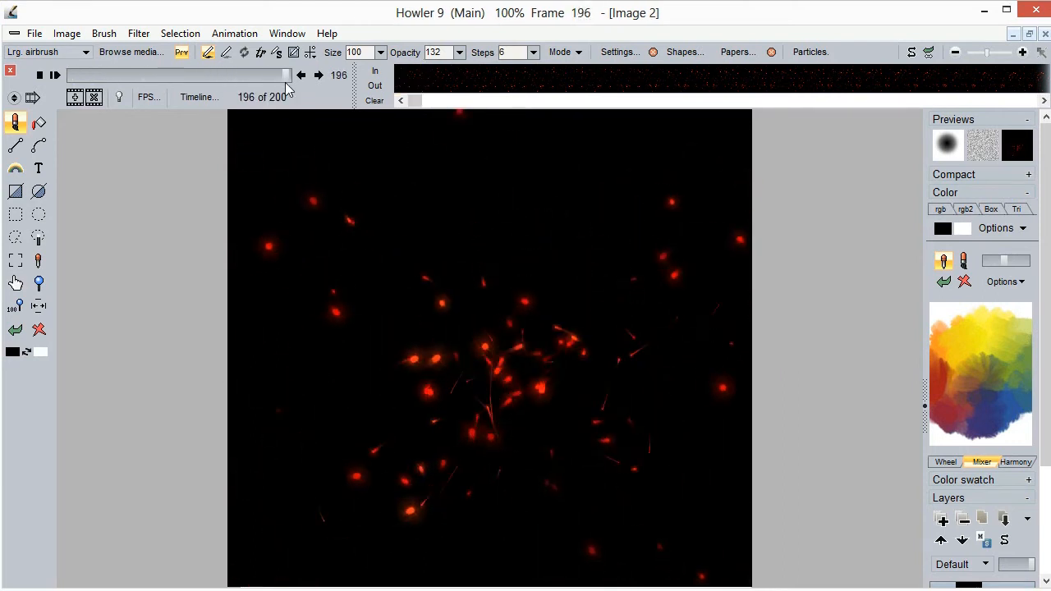
Scrub through the rendered red particle frames, stopping at frame 8
{"action": "left_click", "coordinate": [55, 75]}
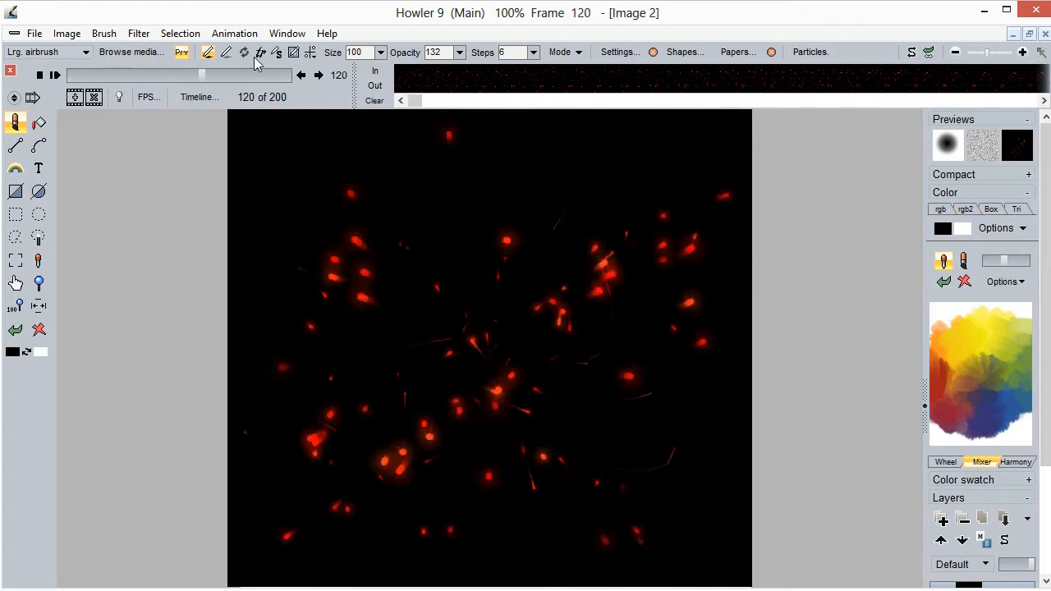
{"action": "left_click", "coordinate": [636, 76]}
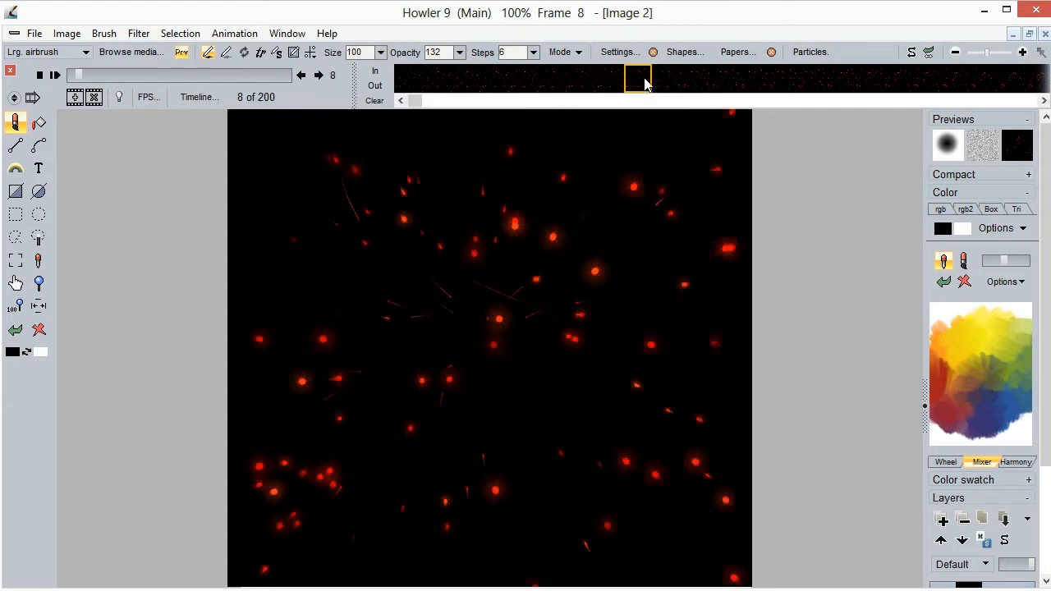
Make the animation loopable from frame 159, leaving 159 frames
{"action": "right_click", "coordinate": [636, 78]}
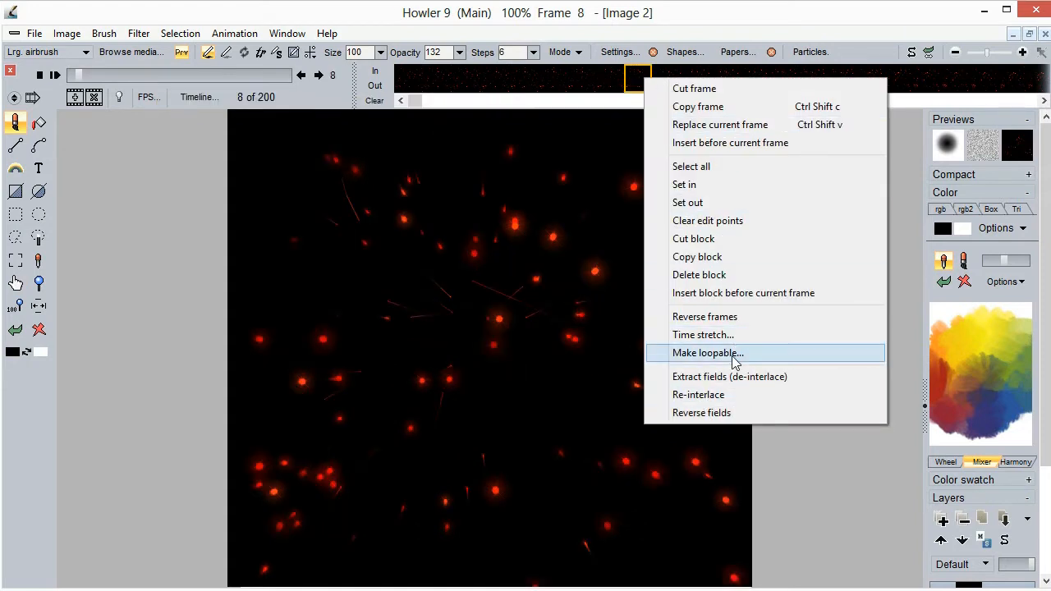
{"action": "mouse_move", "coordinate": [226, 38]}
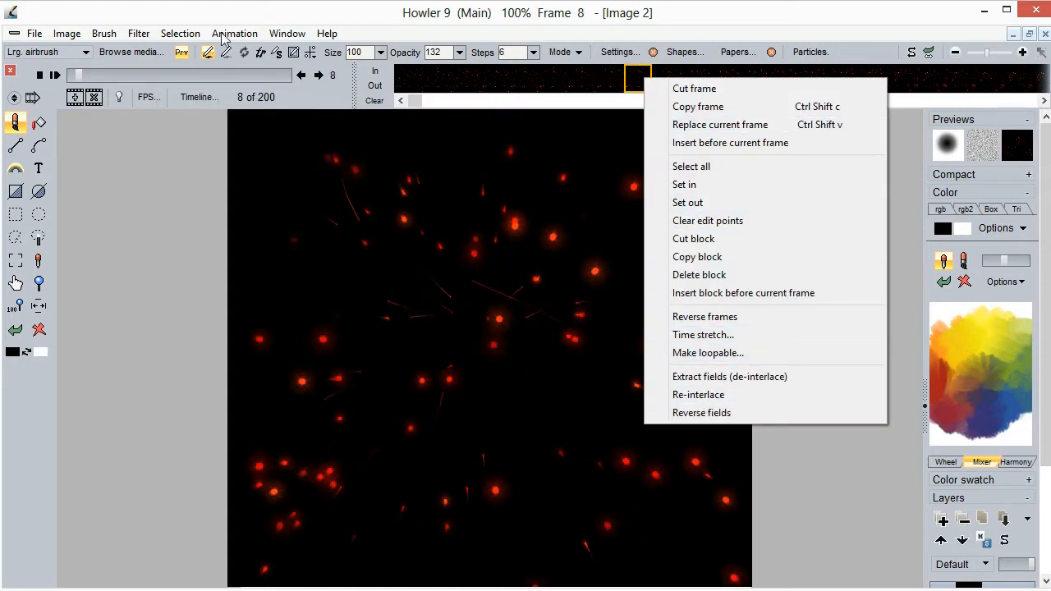
{"action": "left_click", "coordinate": [235, 33]}
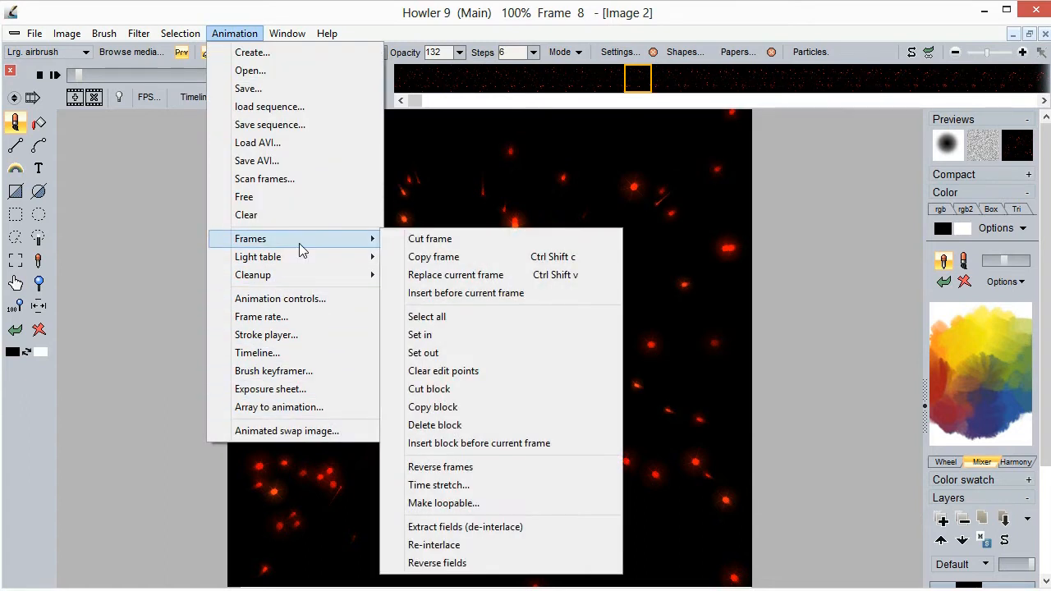
{"action": "left_click", "coordinate": [443, 503]}
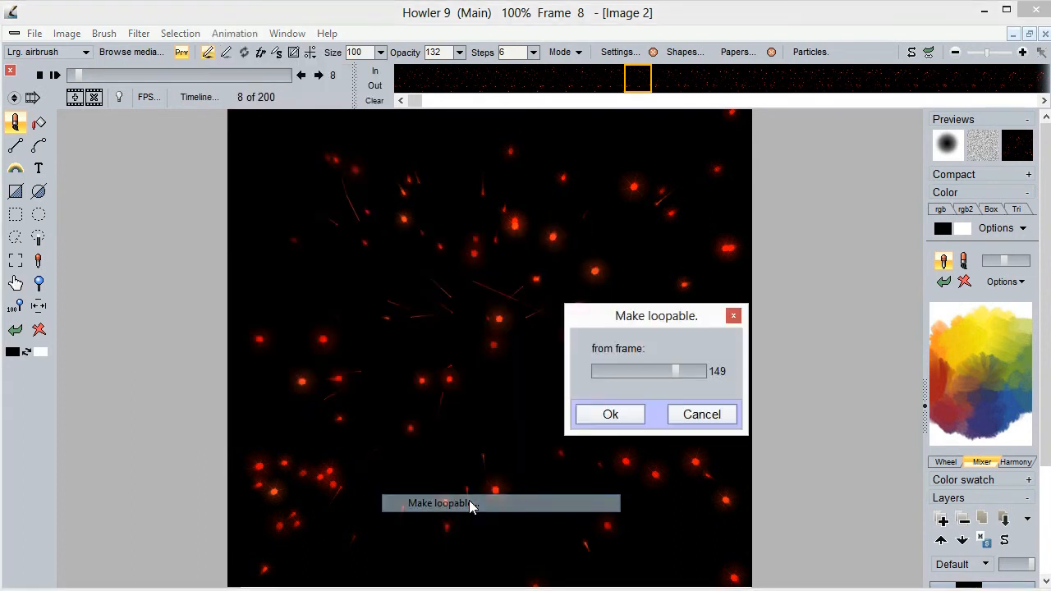
{"action": "left_click_drag", "start_coordinate": [649, 371], "coordinate": [678, 370]}
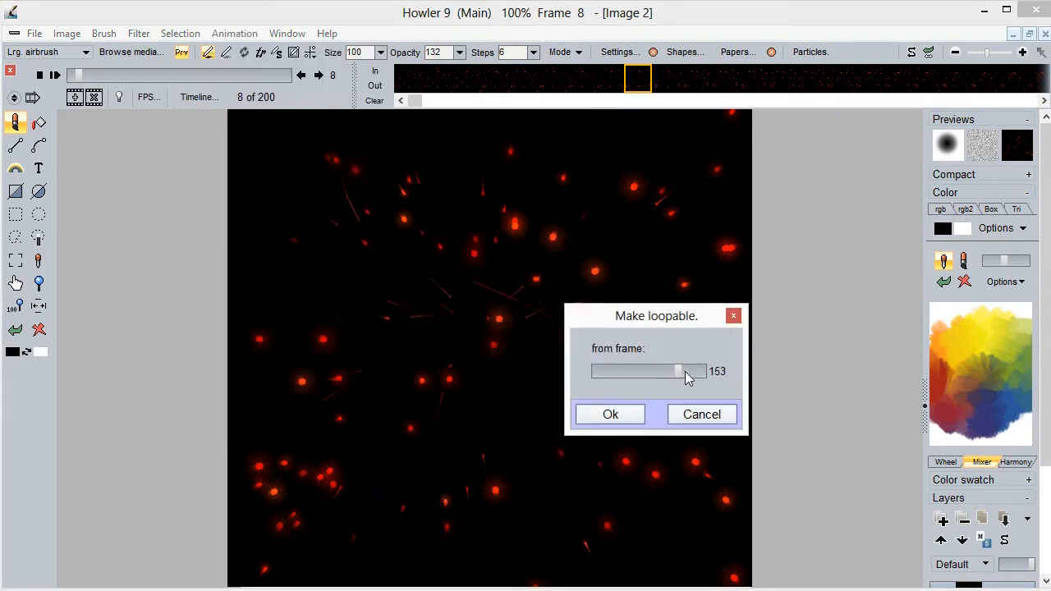
{"action": "left_click_drag", "start_coordinate": [681, 372], "coordinate": [672, 371]}
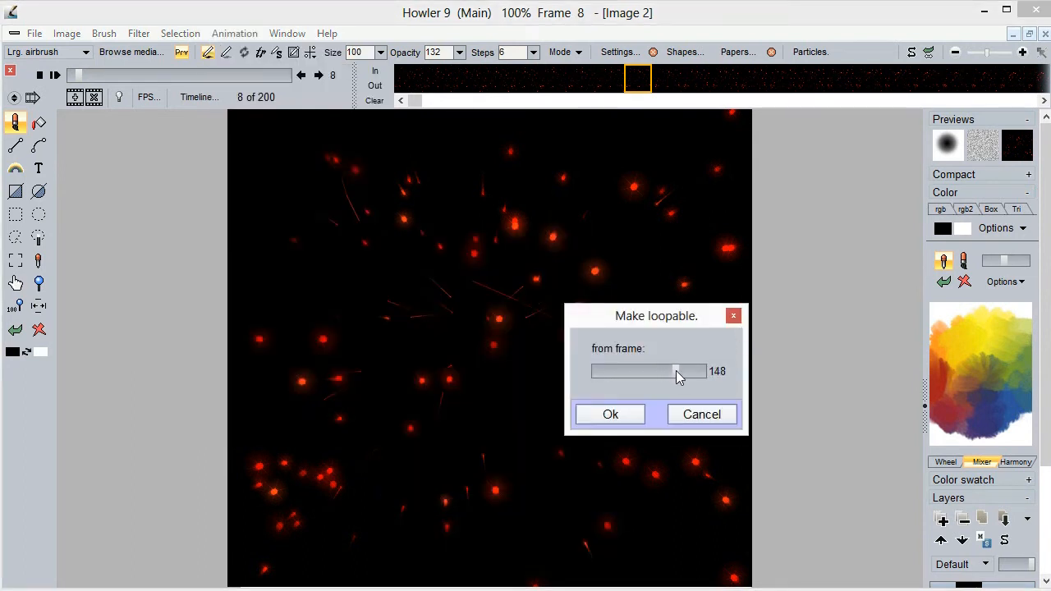
{"action": "left_click_drag", "start_coordinate": [653, 371], "coordinate": [702, 372]}
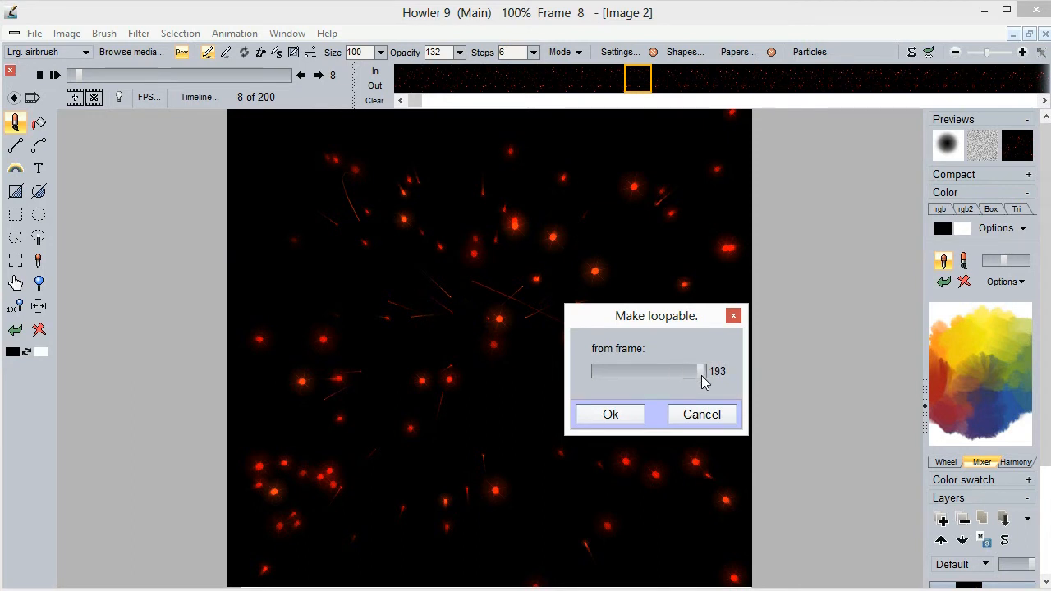
{"action": "left_click_drag", "start_coordinate": [702, 371], "coordinate": [673, 371]}
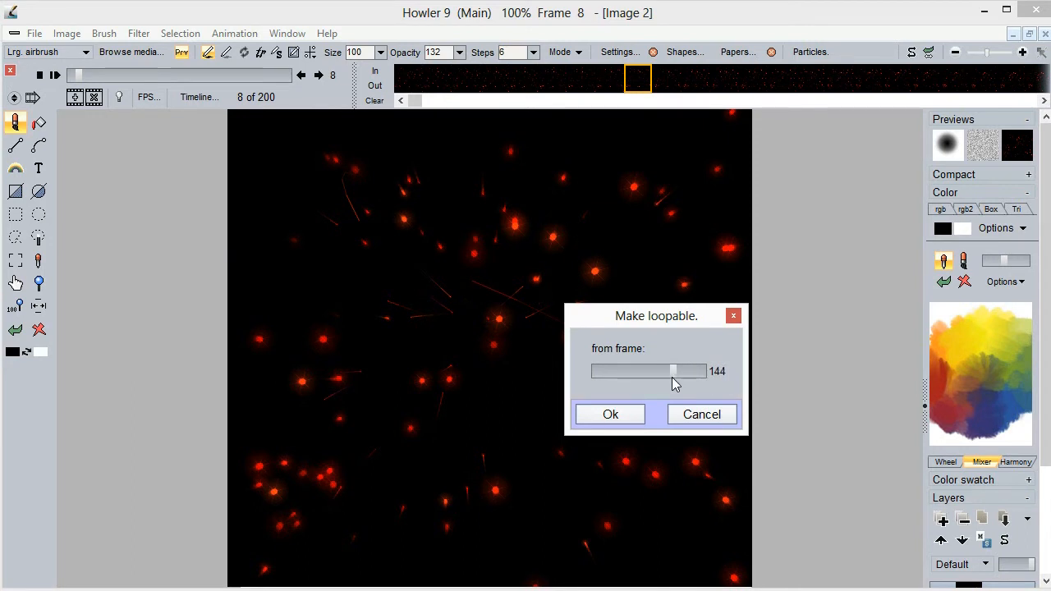
{"action": "mouse_move", "coordinate": [645, 390]}
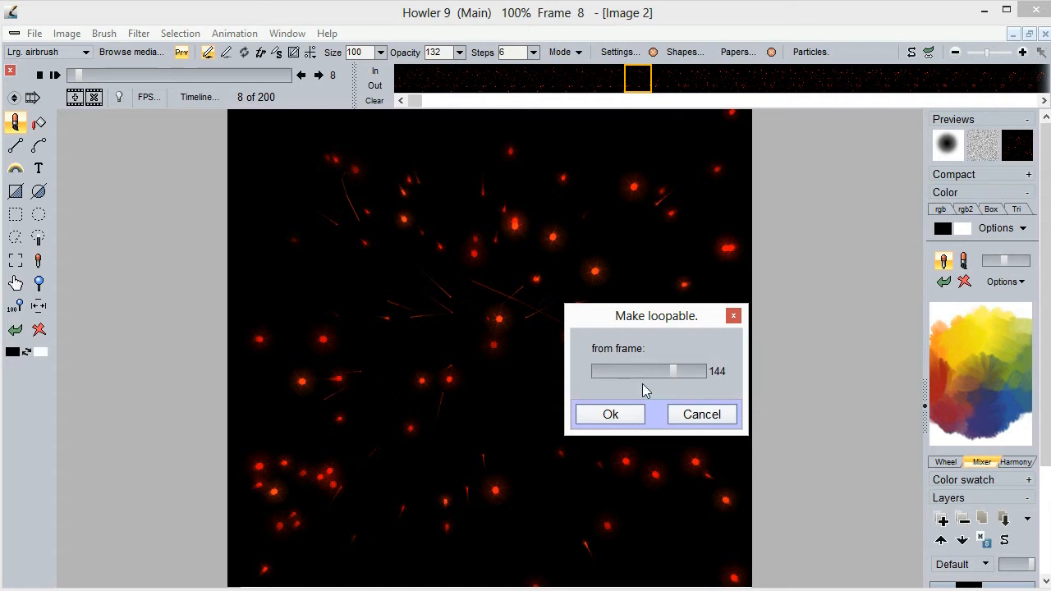
{"action": "left_click_drag", "start_coordinate": [672, 371], "coordinate": [700, 371]}
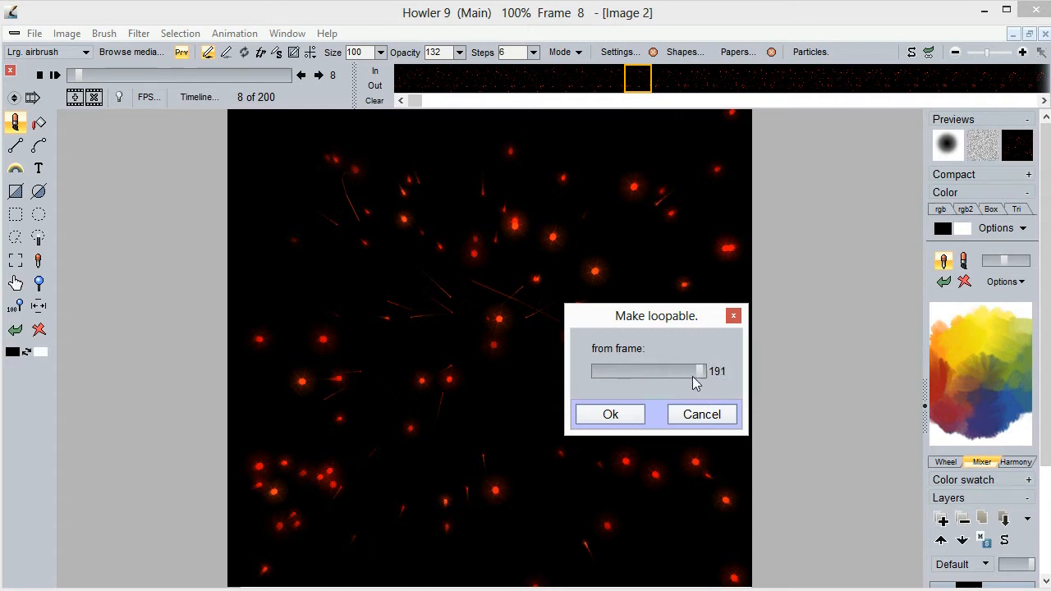
{"action": "left_click_drag", "start_coordinate": [698, 371], "coordinate": [694, 371]}
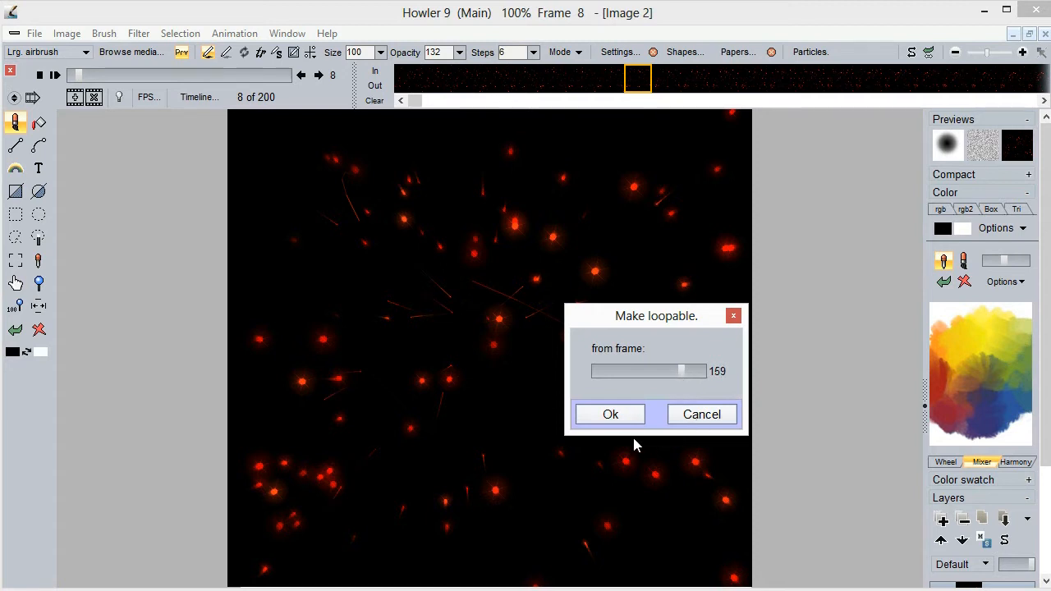
{"action": "left_click", "coordinate": [610, 414]}
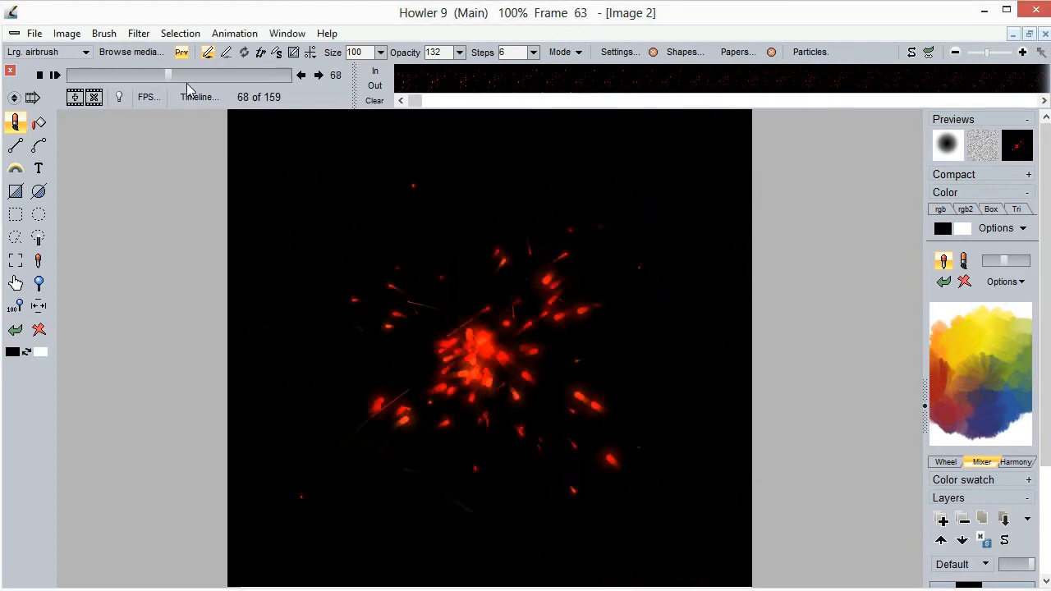
Pick up the red particle imagery as a custom brush and show its Brush buffer settings
{"action": "left_click", "coordinate": [55, 75]}
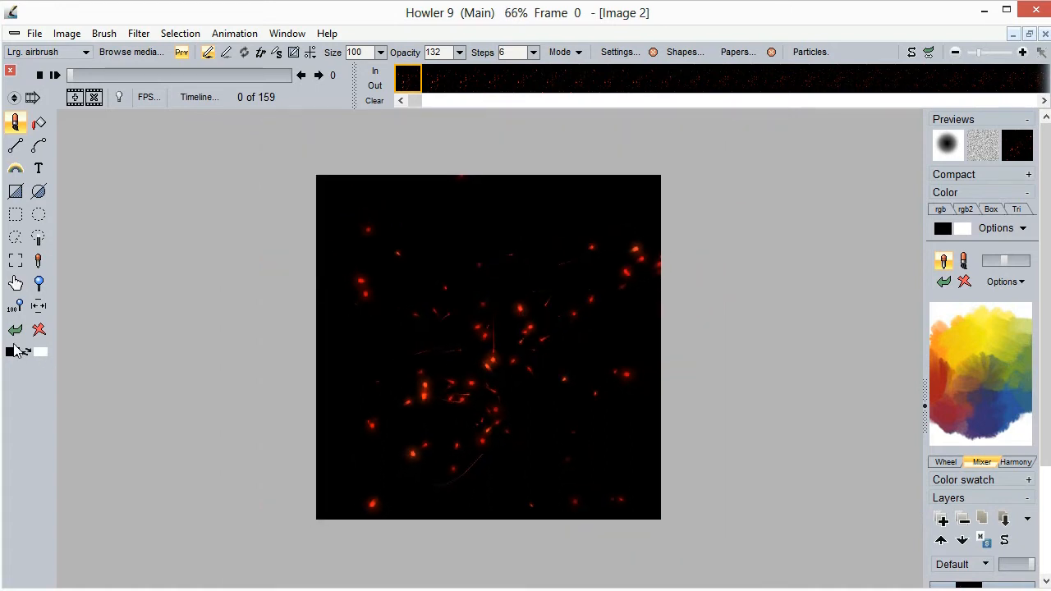
{"action": "mouse_move", "coordinate": [15, 262]}
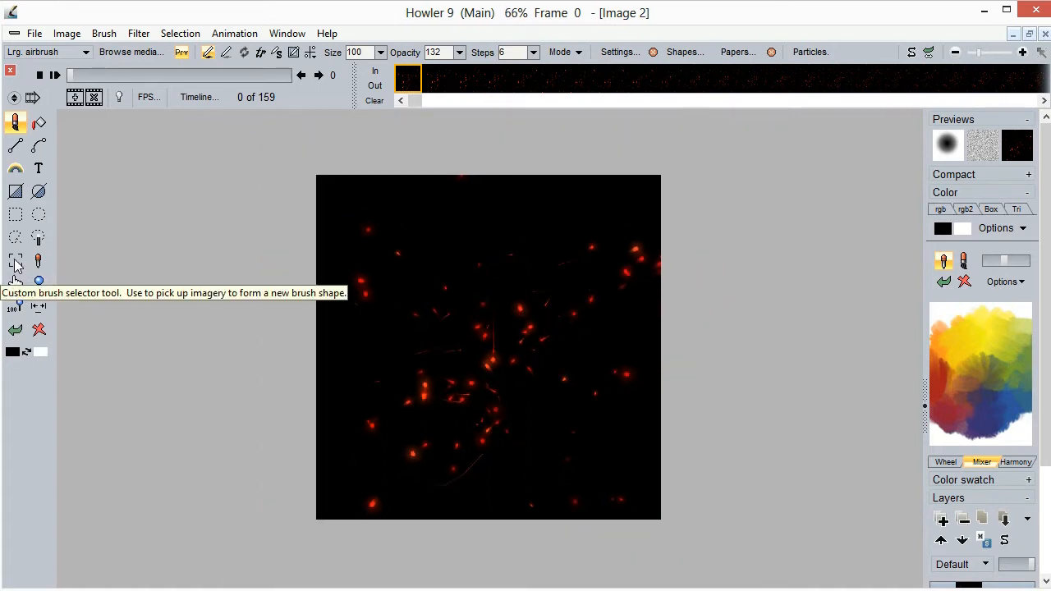
{"action": "left_click", "coordinate": [14, 261]}
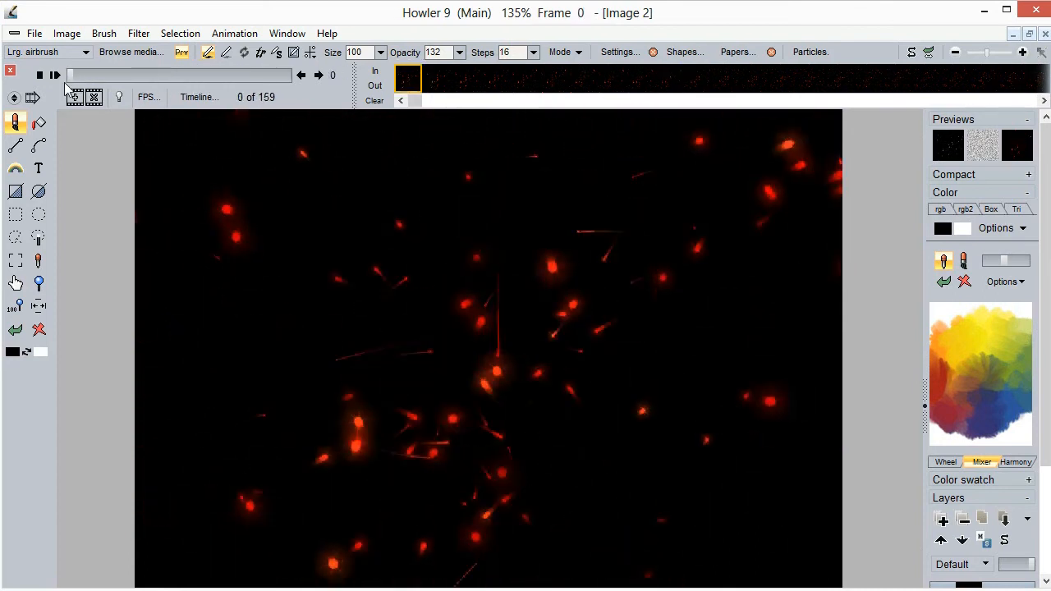
{"action": "left_click", "coordinate": [104, 33]}
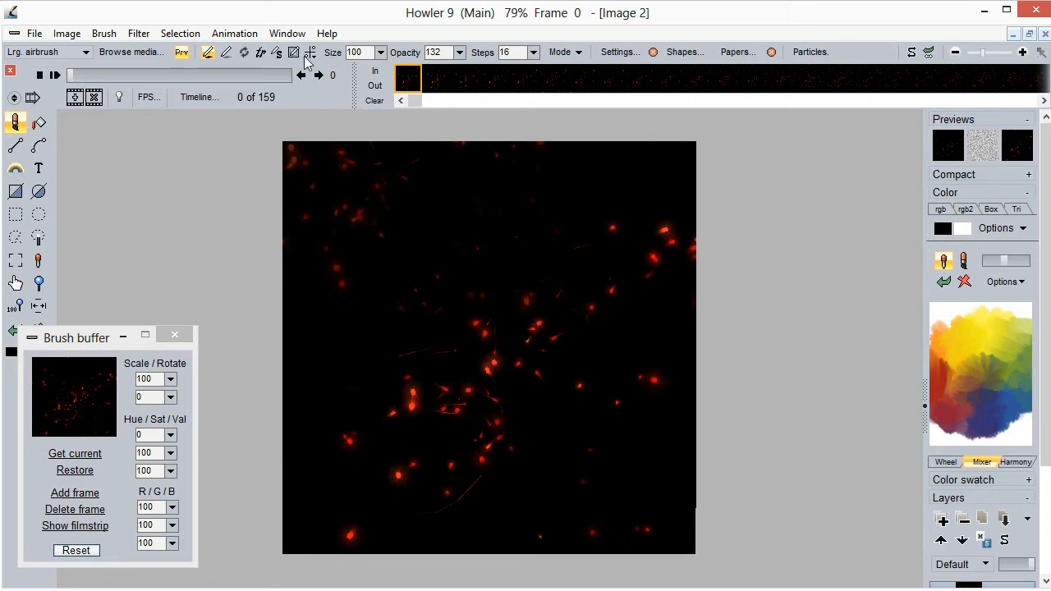
Set the brush to Additive mode, shift its hue to -107, and paint blue particles
{"action": "left_click", "coordinate": [564, 52]}
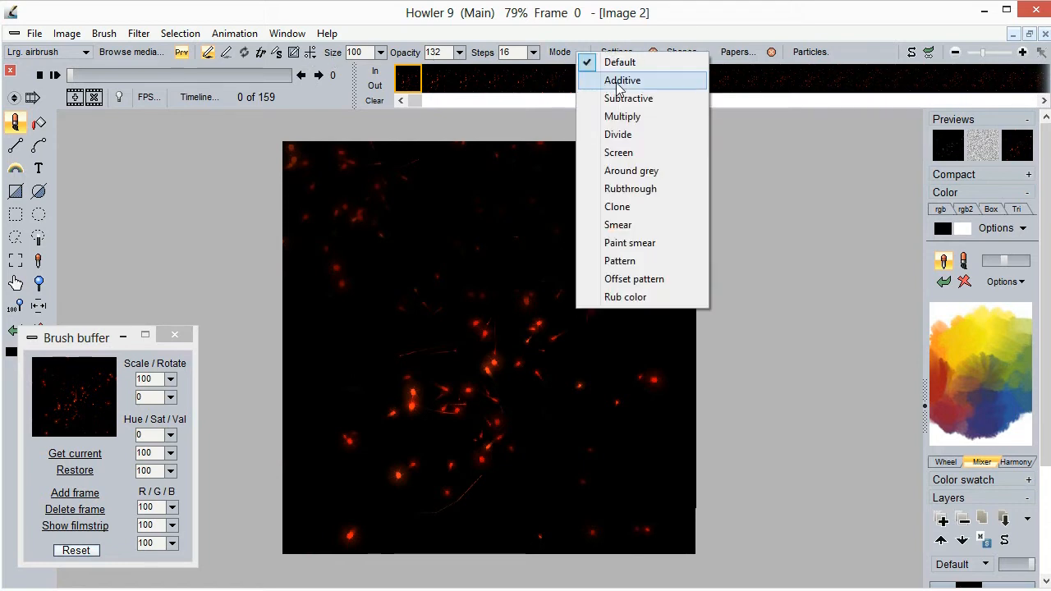
{"action": "left_click", "coordinate": [622, 80]}
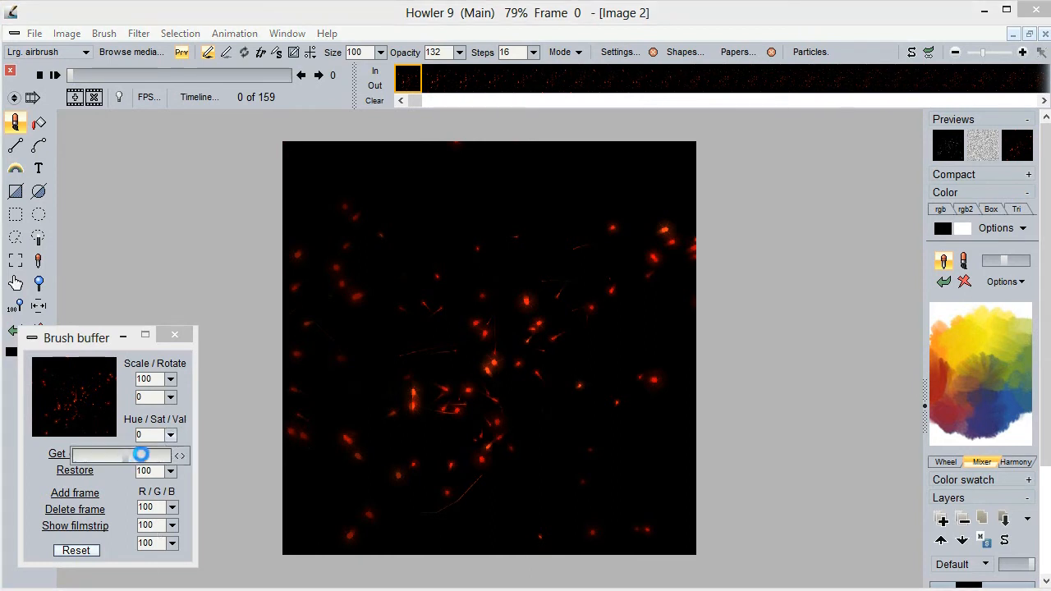
{"action": "left_click_drag", "start_coordinate": [139, 455], "coordinate": [94, 455]}
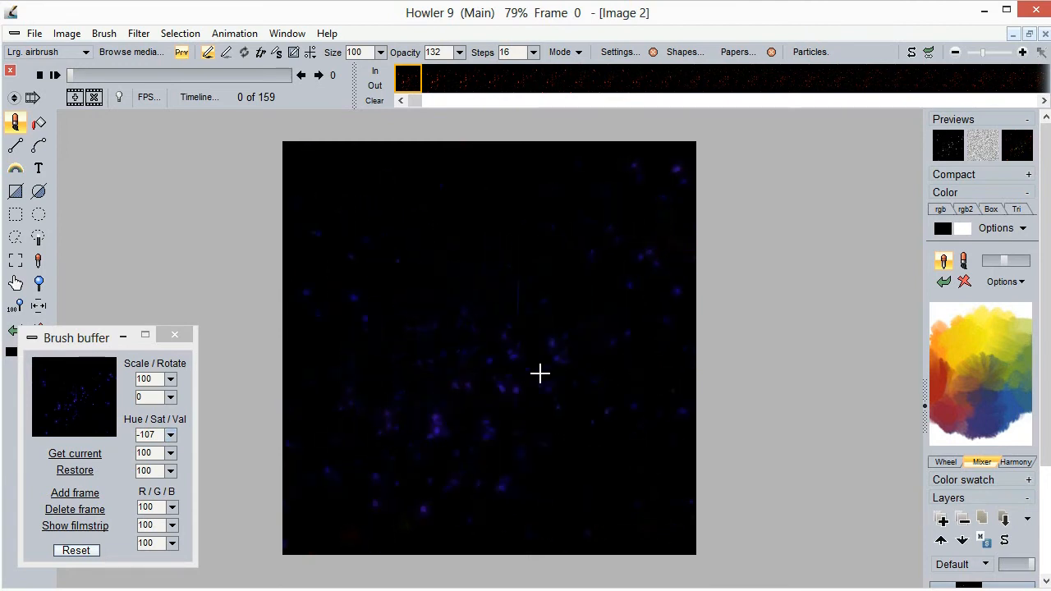
{"action": "left_click_drag", "start_coordinate": [540, 374], "coordinate": [510, 347]}
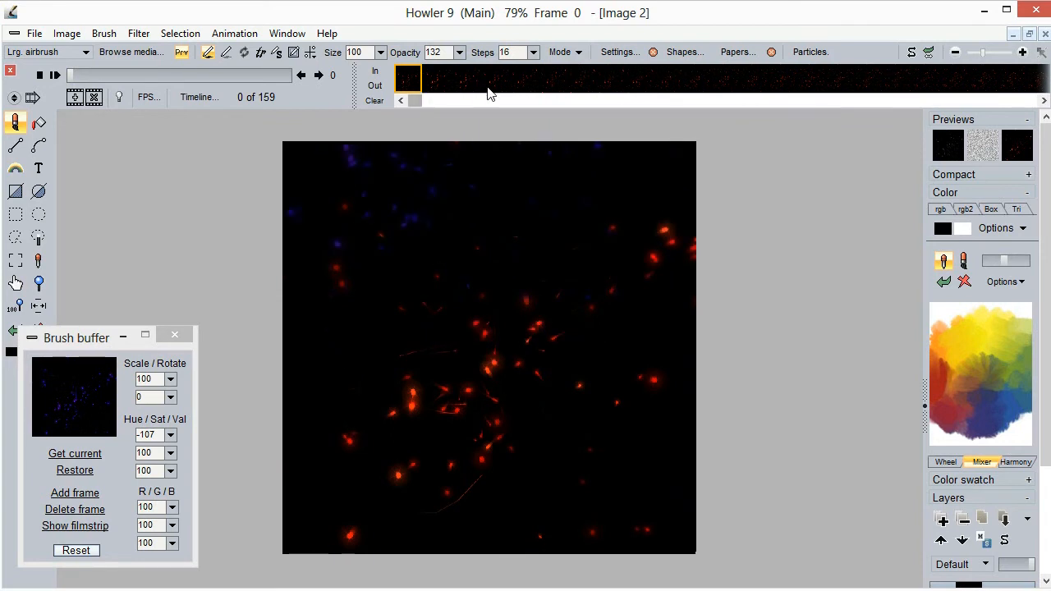
Scale the custom brush to 61 and paint more blue strokes over the sparks
{"action": "left_click", "coordinate": [579, 51]}
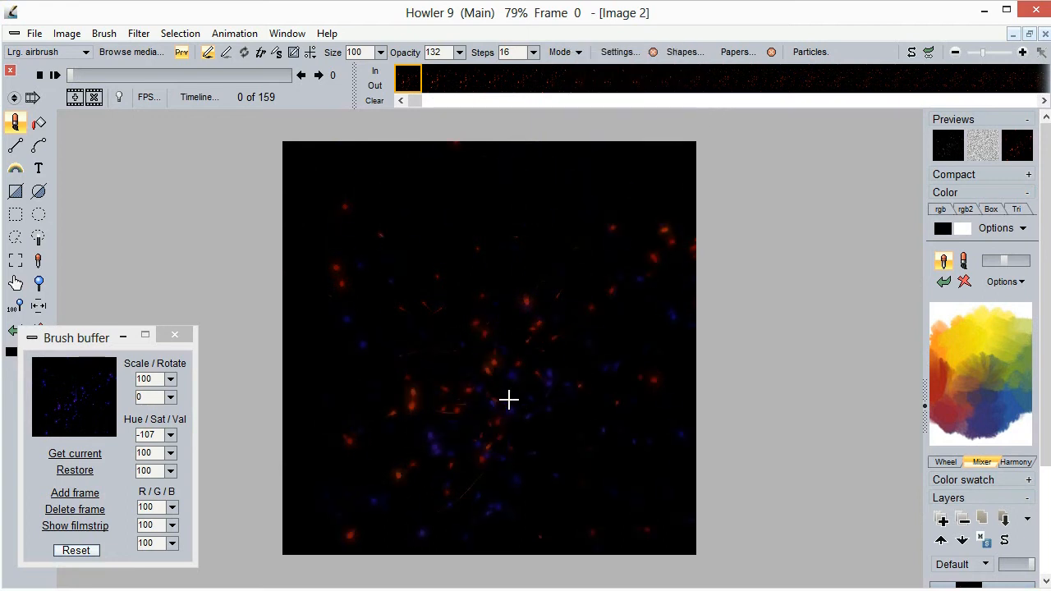
{"action": "left_click_drag", "start_coordinate": [510, 400], "coordinate": [471, 296]}
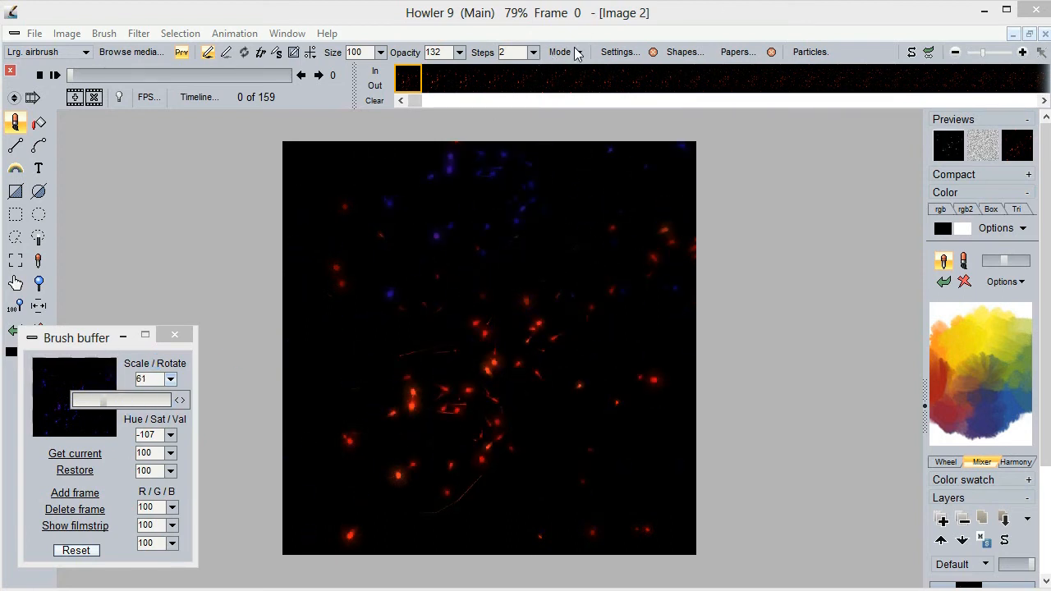
{"action": "left_click", "coordinate": [565, 52]}
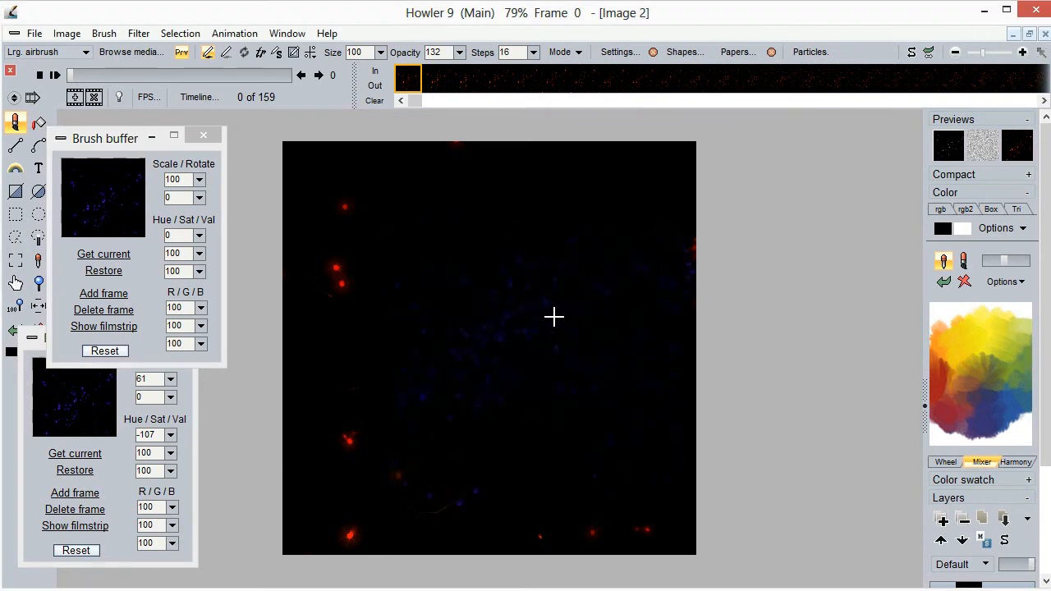
Set brush Steps to 2 and paint blue particles as the frames advance
{"action": "left_click", "coordinate": [564, 52]}
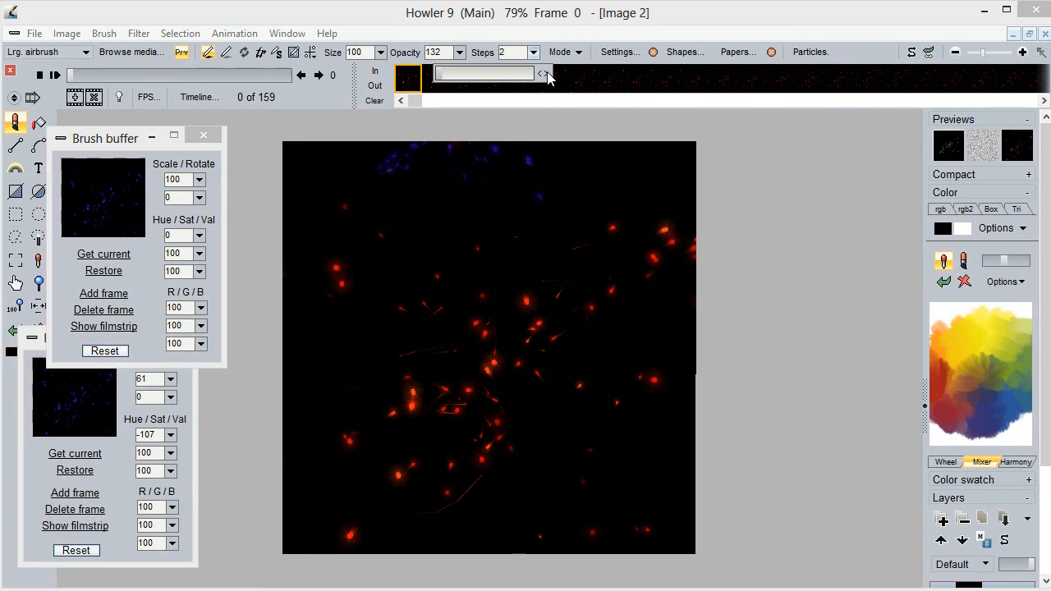
{"action": "left_click", "coordinate": [502, 410]}
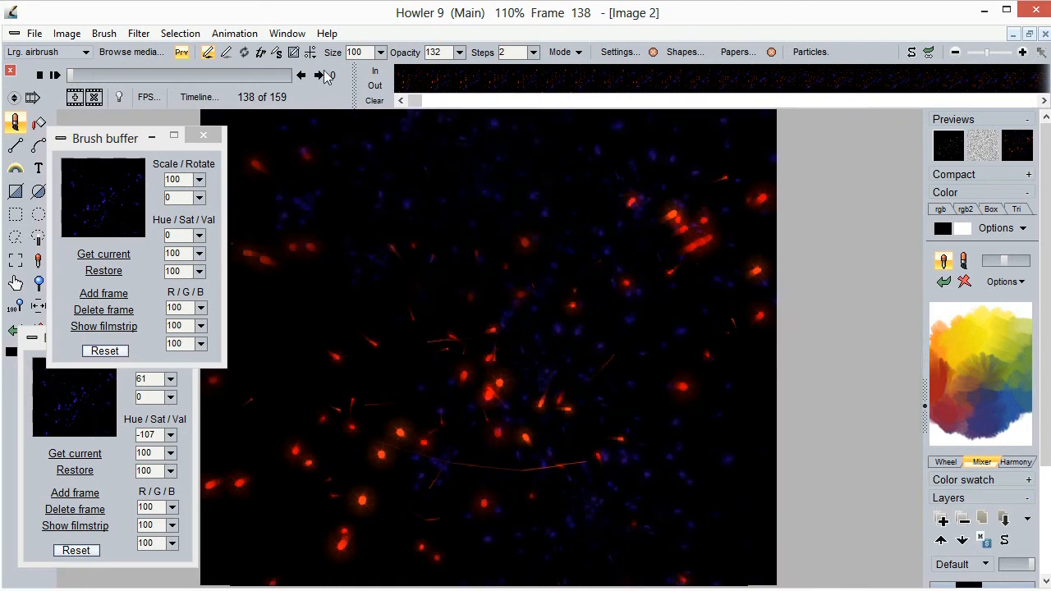
Turn on Horizontal mirror symmetry for painting
{"action": "left_click", "coordinate": [311, 51]}
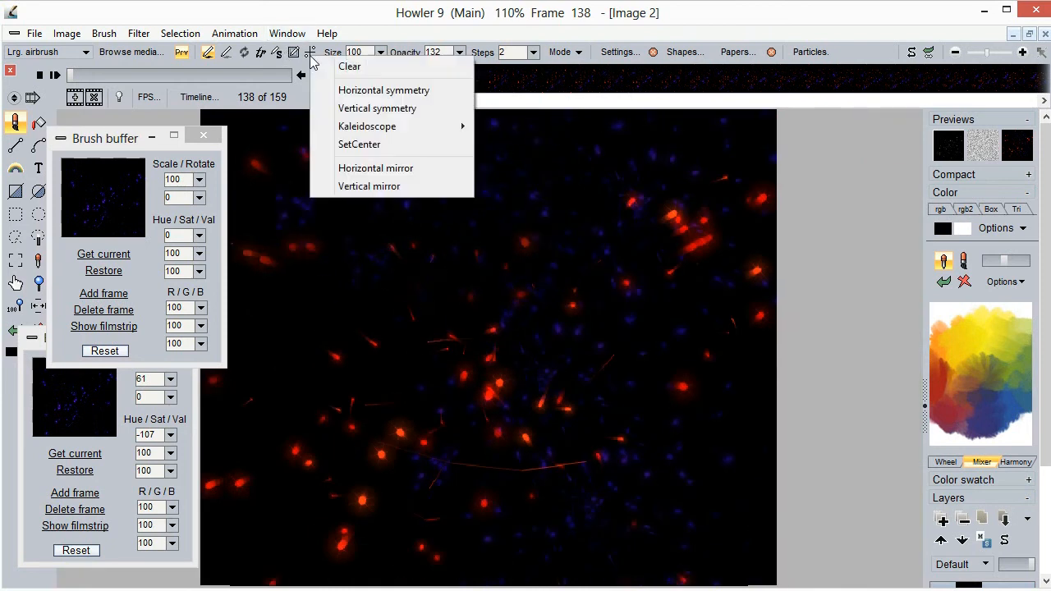
{"action": "mouse_move", "coordinate": [375, 168]}
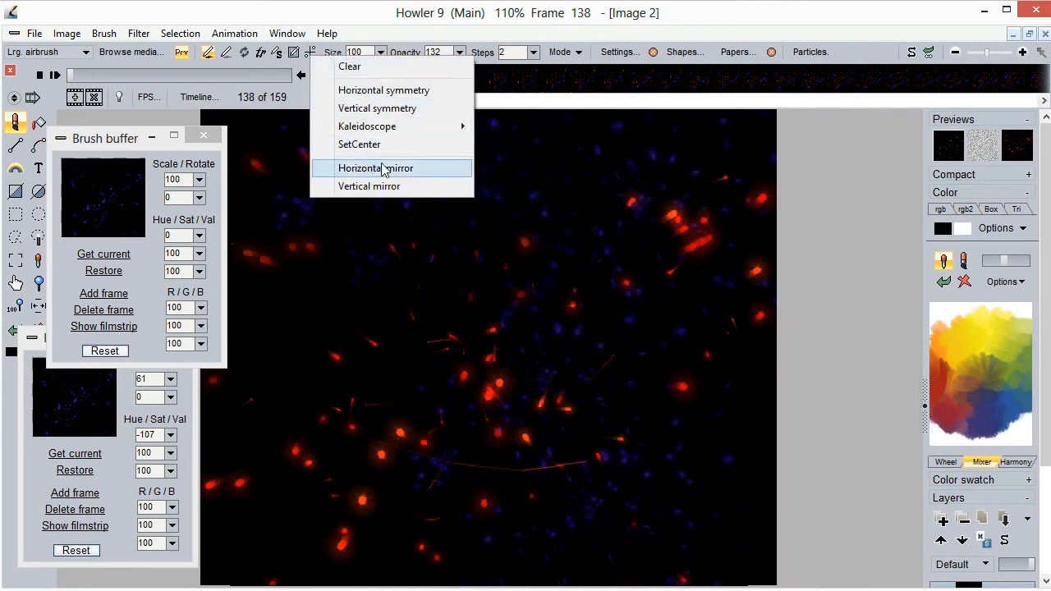
{"action": "left_click", "coordinate": [375, 168]}
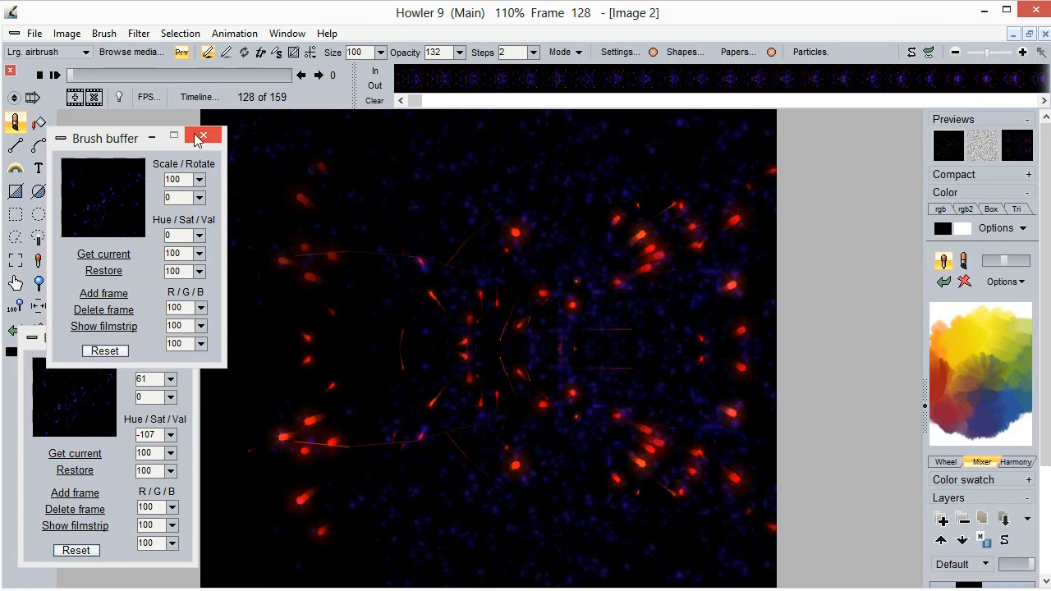
{"action": "mouse_move", "coordinate": [219, 146]}
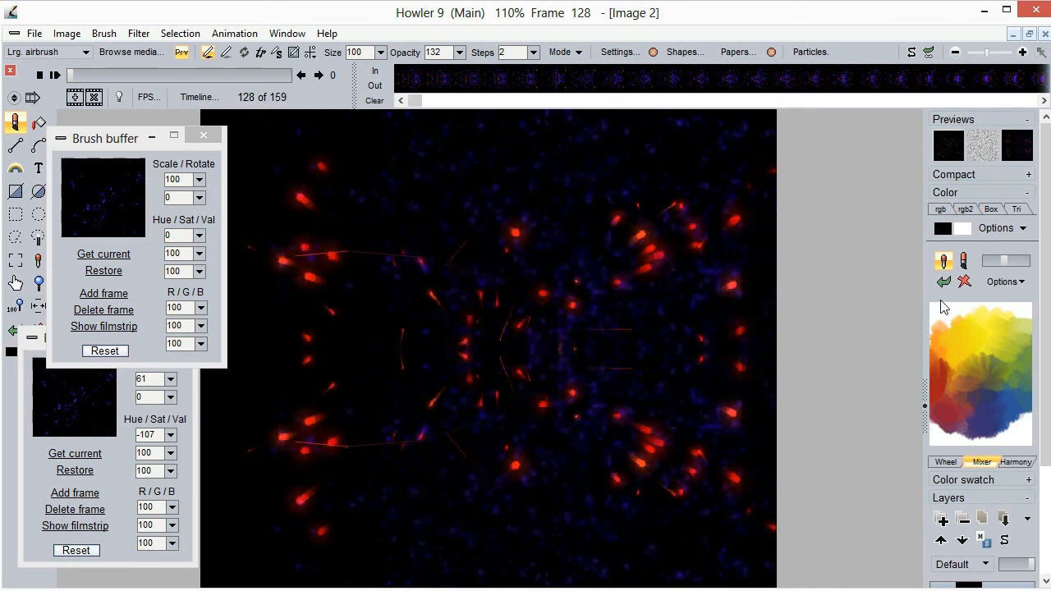
{"action": "mouse_move", "coordinate": [854, 357]}
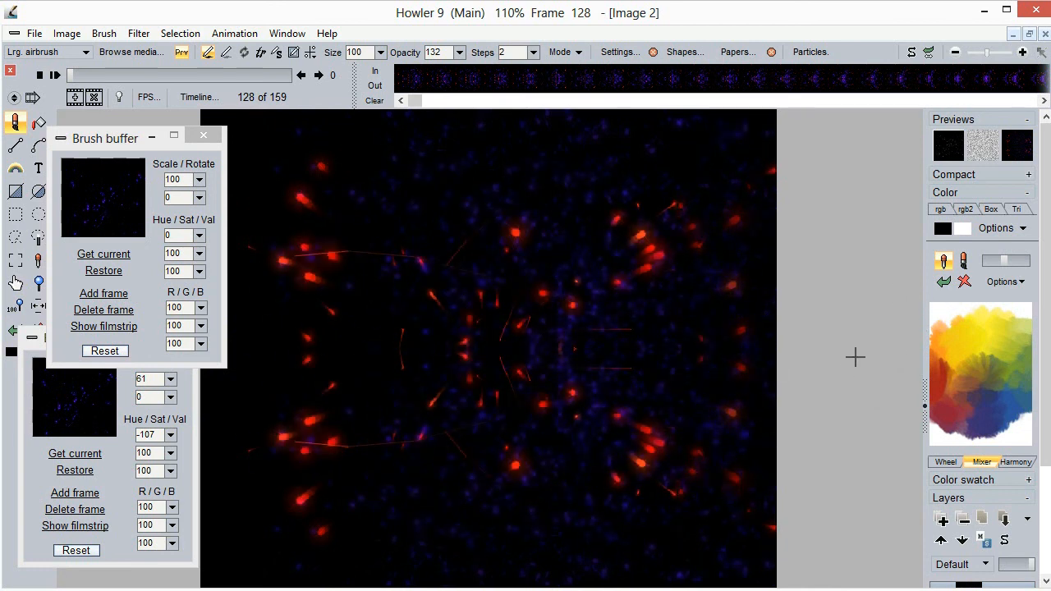